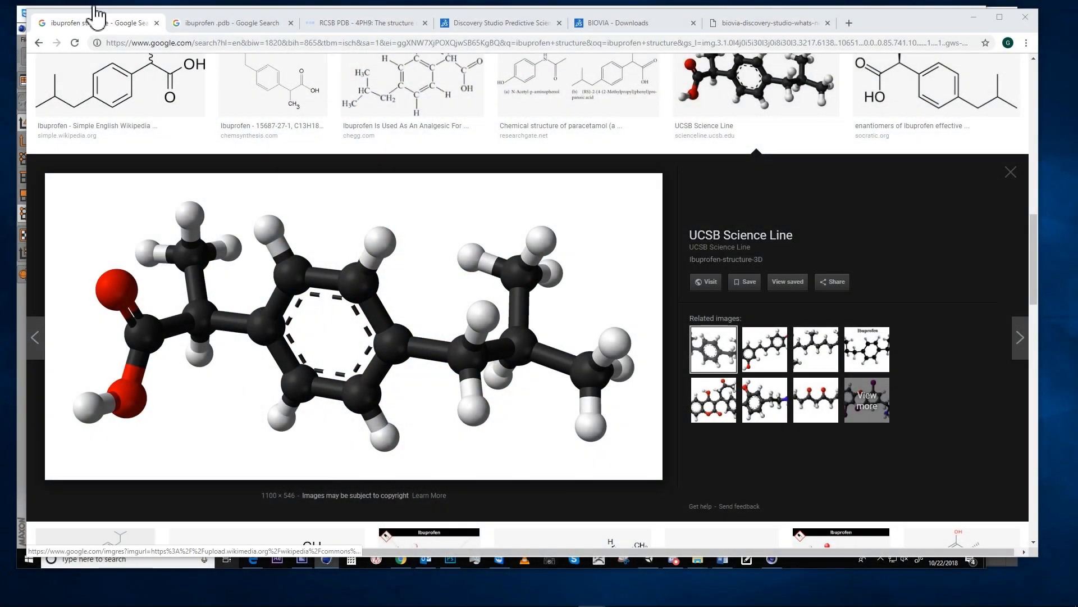
- Switch to the Google results tab for 'ibuprofen pdb'
click(230, 22)
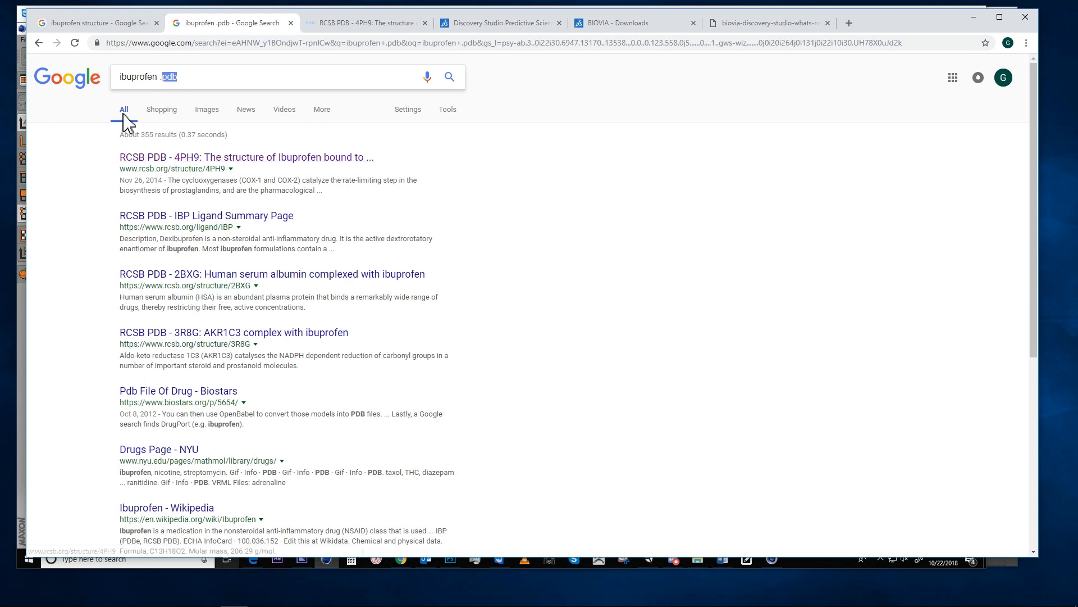
mouse_move(295, 165)
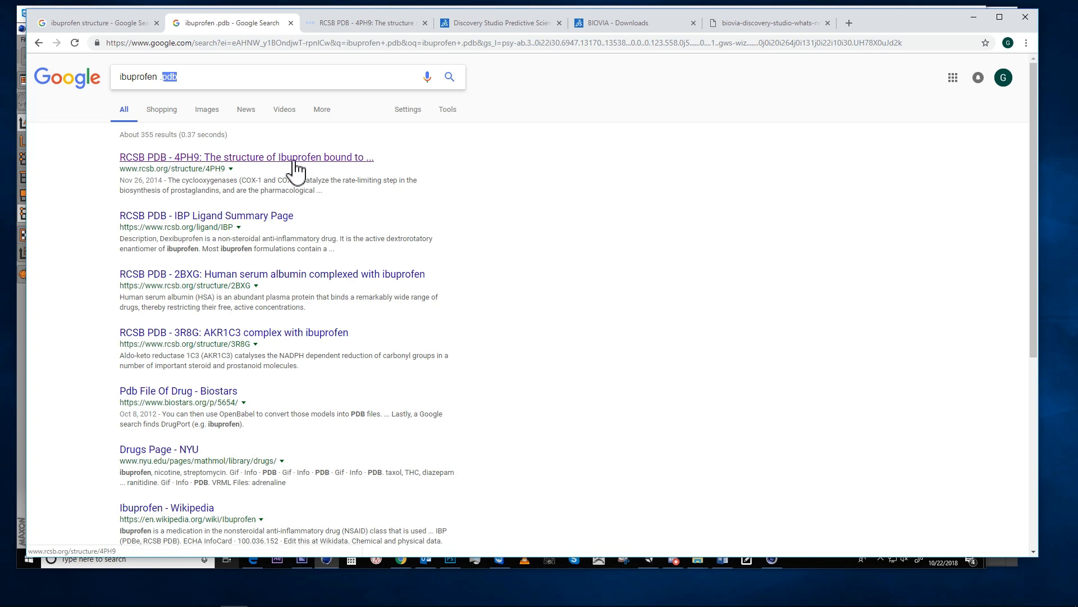
- Open the RCSB PDB 4PH9 ibuprofen–cyclooxygenase-2 entry and review its page and ligand table
click(246, 158)
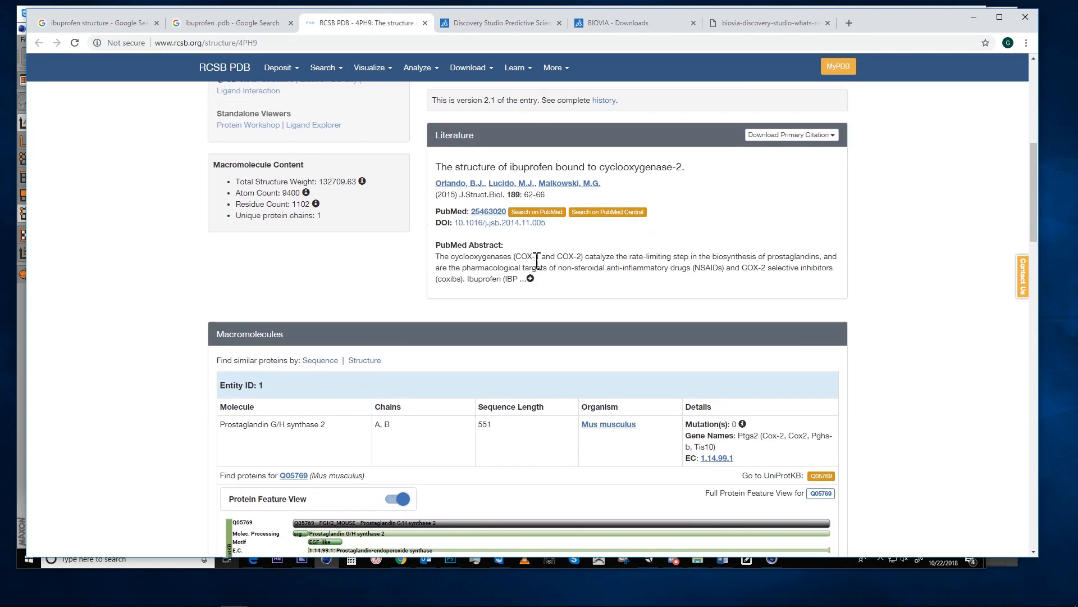
scroll(up, 3)
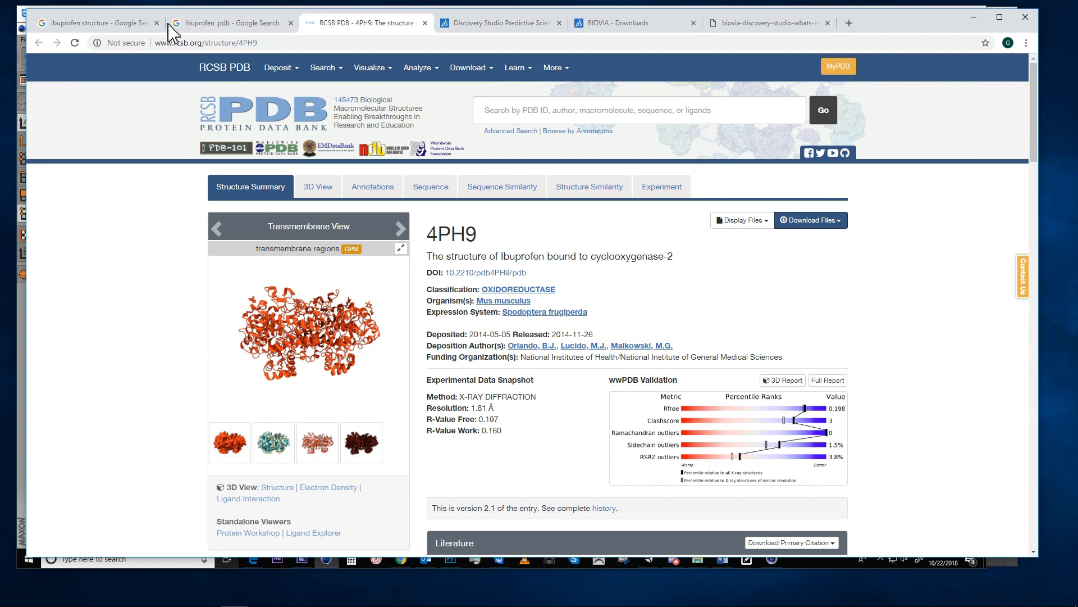
scroll(down, 3)
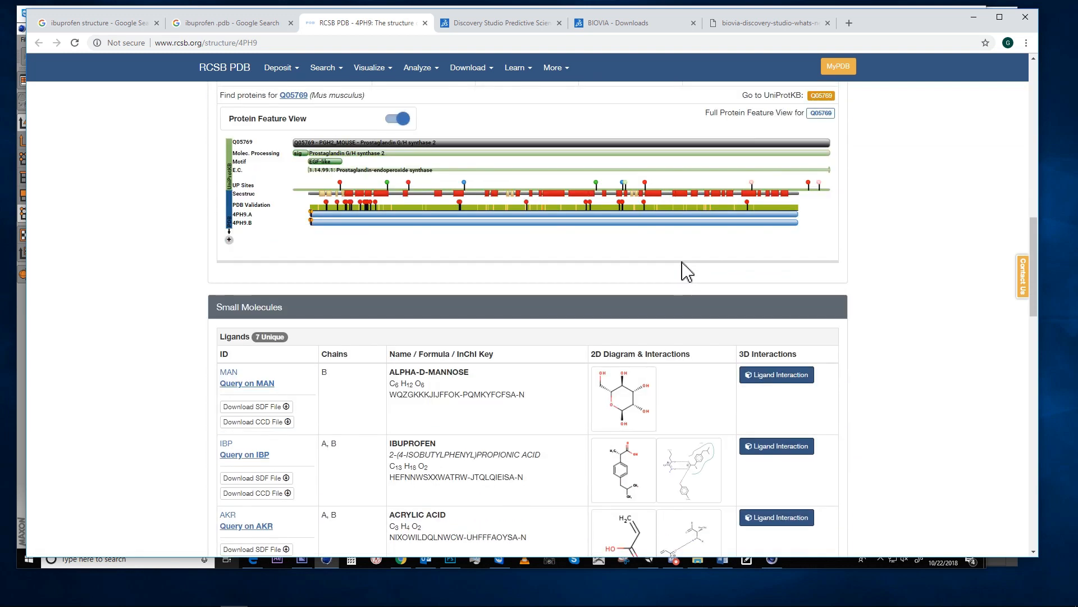
scroll(down, 3)
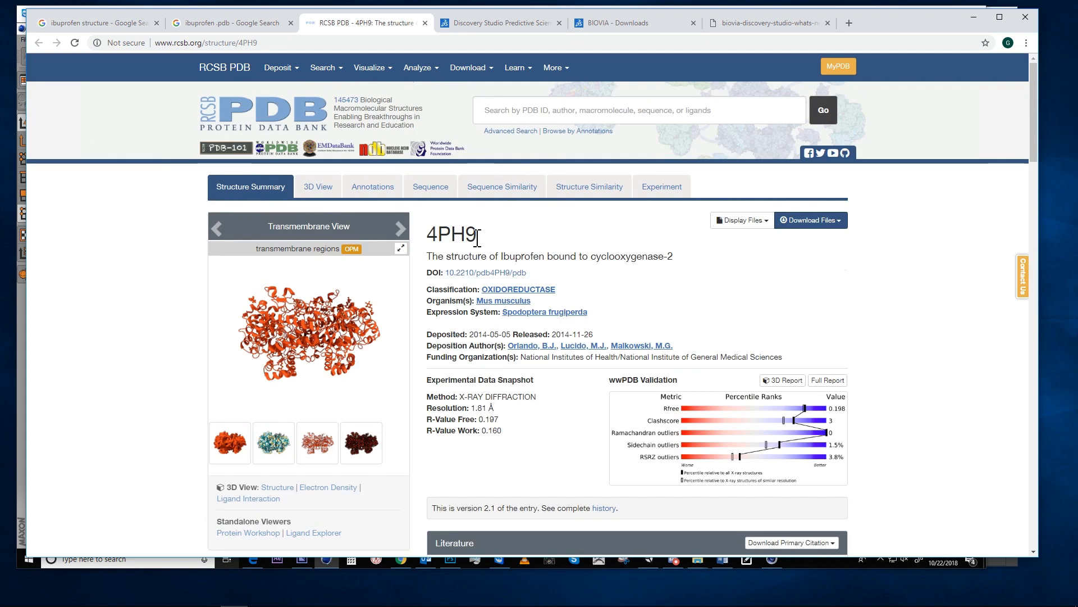
scroll(down, 3)
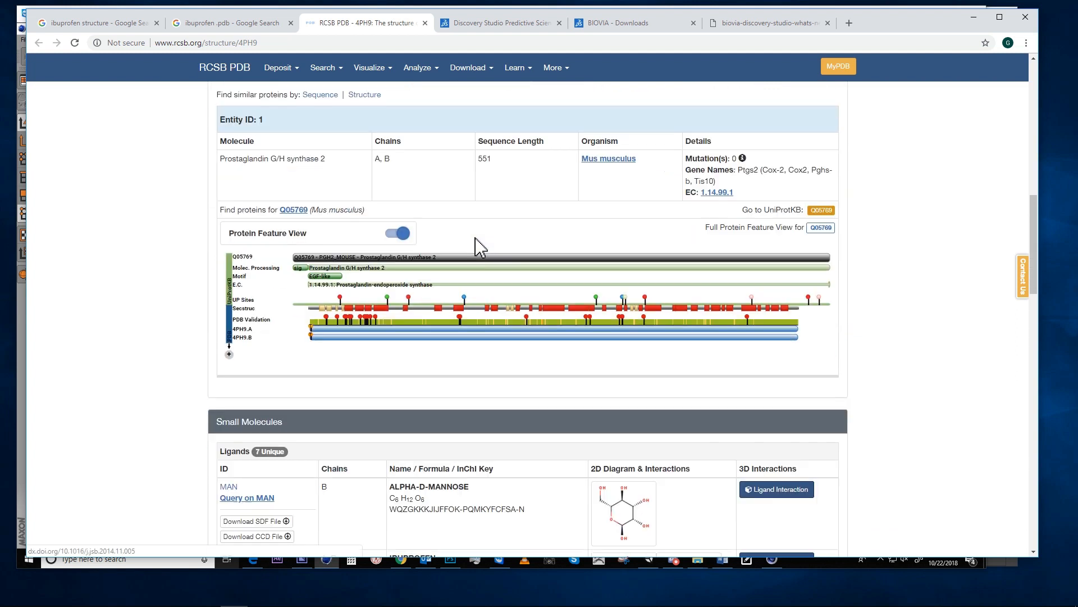
scroll(down, 3)
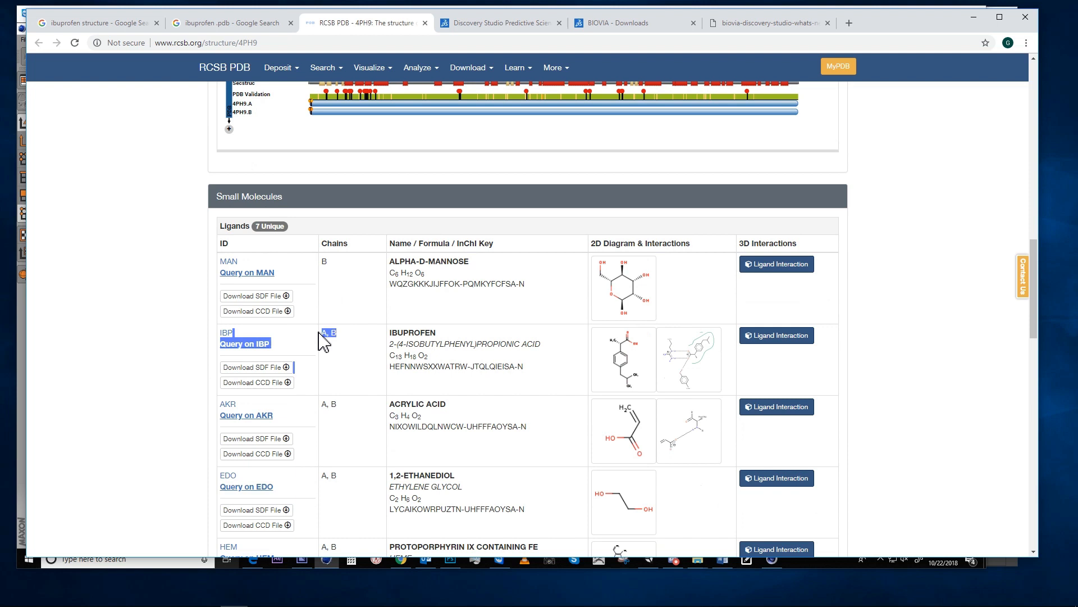
mouse_move(659, 214)
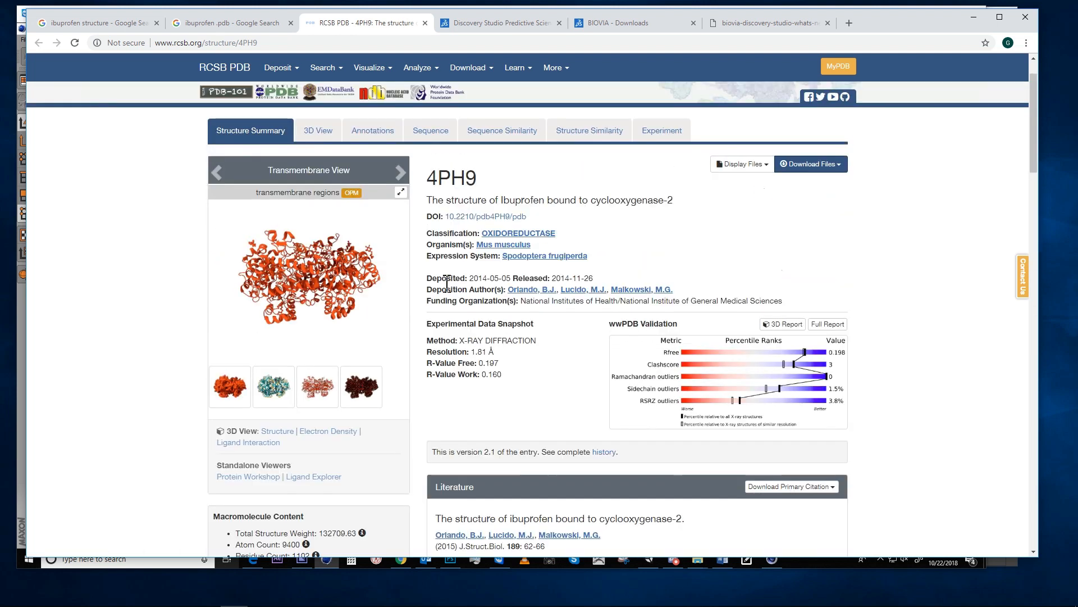
- Download the 4PH9 structure in PDB format
click(810, 164)
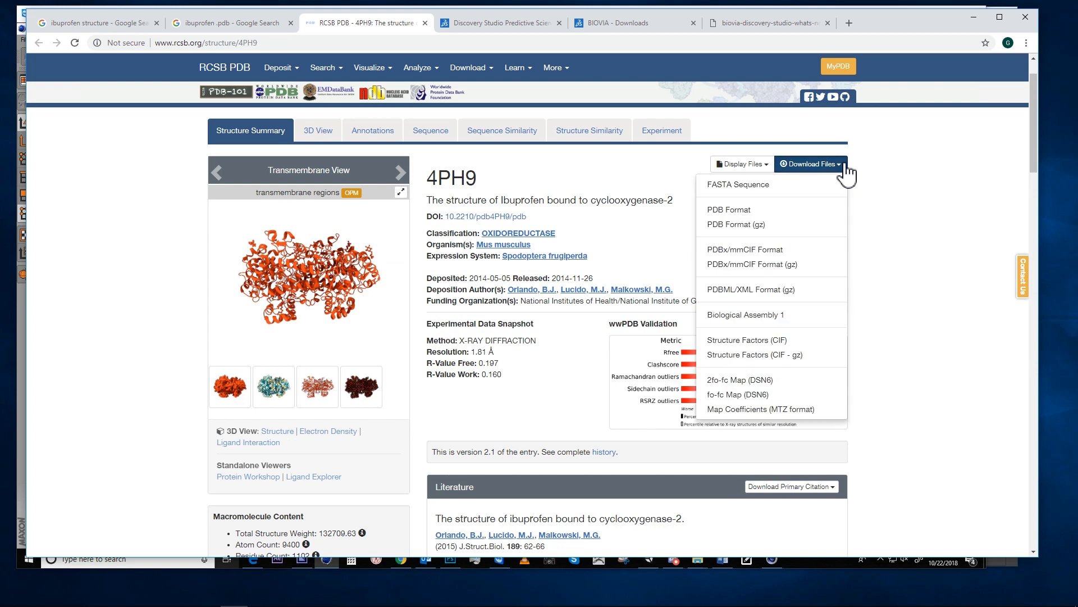
click(843, 140)
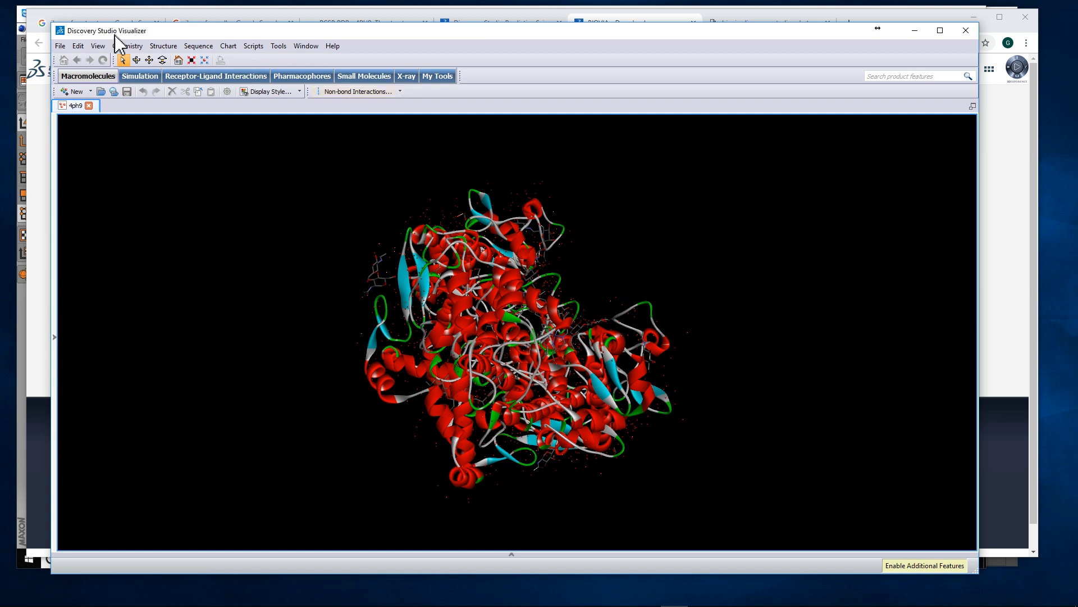
mouse_move(57, 347)
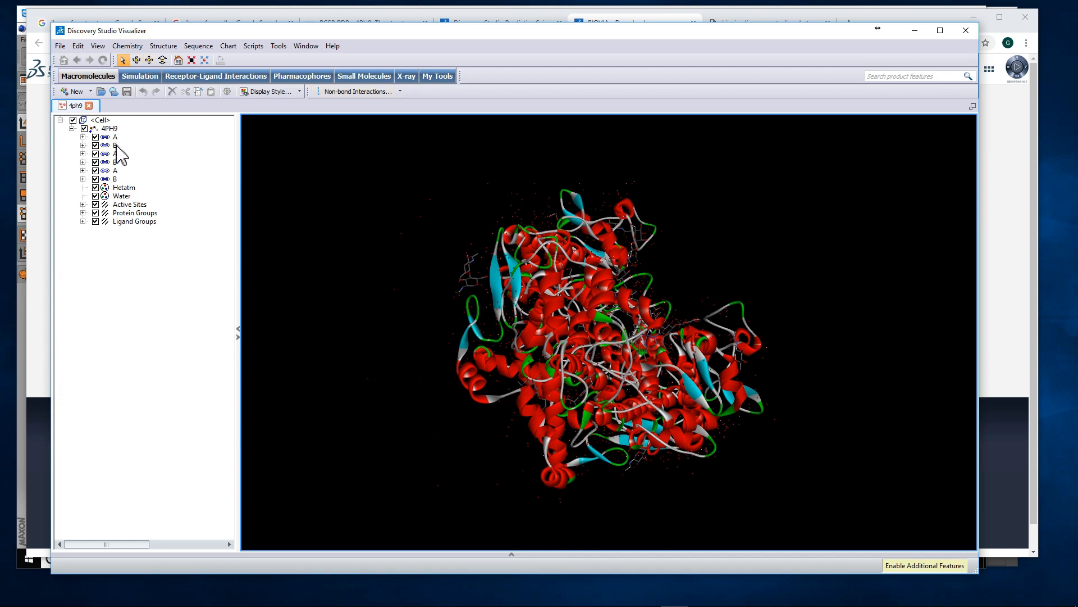
- Draw the 4PH9 atoms as ball and stick and hide the protein ribbons, leaving the ligands
click(116, 170)
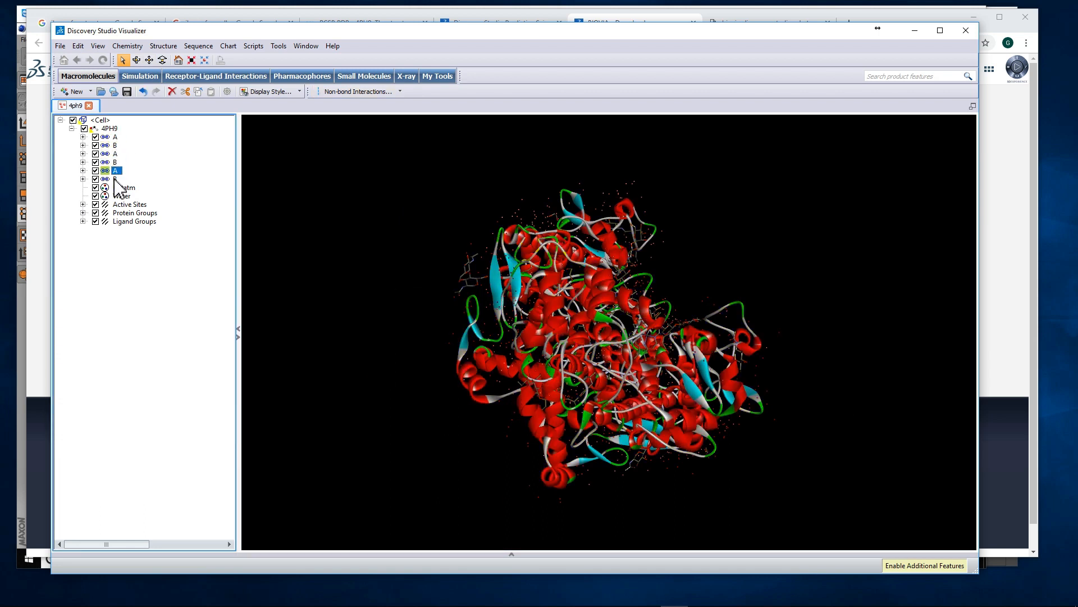
click(135, 221)
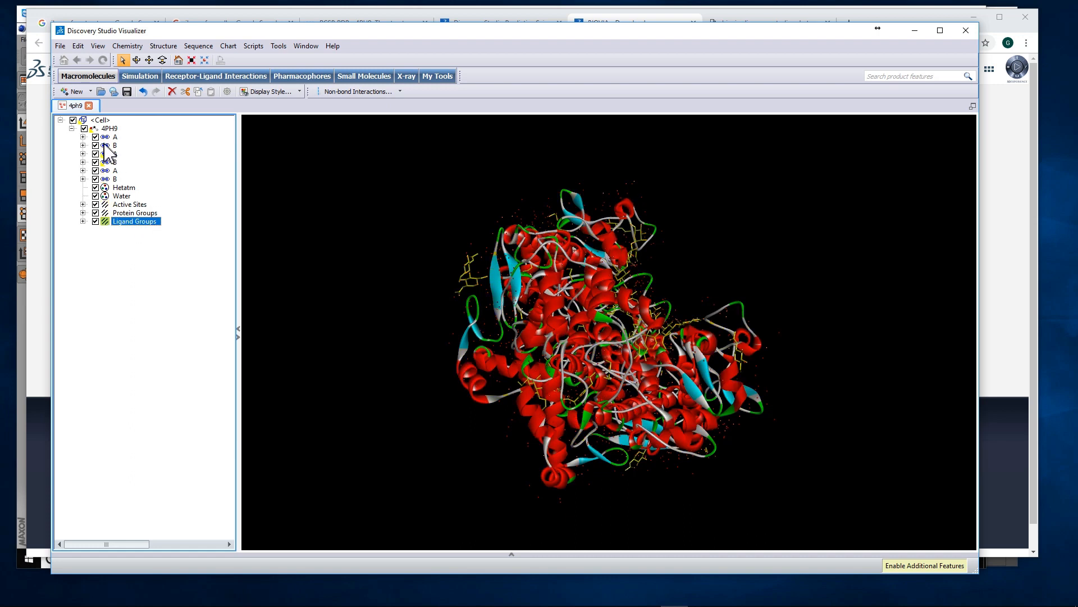
click(267, 91)
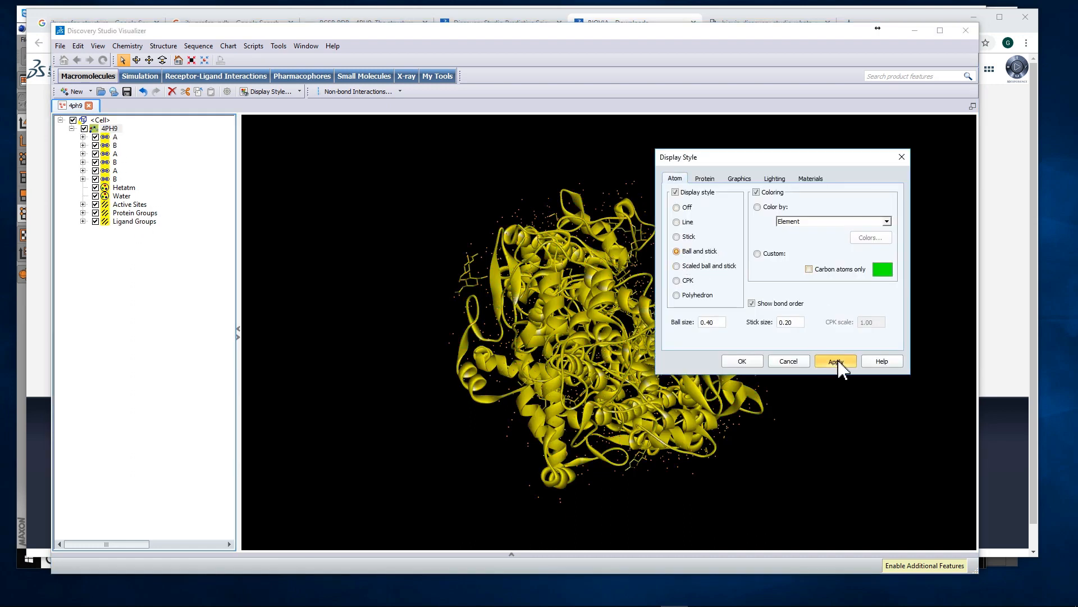
click(704, 179)
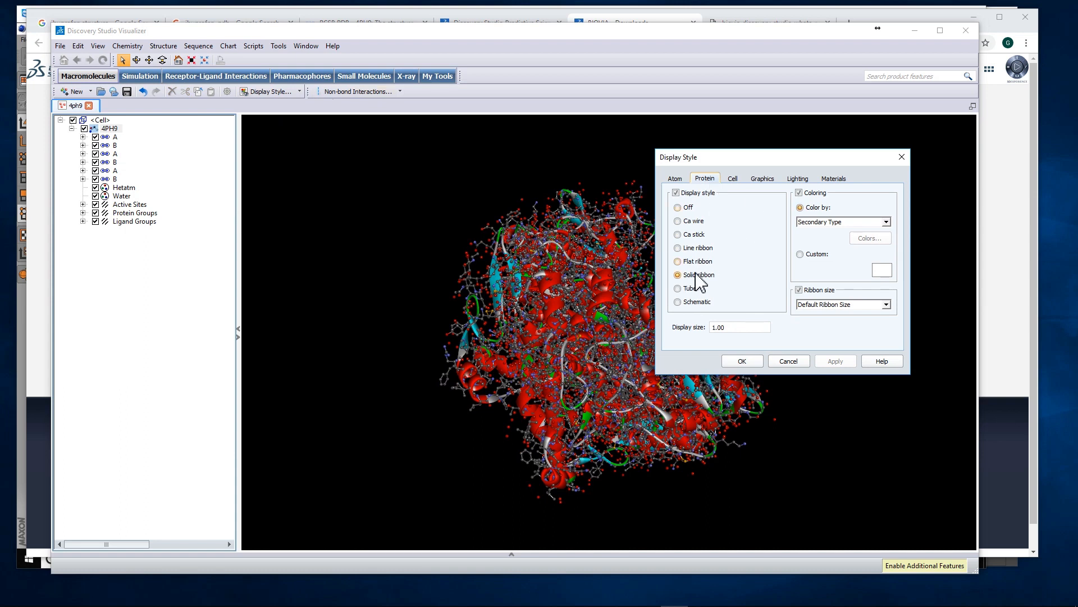
click(678, 207)
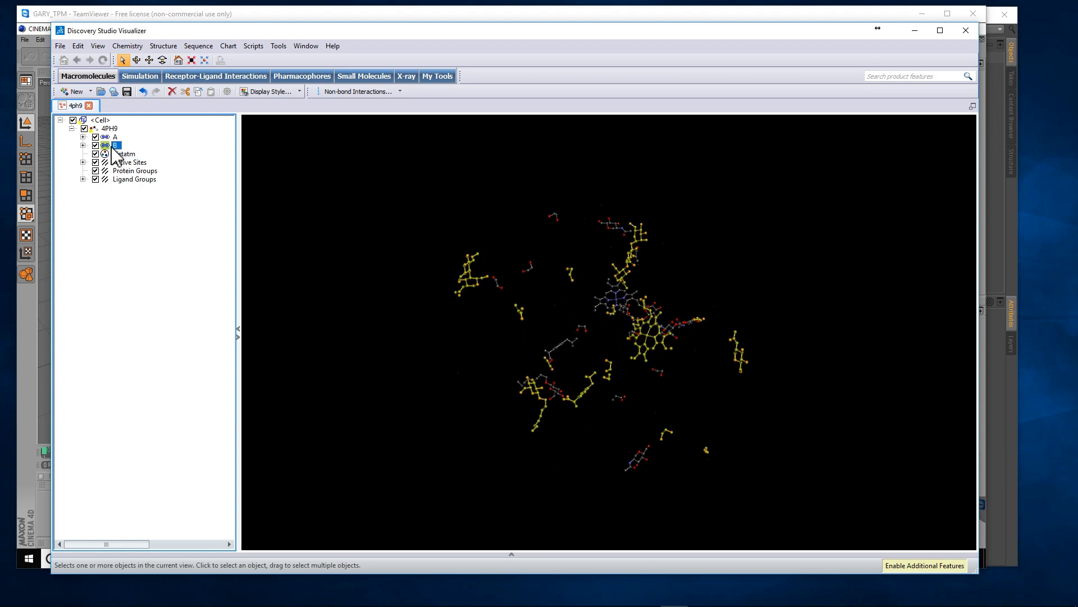
- Keep only ligand IBP601 and save it as a VRML world (.wrl) file
click(82, 136)
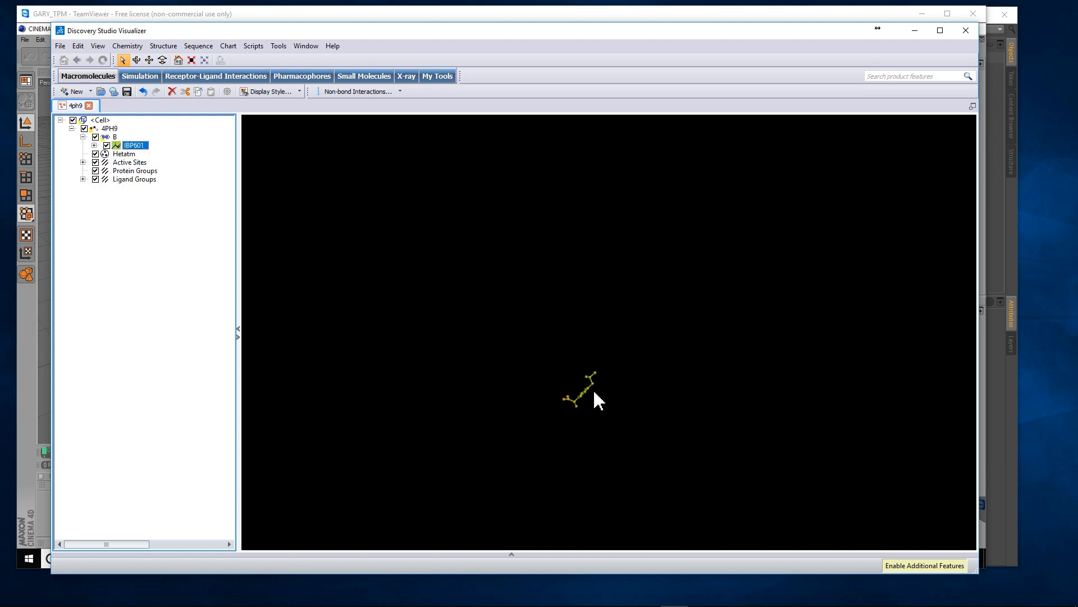
click(149, 60)
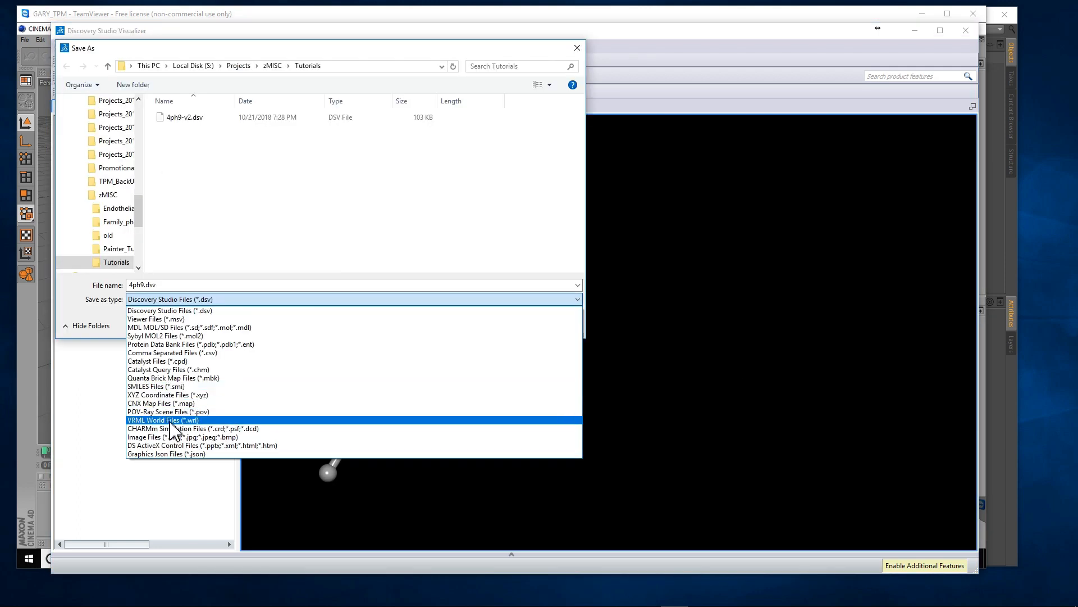
click(163, 420)
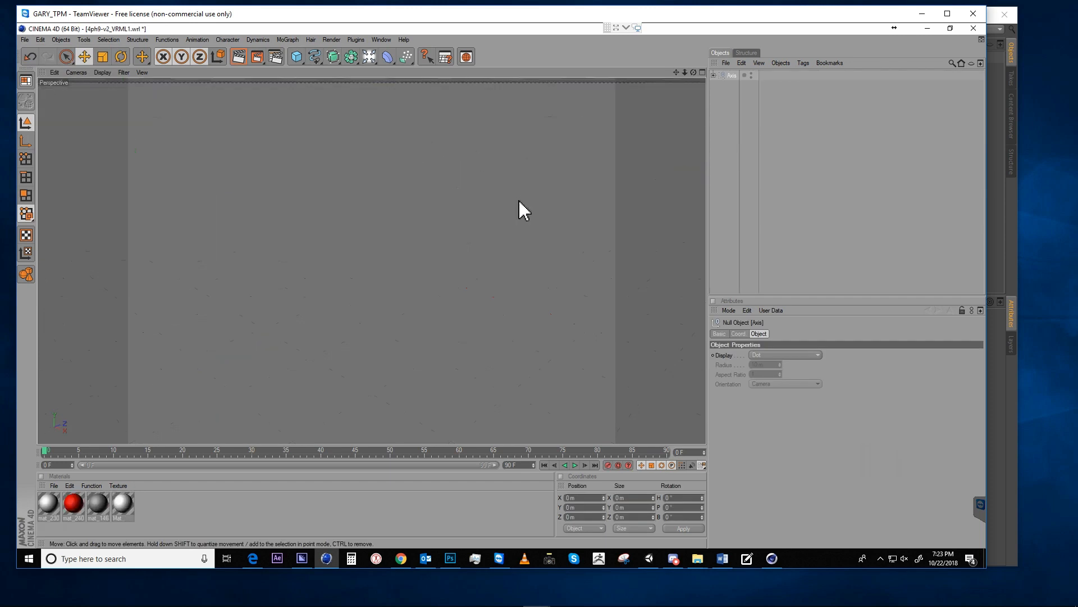
- Save the imported VRML molecule as the project 4ph9-v2_VRML1.c4d
click(528, 205)
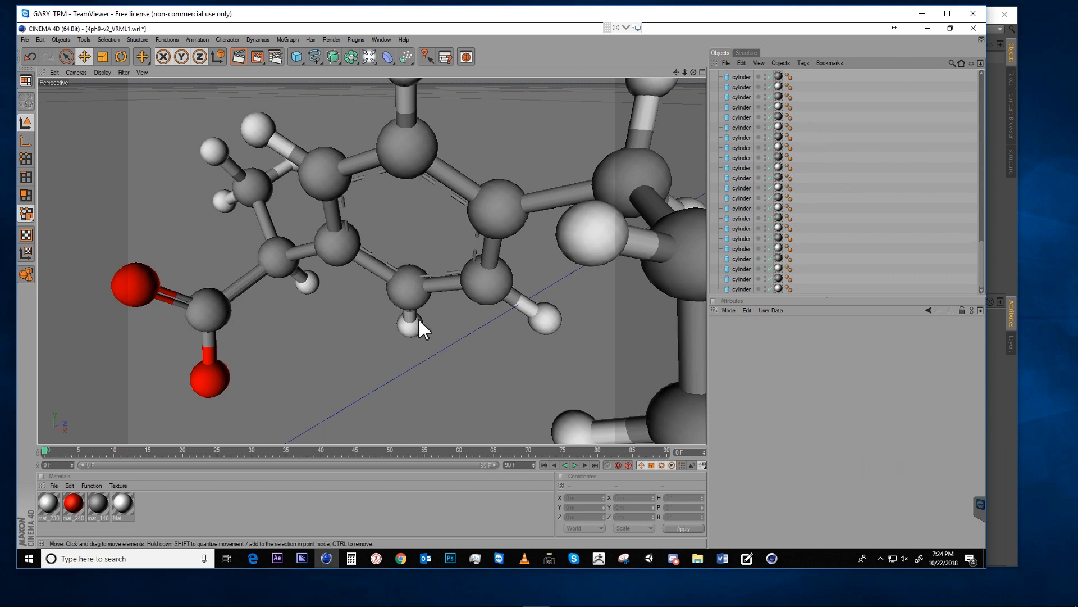
mouse_move(519, 188)
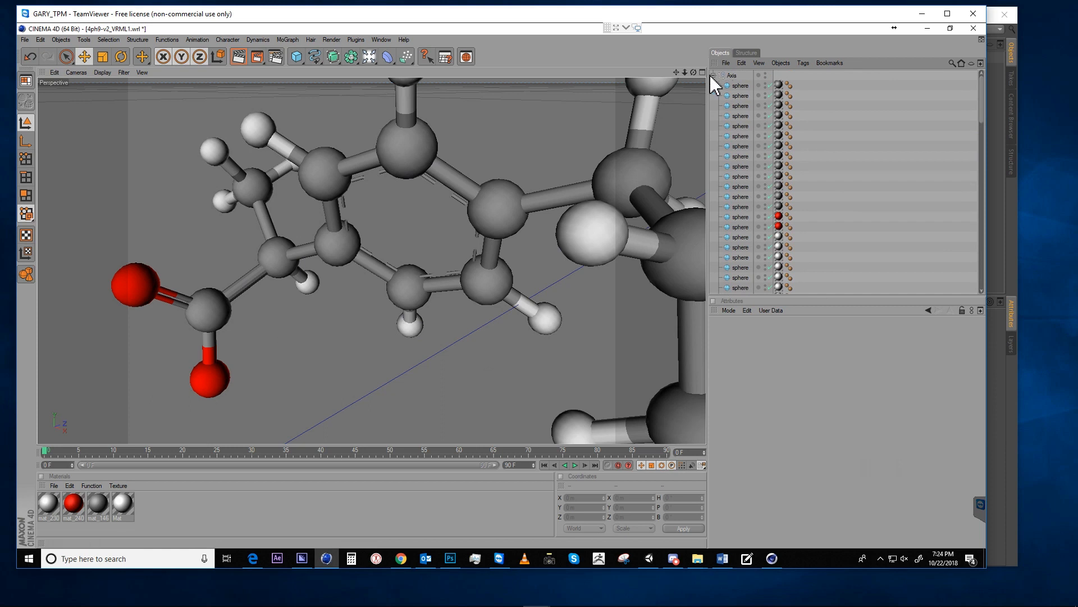
click(25, 39)
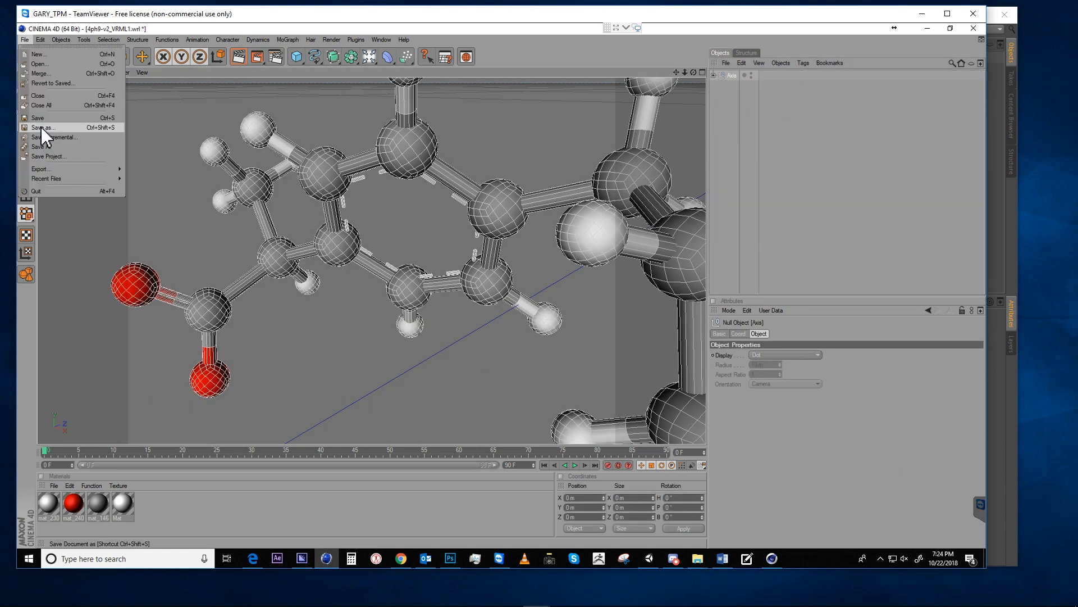
click(42, 127)
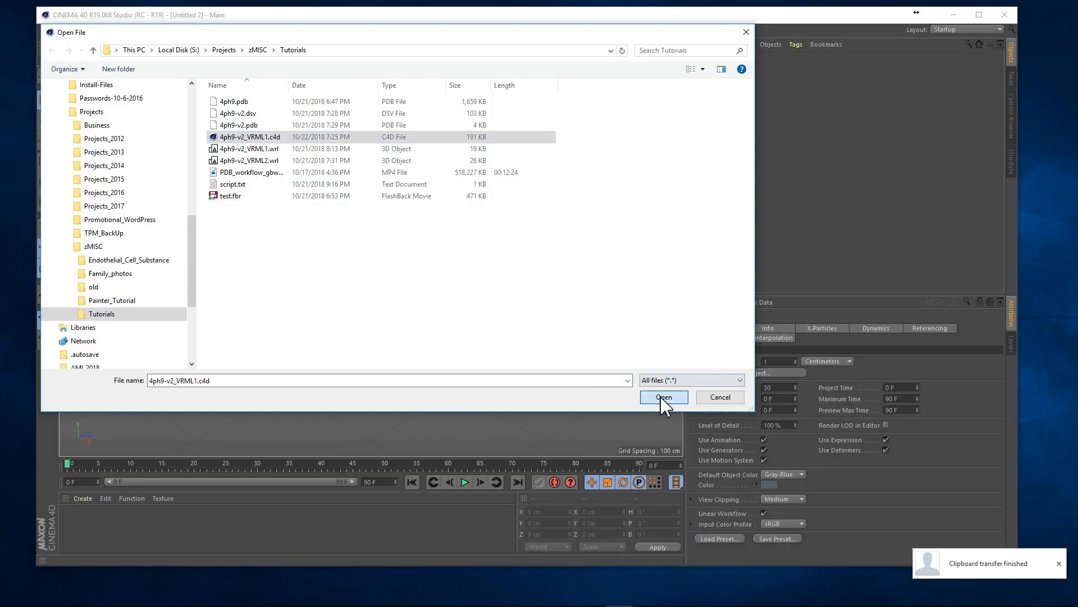
- Open 4ph9-v2_VRML1.c4d in Cinema 4D R19 and select the bond cylinders under Cyl
click(663, 397)
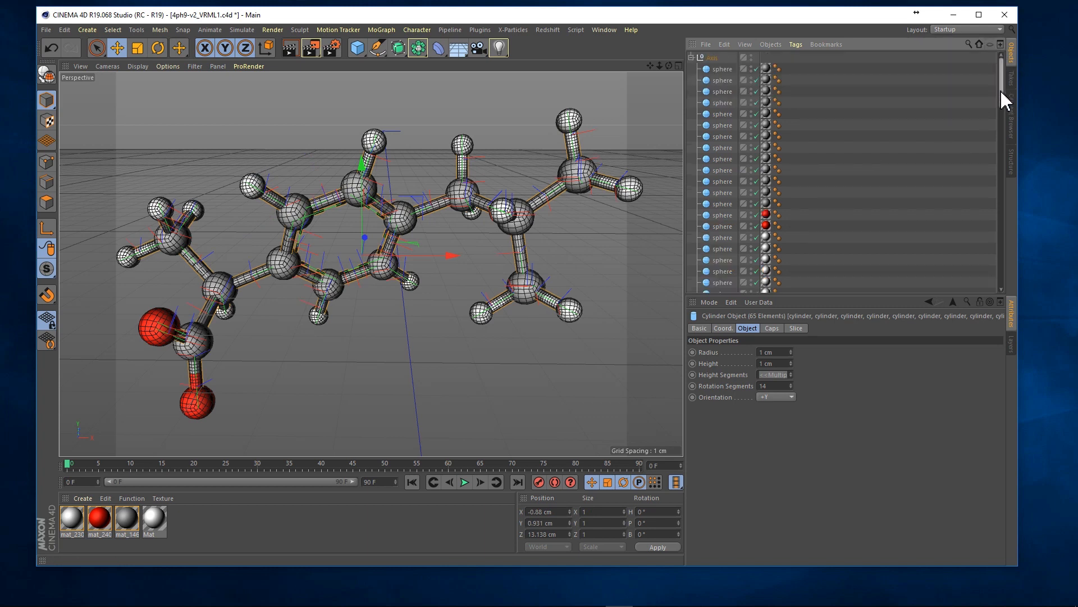
scroll(down, 3)
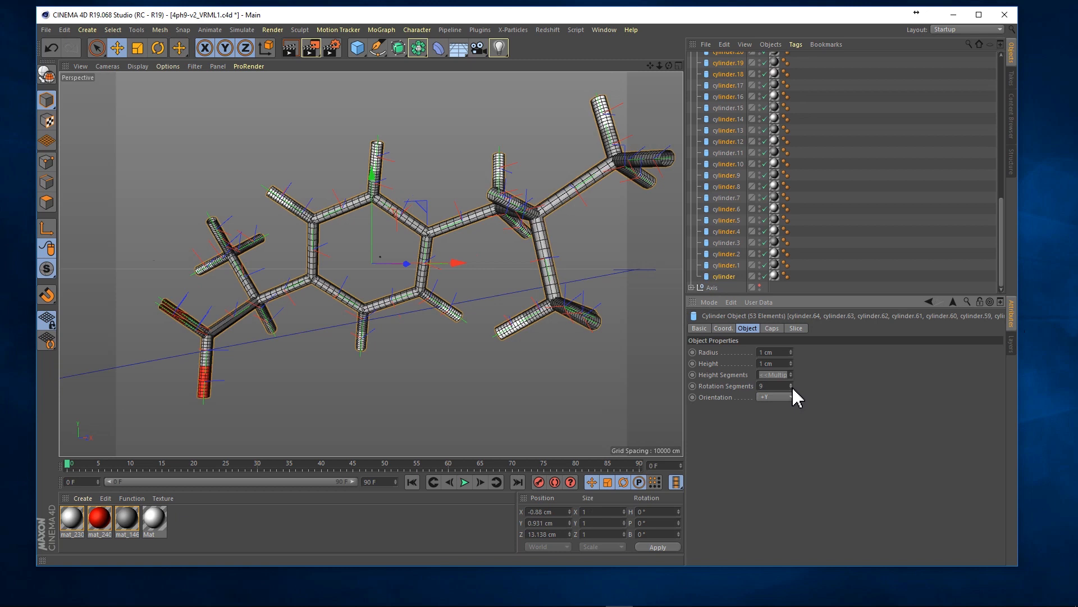
mouse_move(784, 374)
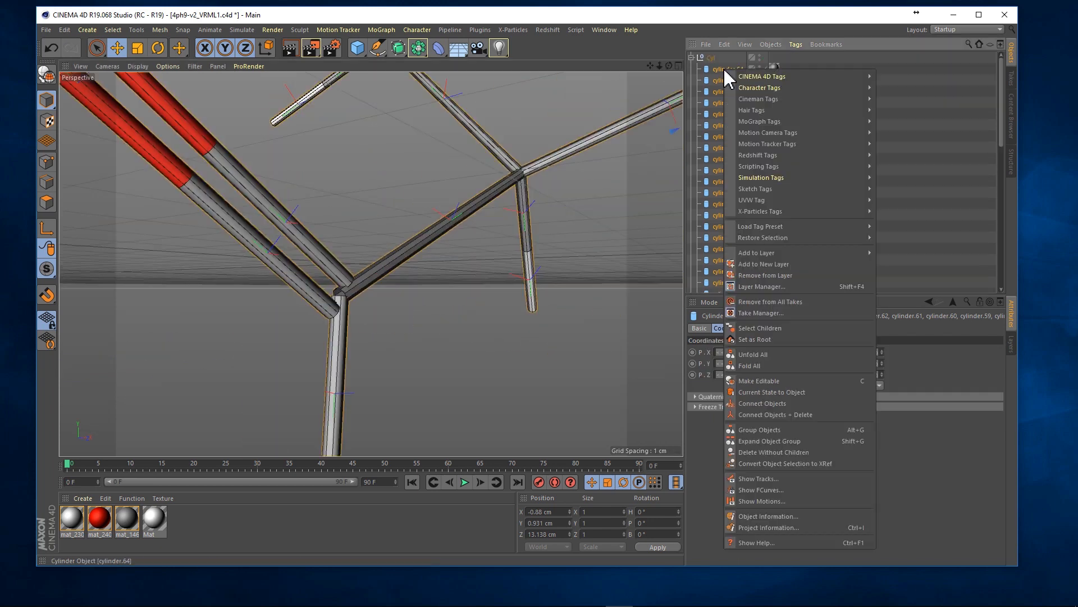
mouse_move(776, 414)
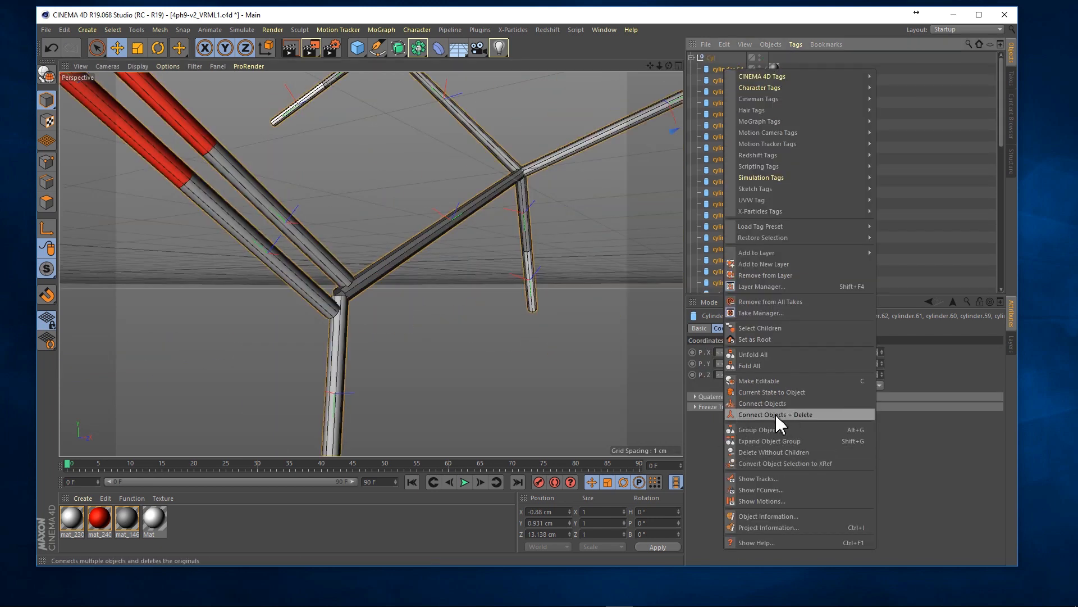
- Merge the bond cylinders with Connect Objects + Delete and weld them under a Connect generator
click(776, 415)
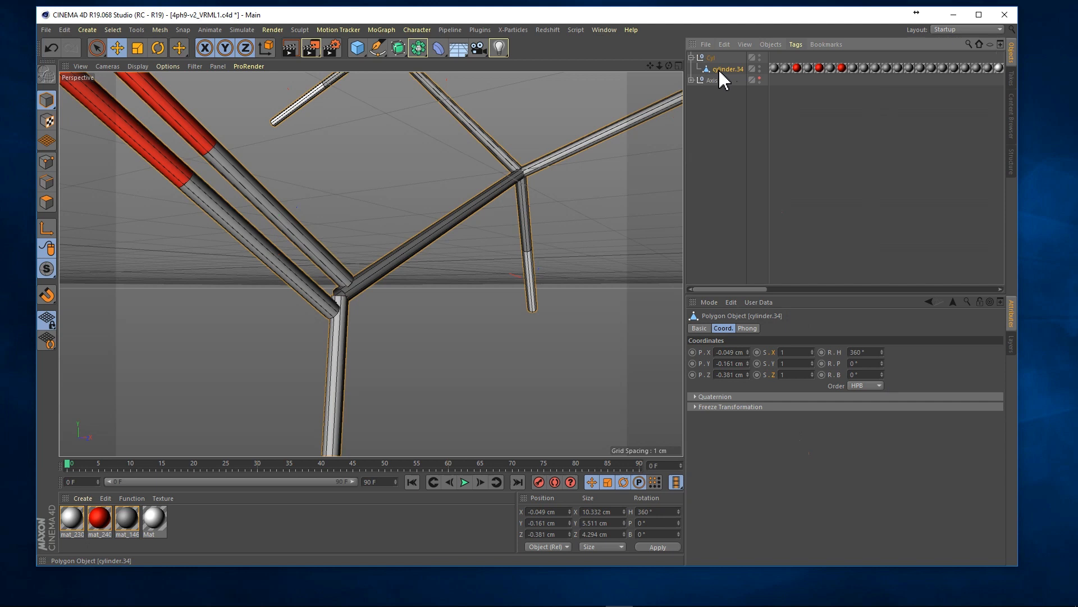
mouse_move(727, 78)
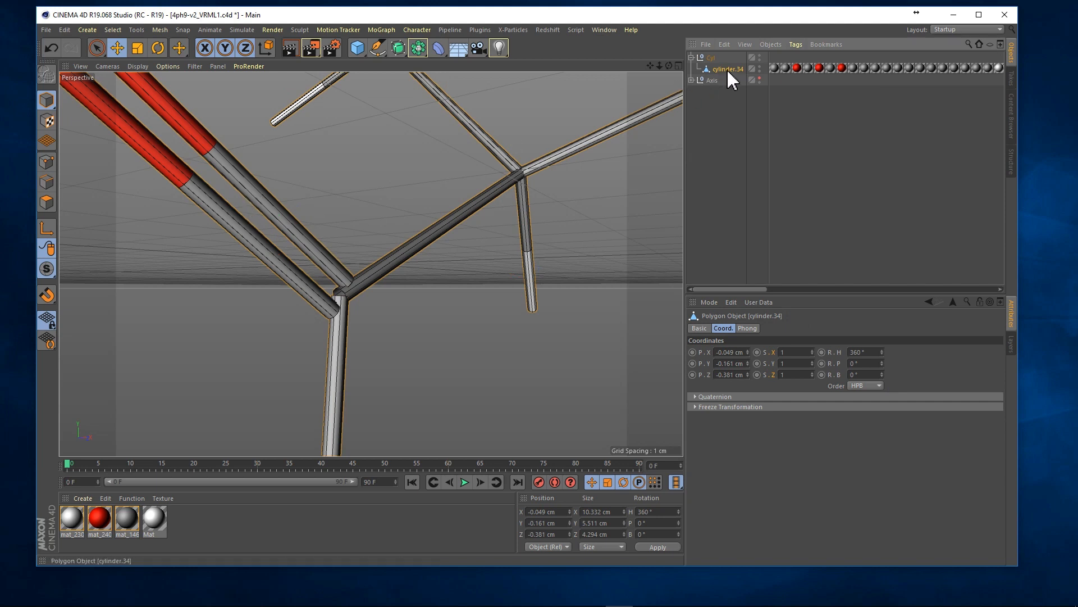
mouse_move(795, 67)
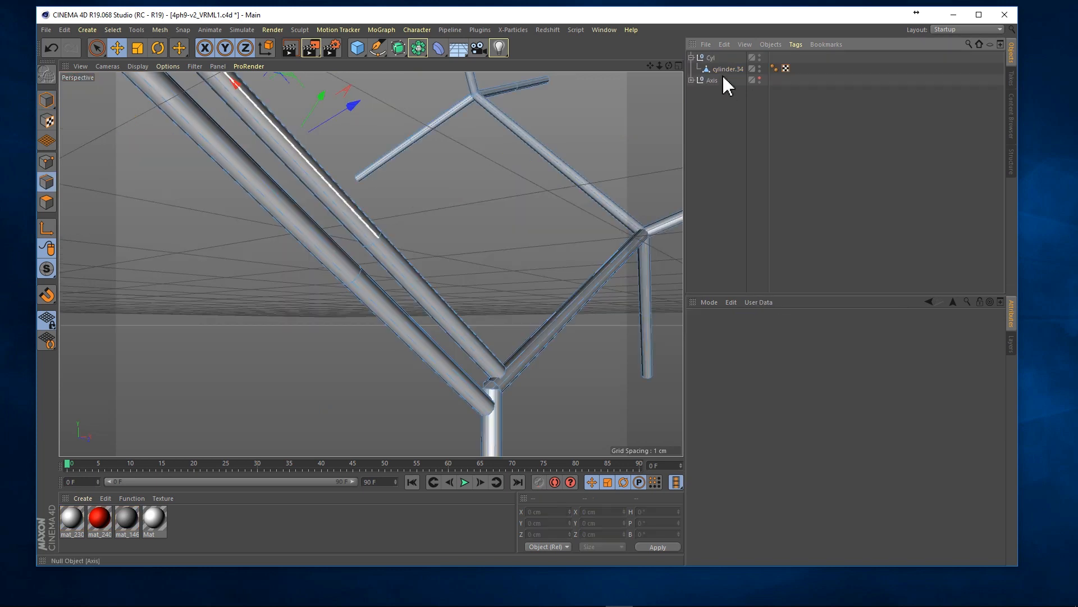
click(418, 47)
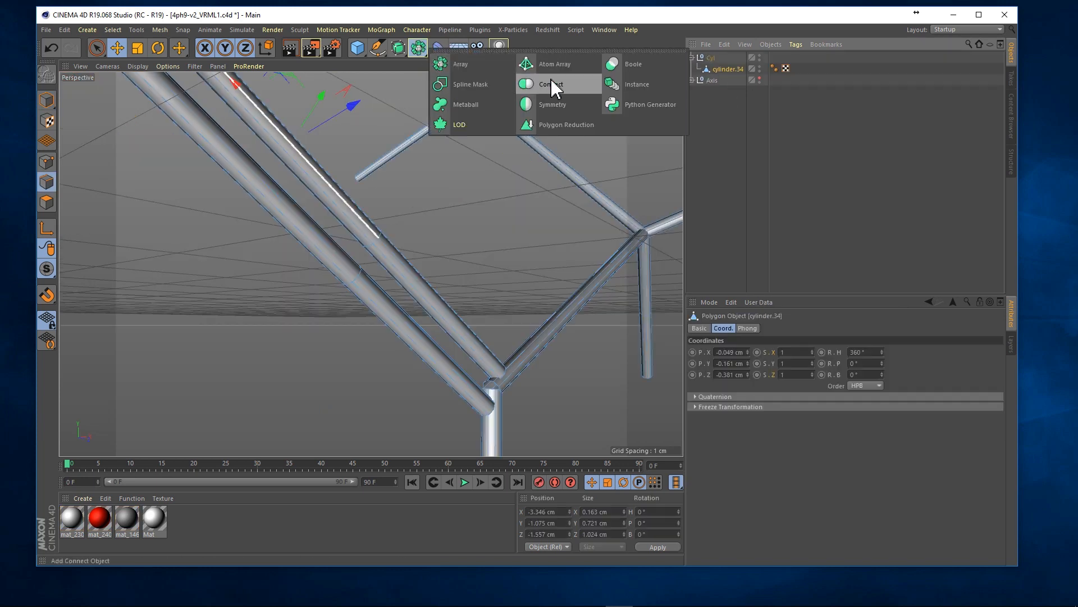
click(550, 85)
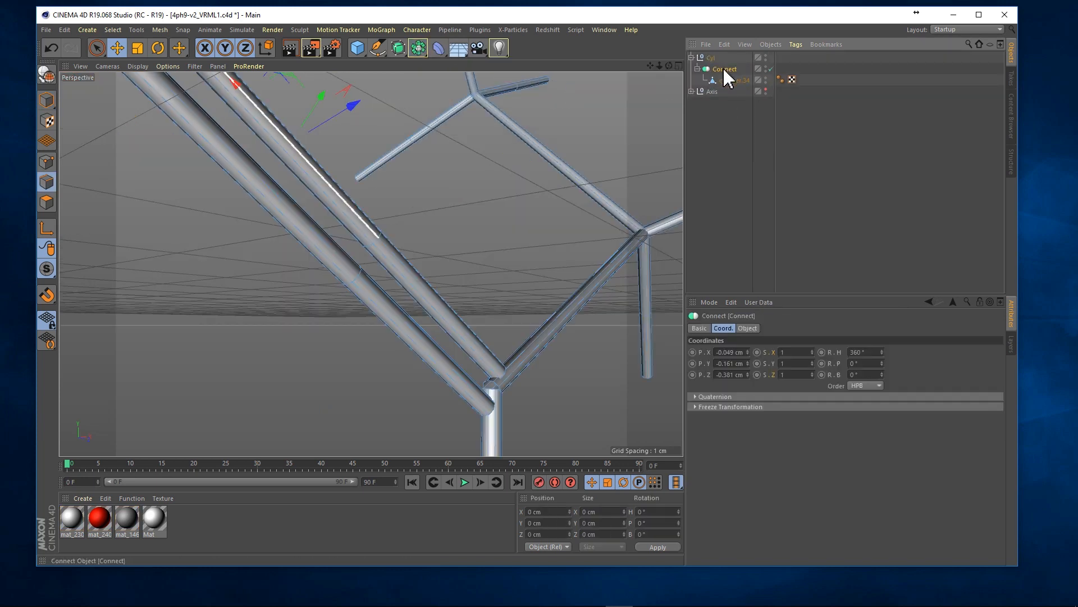
click(747, 327)
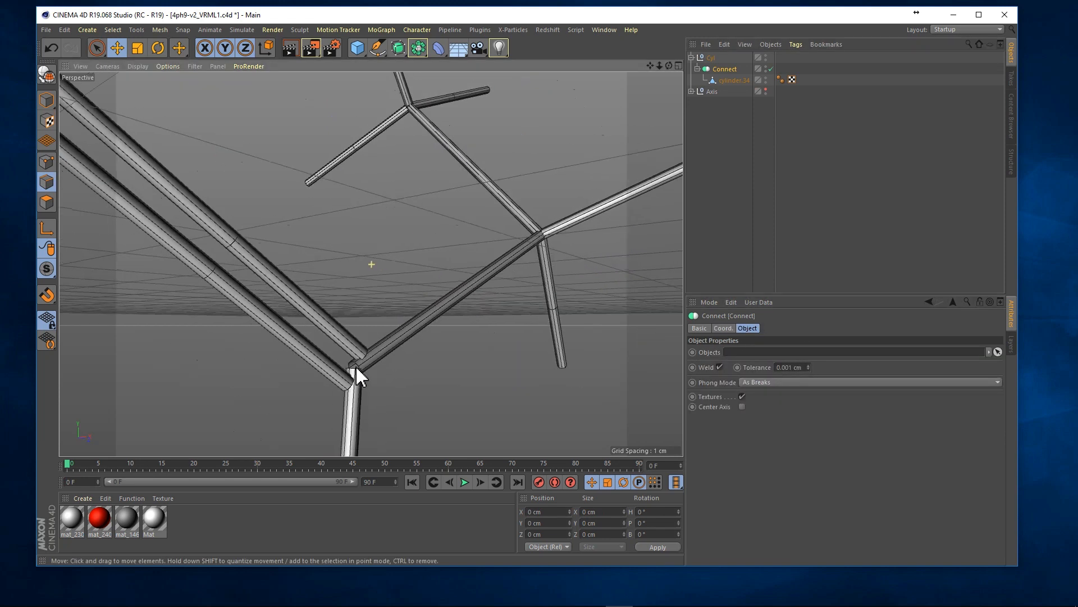
drag(360, 375, 258, 172)
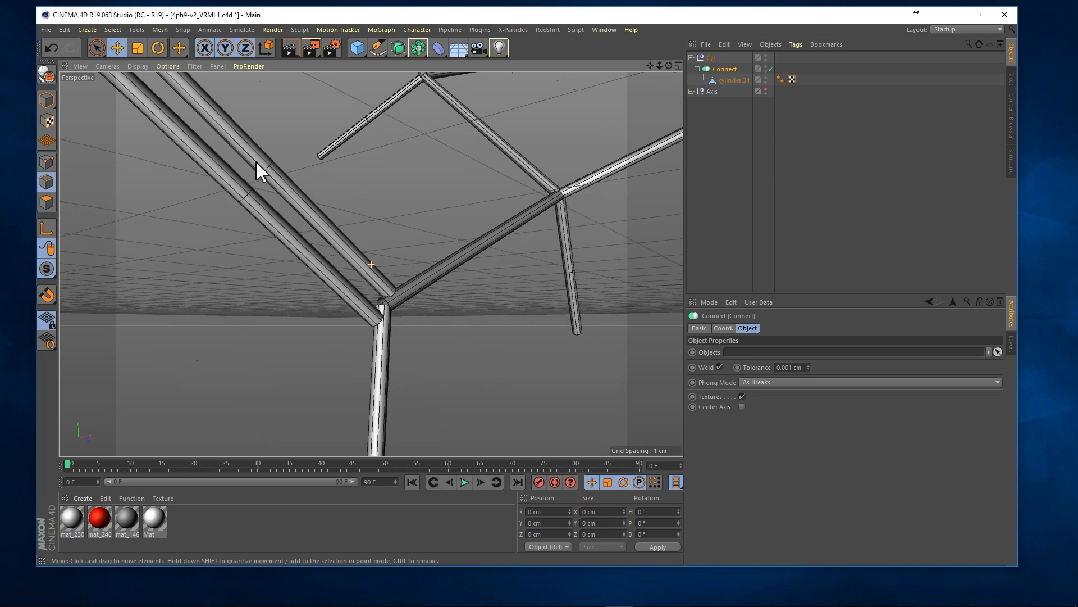
click(967, 29)
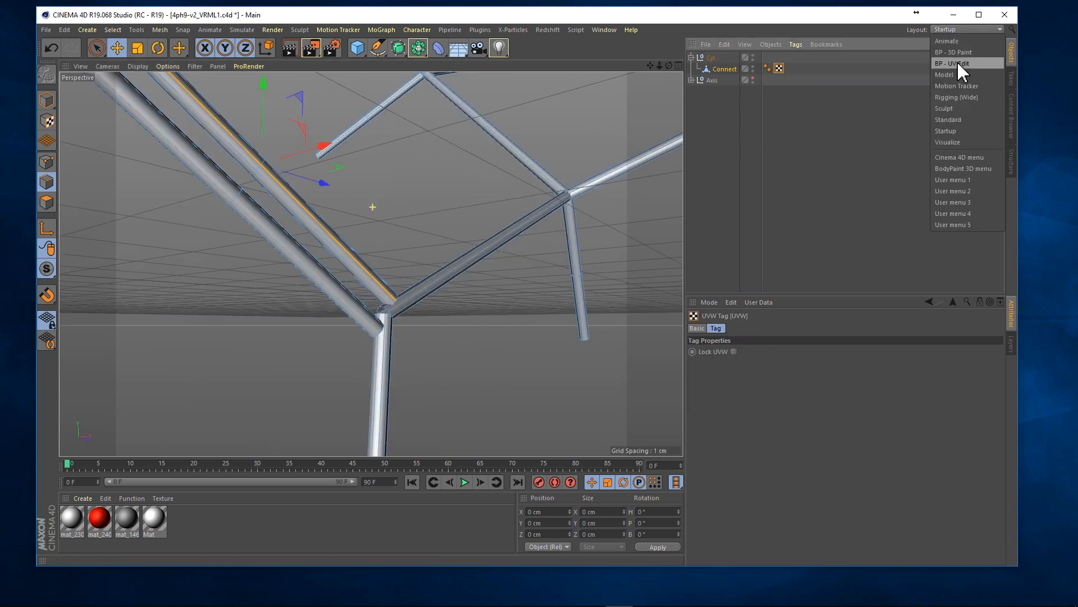
- Check the Connect mesh UVs in BP - UV Edit, return to Standard layout and select all polygons
click(954, 63)
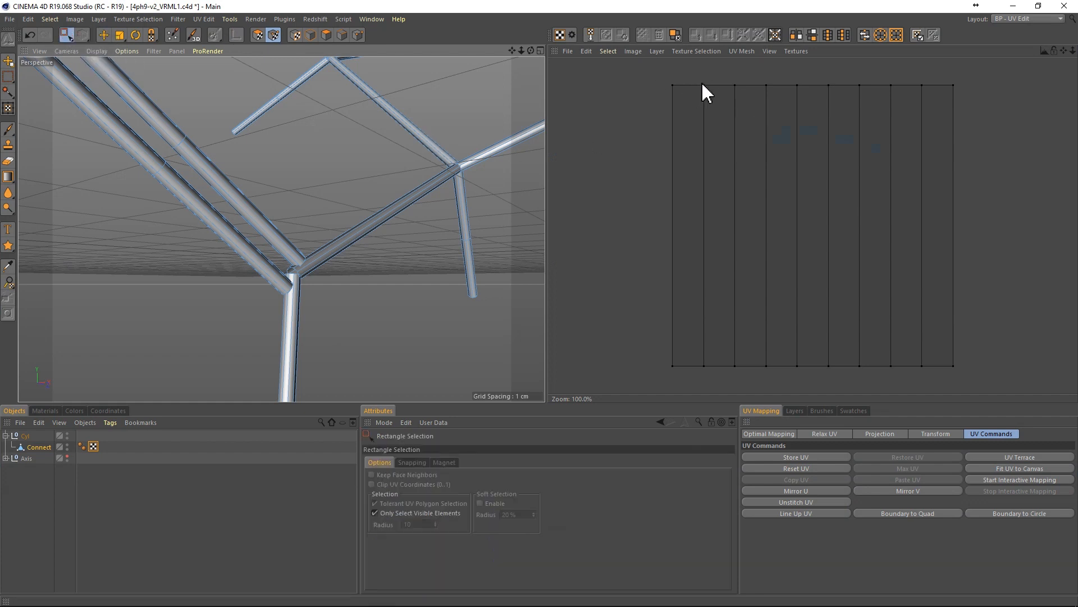
drag(703, 82, 715, 385)
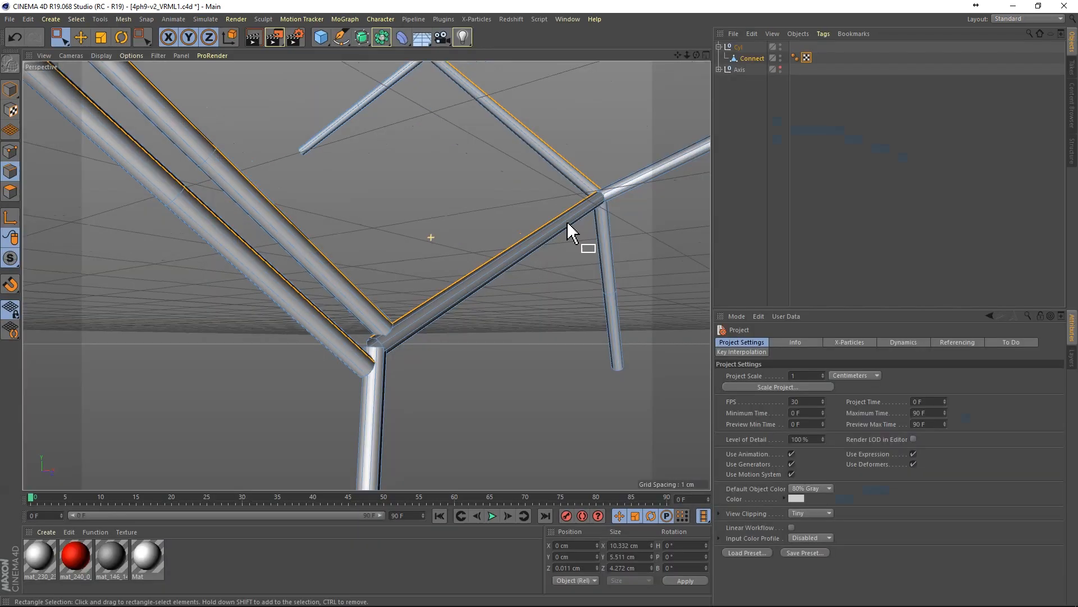
mouse_move(584, 210)
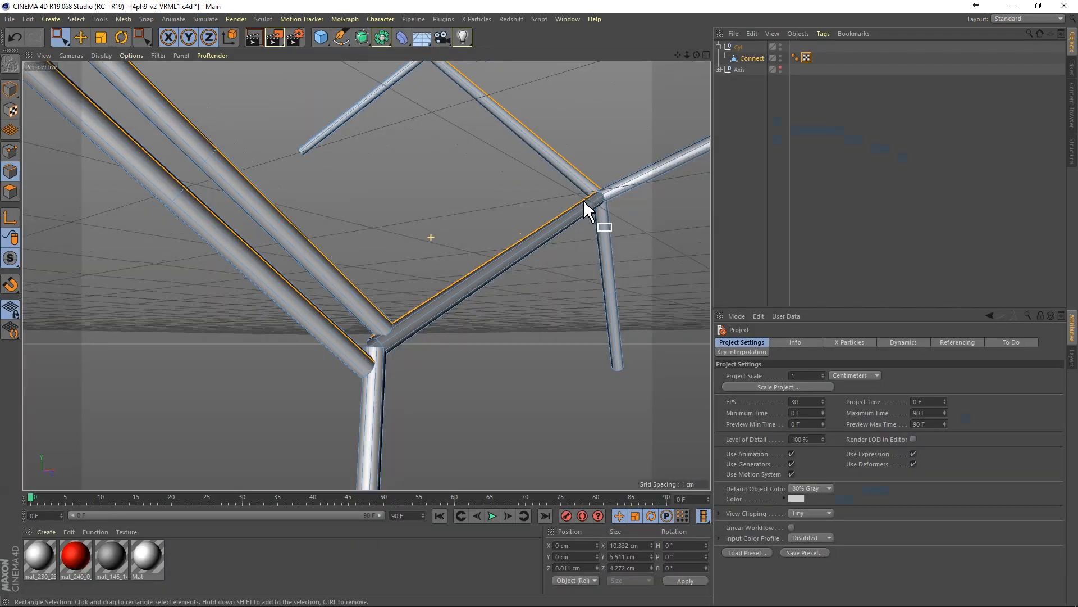
mouse_move(30, 210)
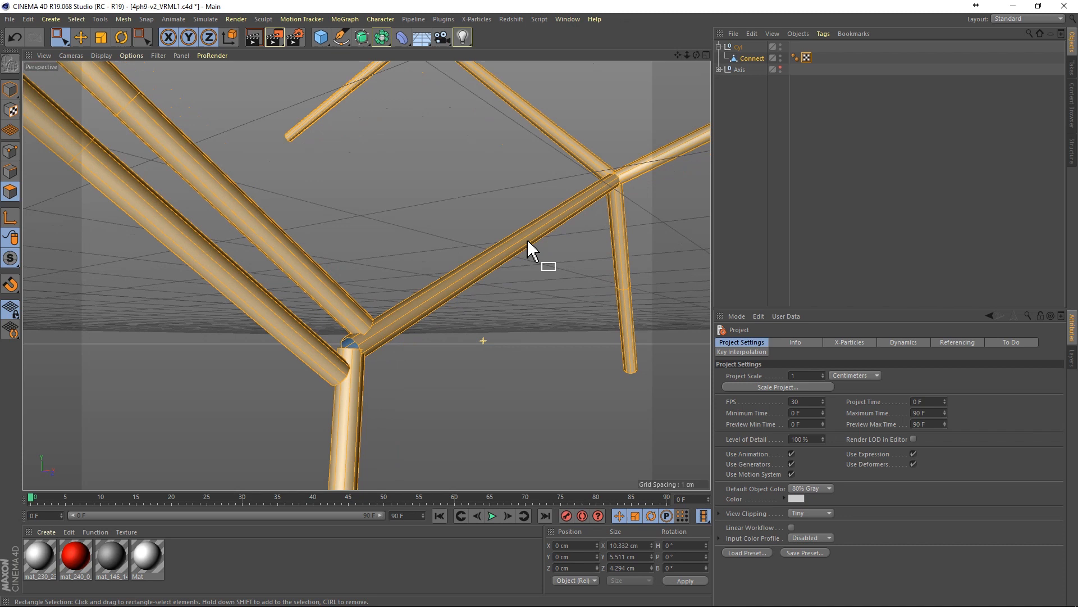
- Shrink the bond tubes with Normal Move -0.001 cm and return to Model mode
right_click(532, 248)
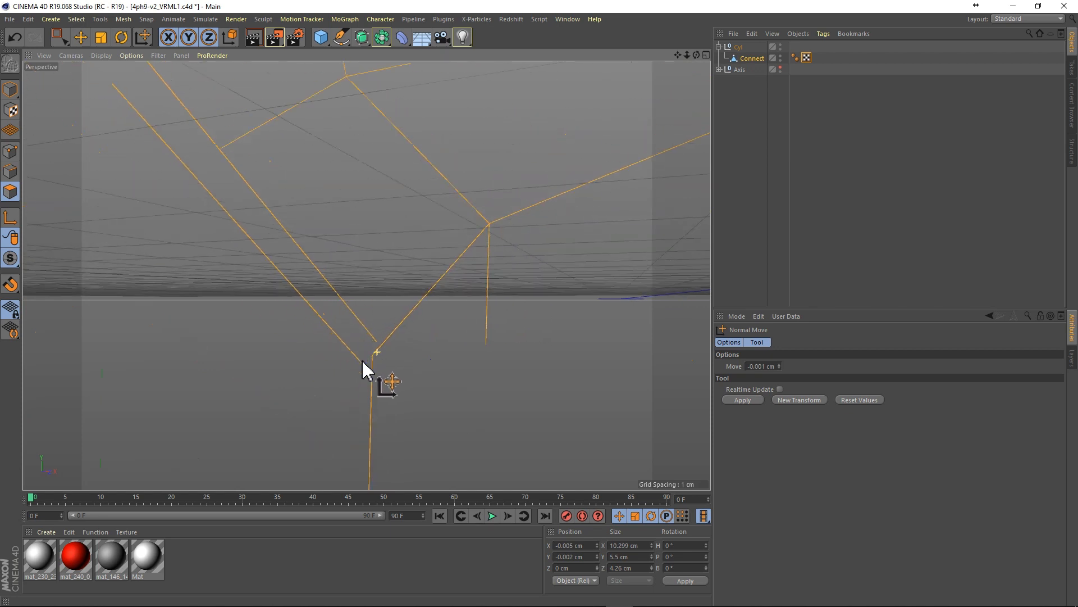
mouse_move(11, 172)
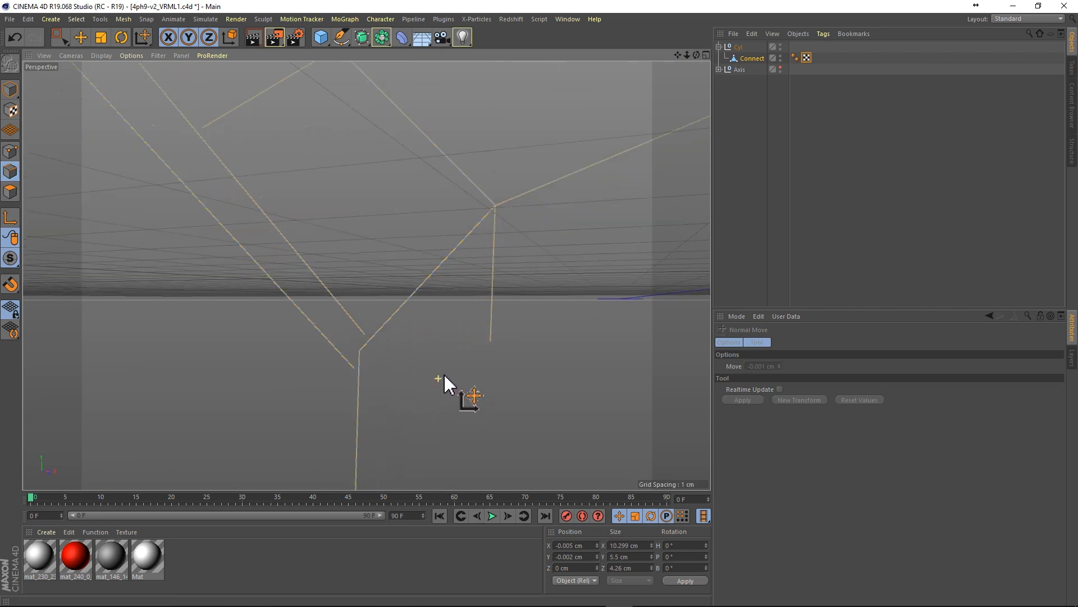
click(740, 68)
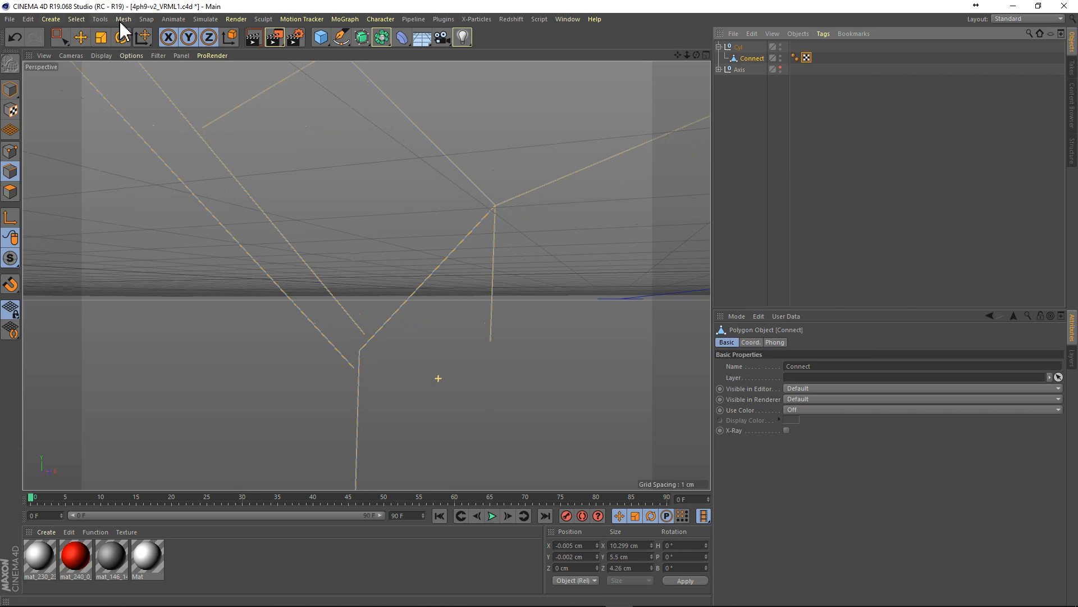
- Convert the bond mesh edges to a linear spline Connect.Spline and adjust its points
click(122, 20)
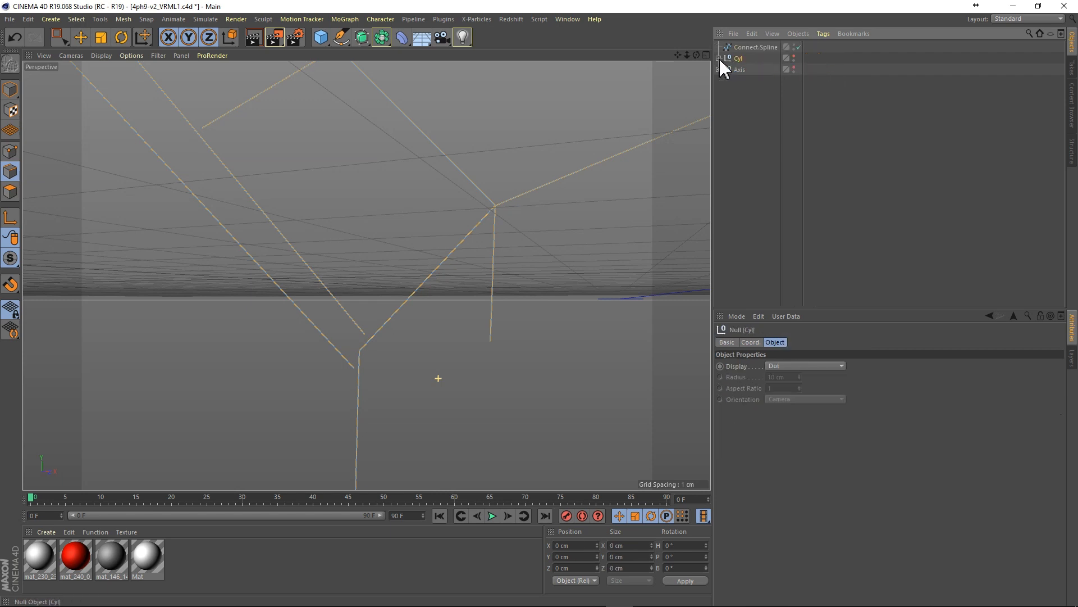
click(755, 47)
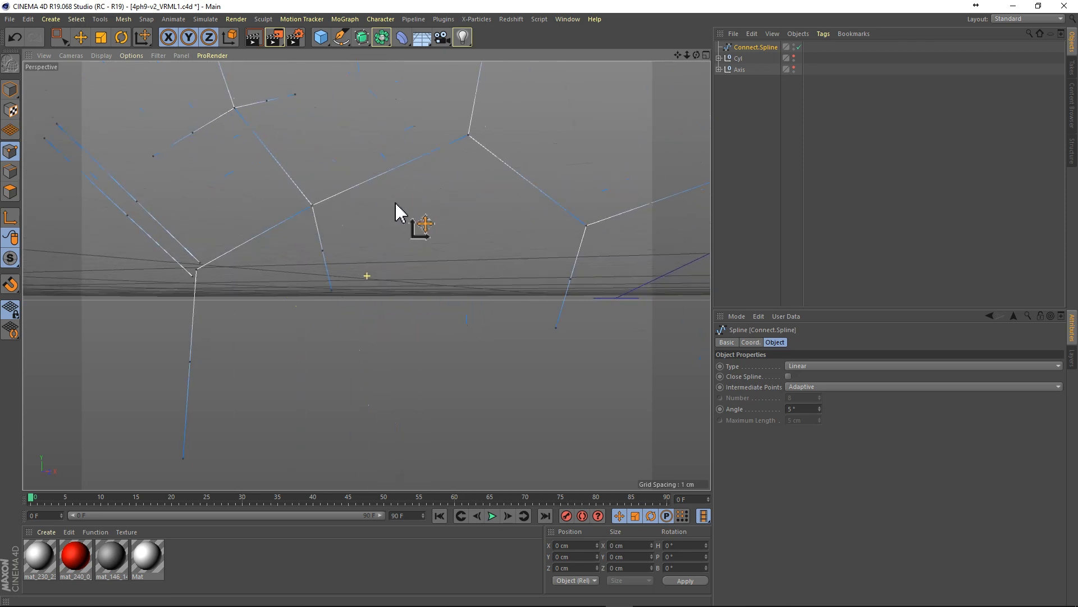
drag(401, 210, 454, 206)
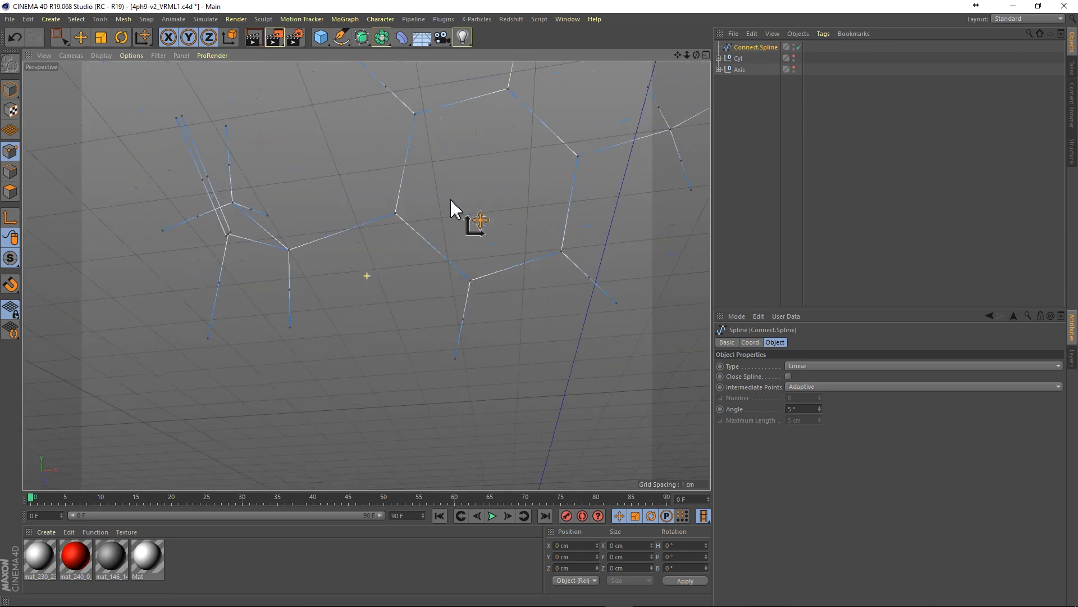
scroll(down, 3)
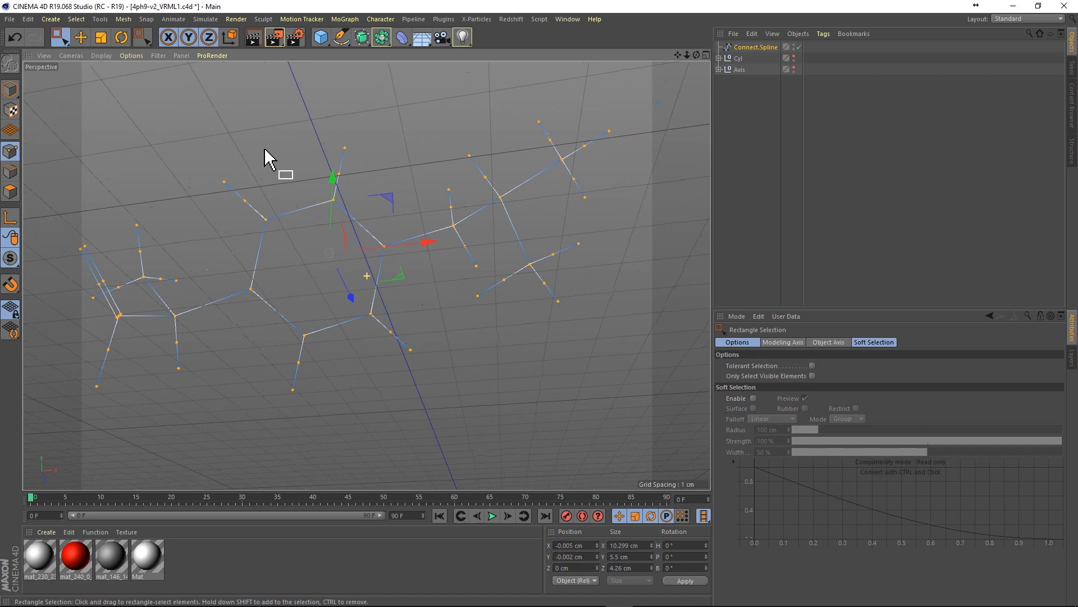
right_click(395, 160)
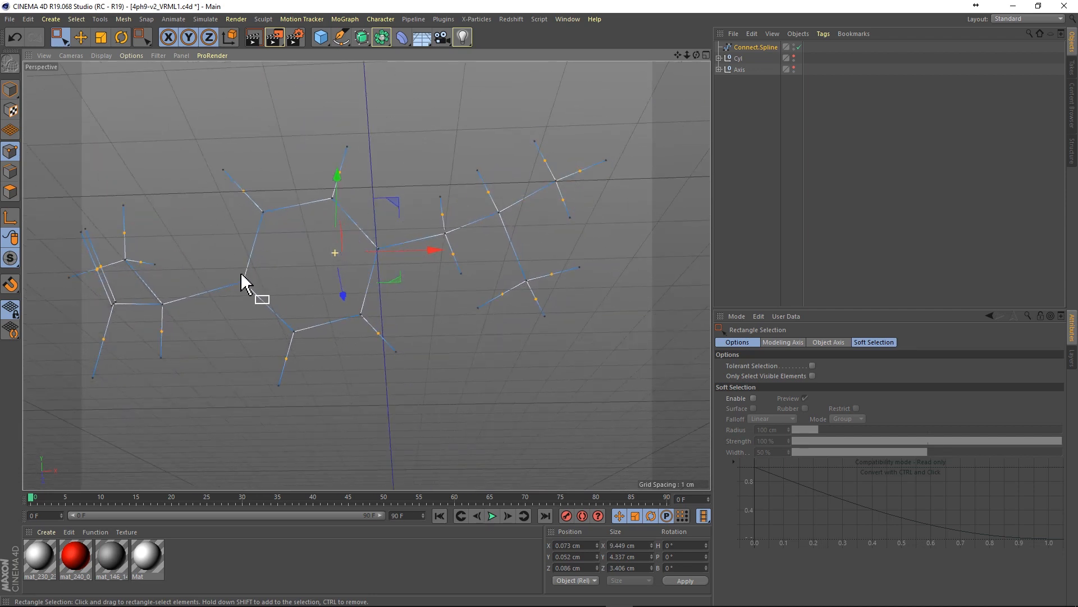
mouse_move(544, 170)
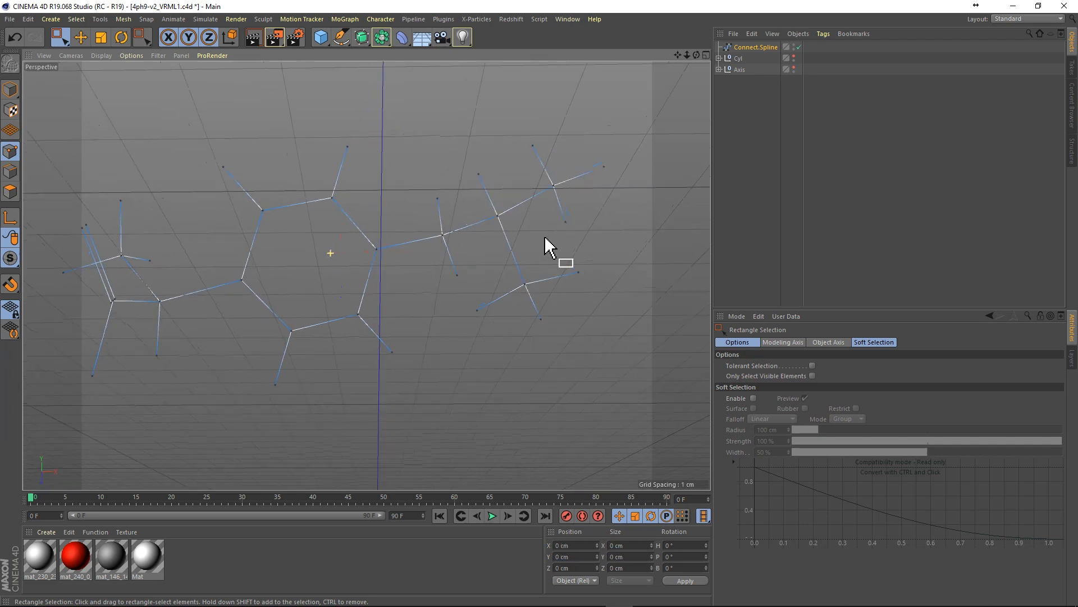
mouse_move(571, 195)
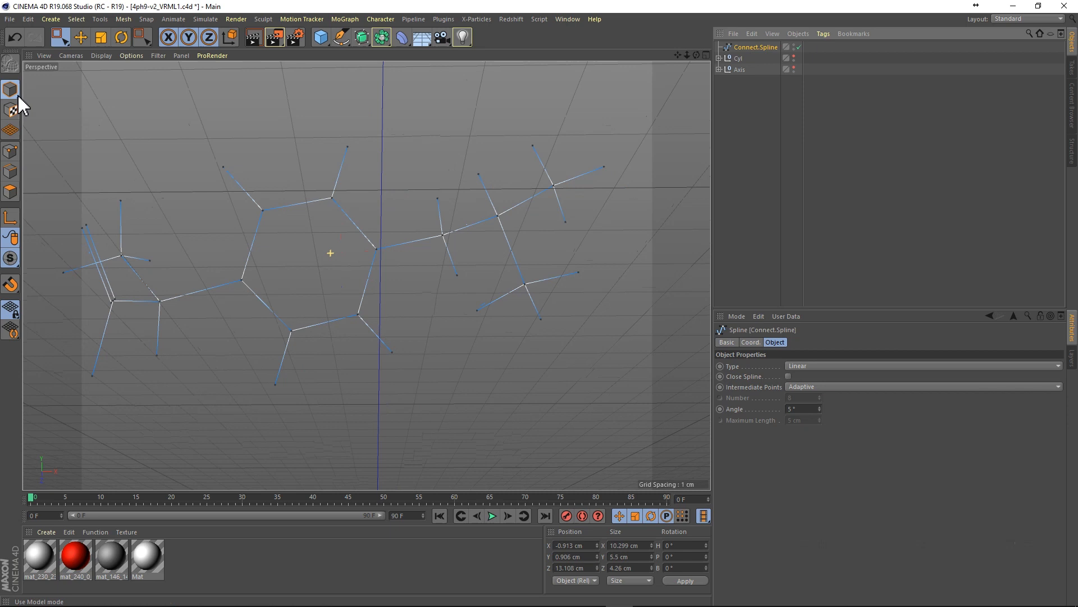
- Add a Sweep generator and adjust the Connect.Spline's intermediate points
click(361, 37)
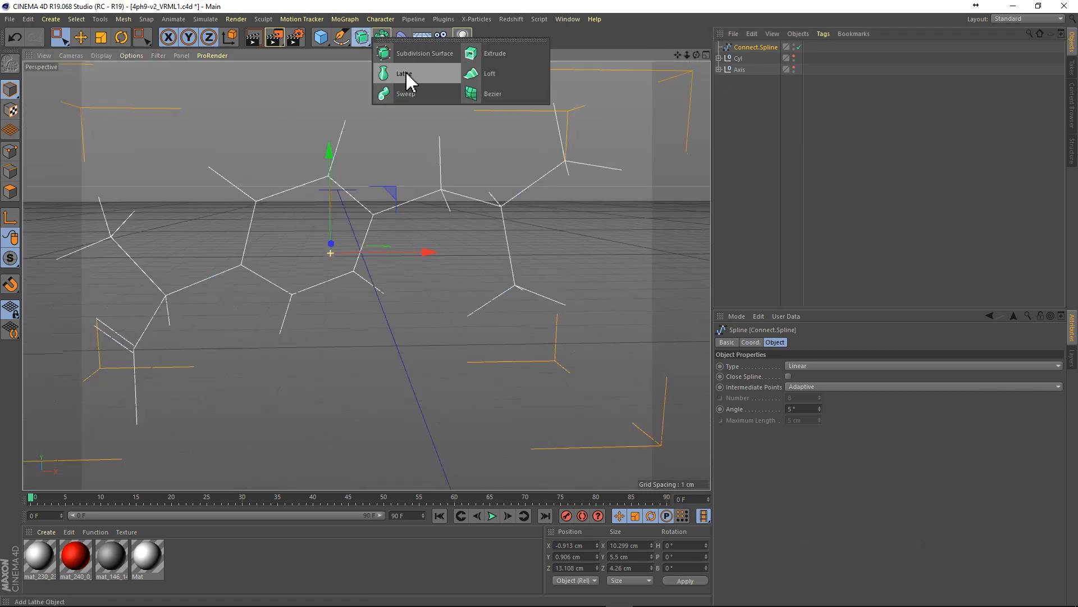
click(405, 94)
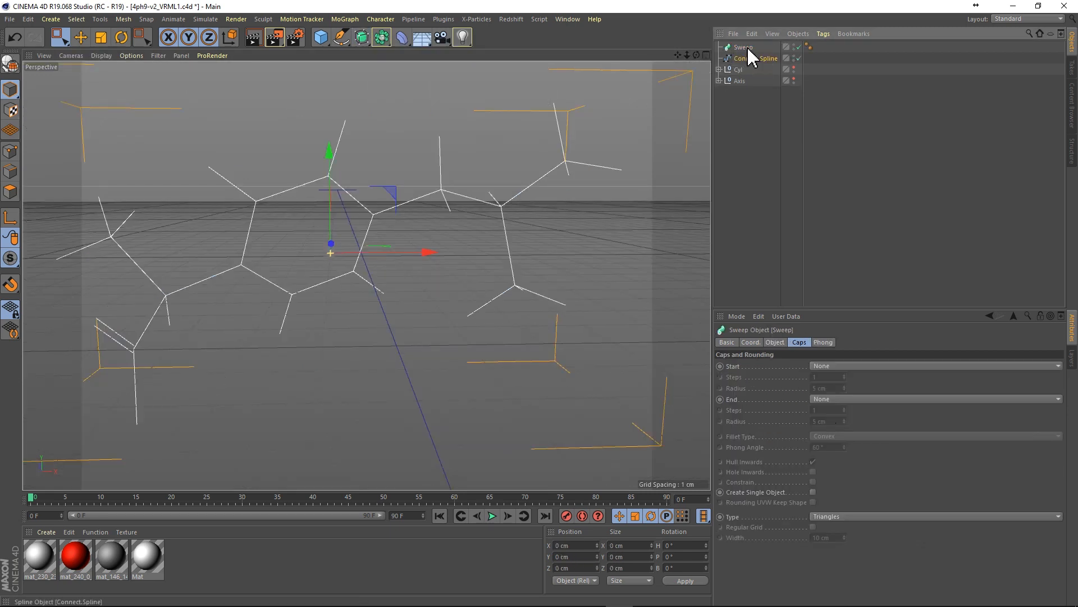
click(360, 37)
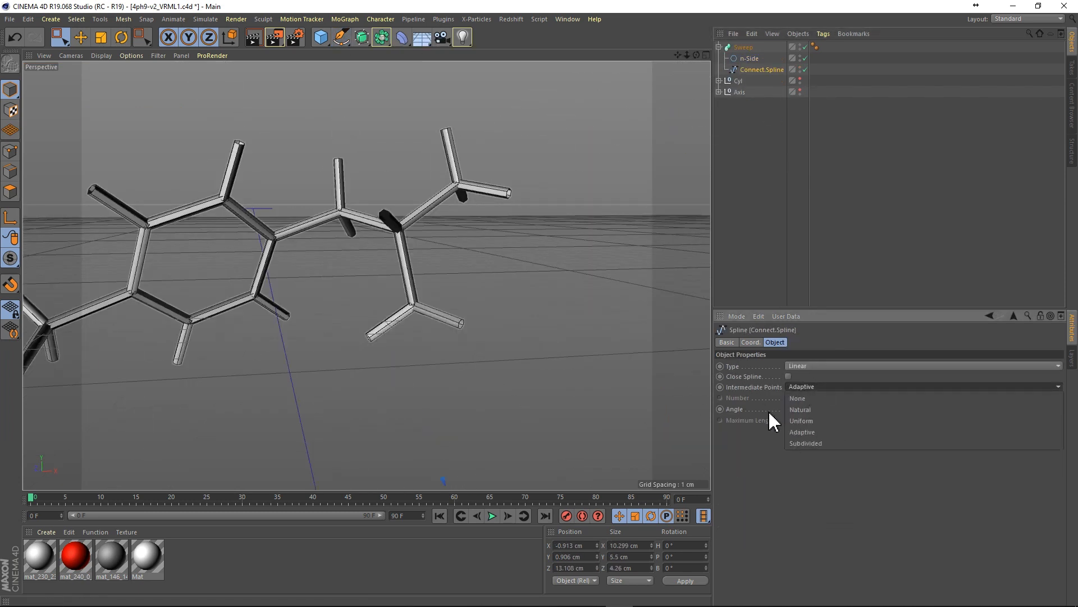
click(800, 420)
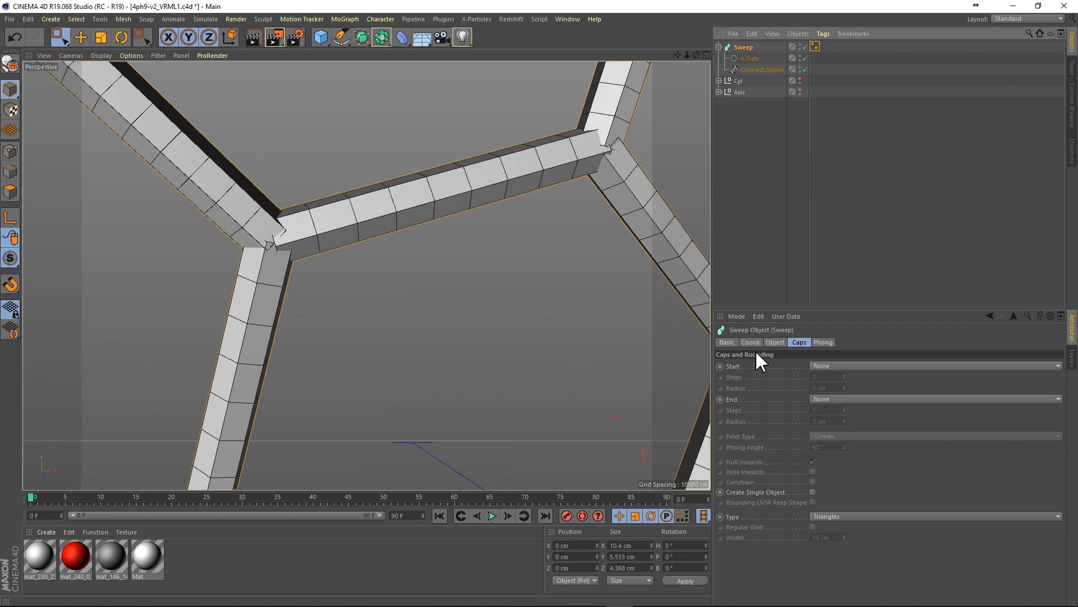
- Review the Sweep's object properties and nest the n-Side and Connect.Spline under it
click(774, 341)
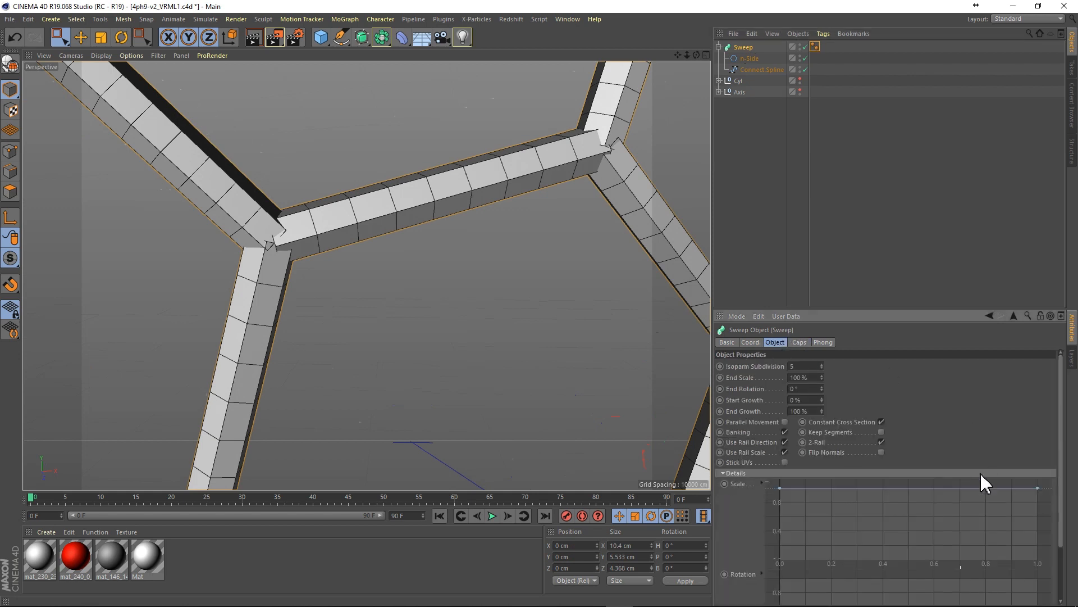
mouse_move(925, 502)
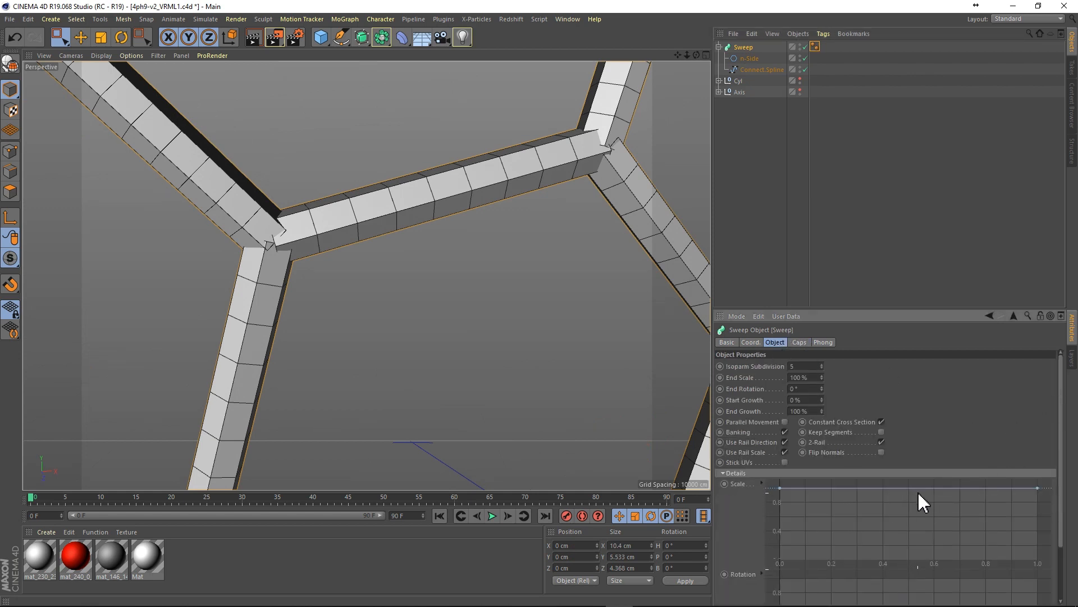
drag(917, 490, 908, 537)
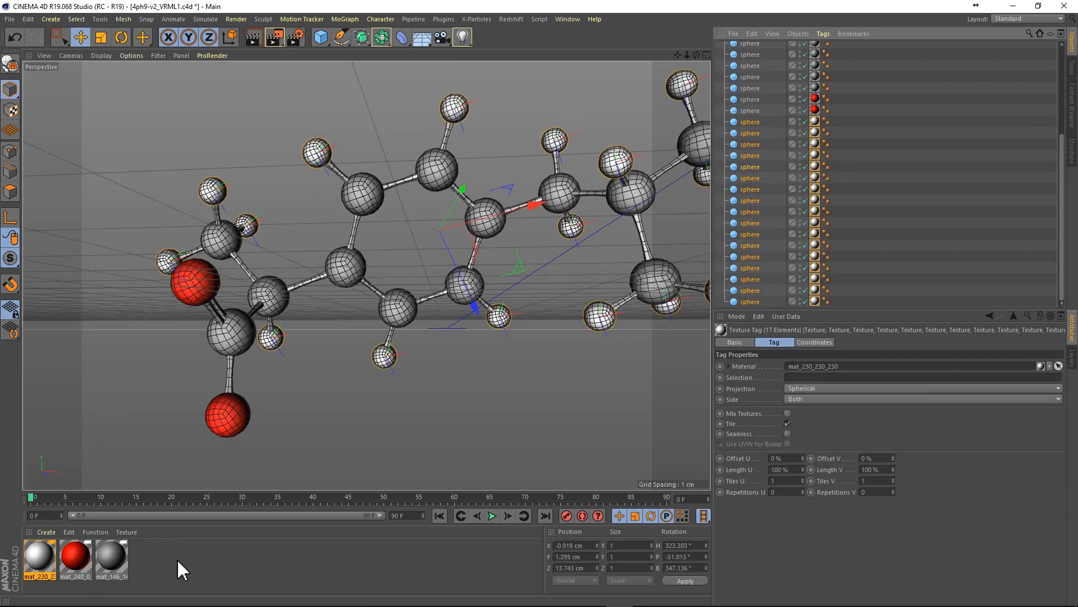
- Clear the selection and select all texture tags using the white material mat_230_230_230
click(111, 557)
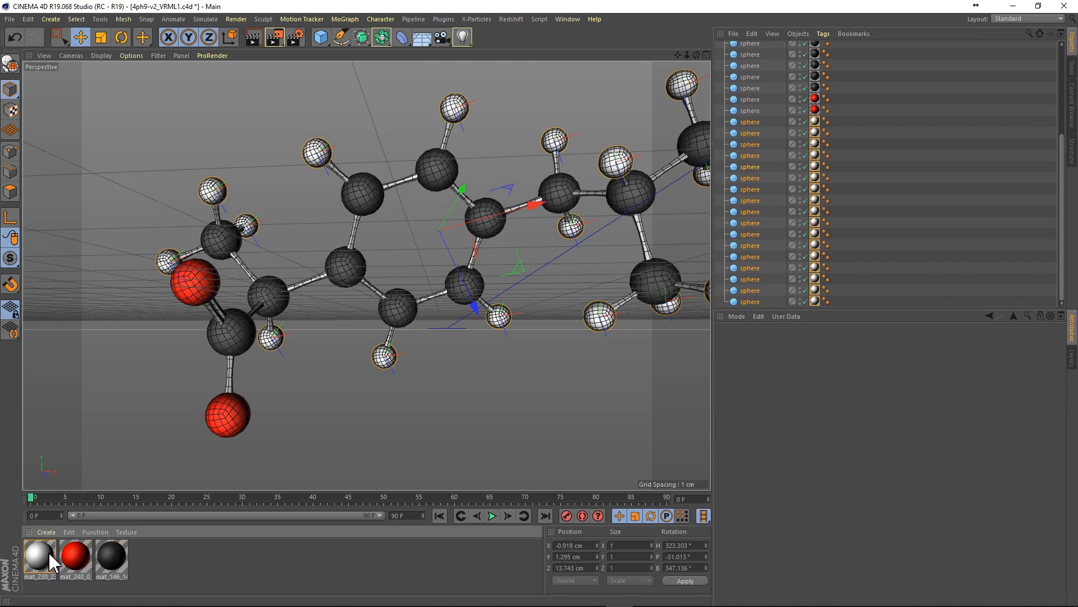
right_click(40, 557)
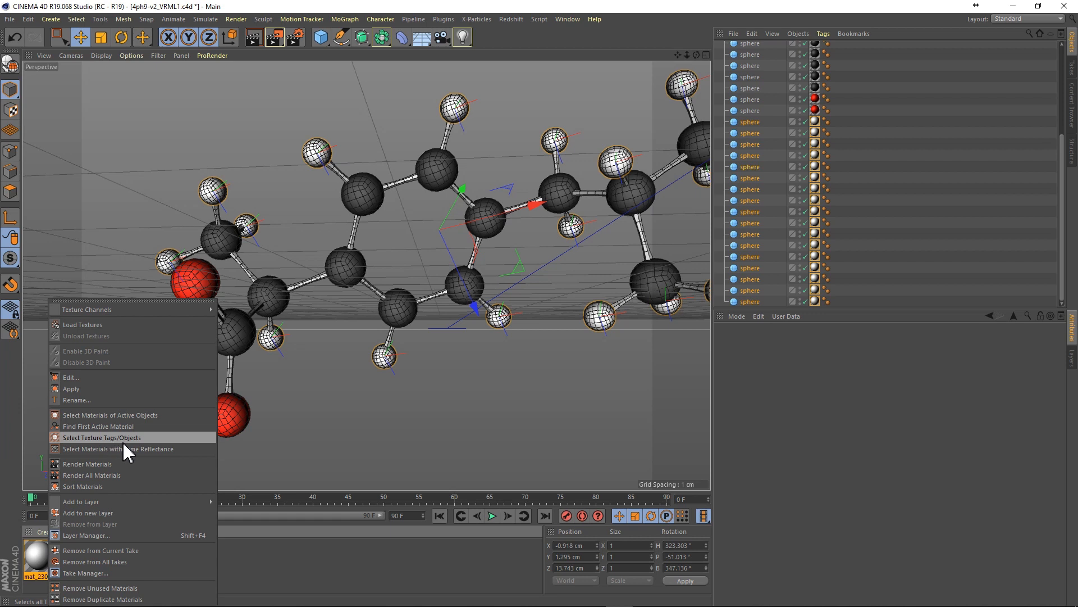
click(103, 437)
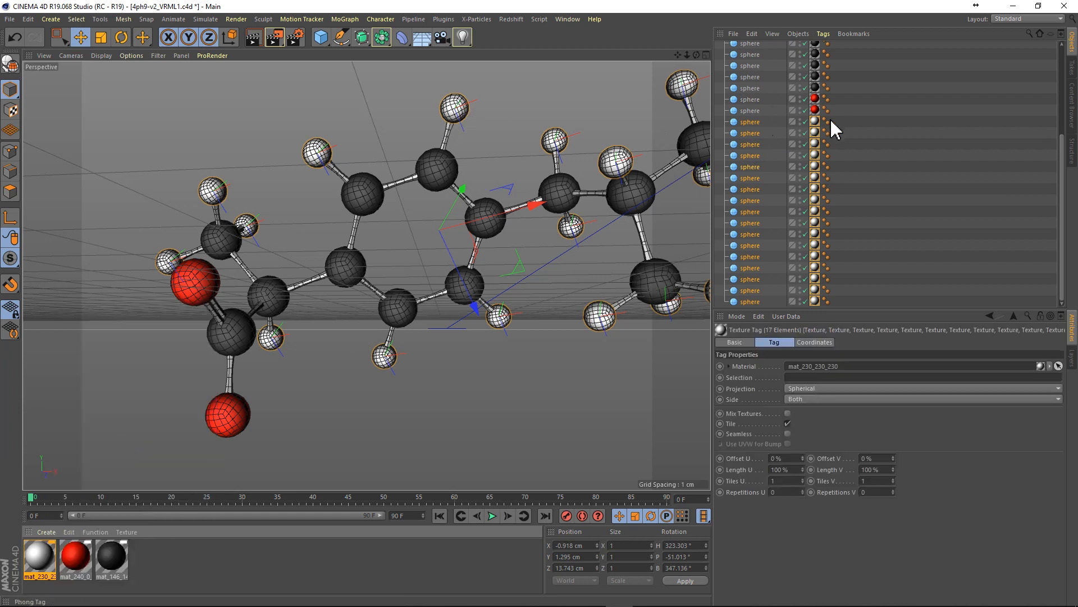
mouse_move(755, 133)
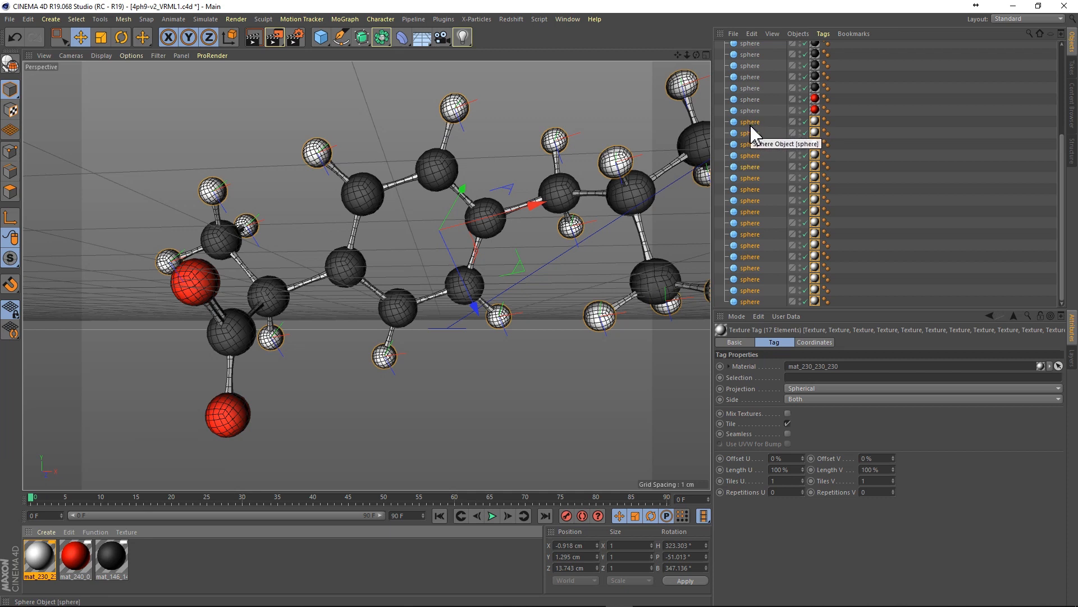
- Add a Tracer on the hydrogen spheres in Connect All Objects mode and rename the resulting spline
click(345, 19)
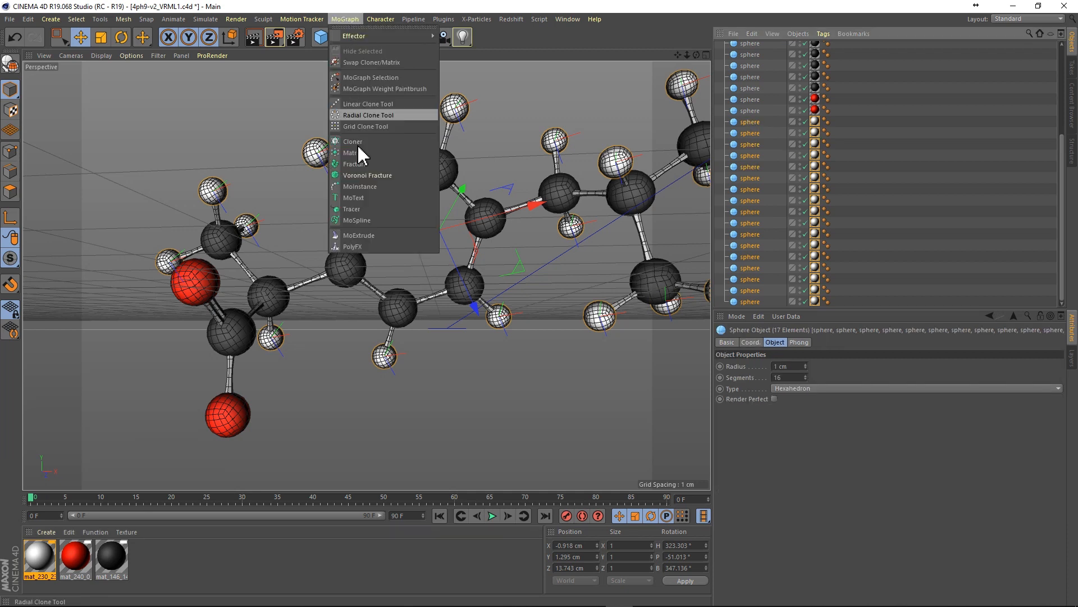
click(351, 209)
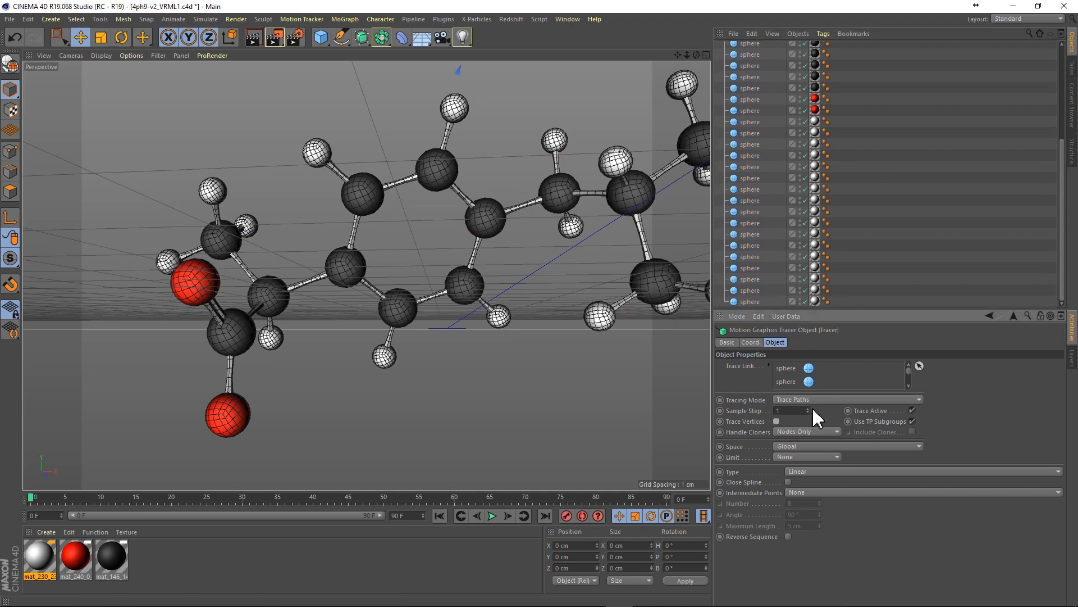
click(846, 398)
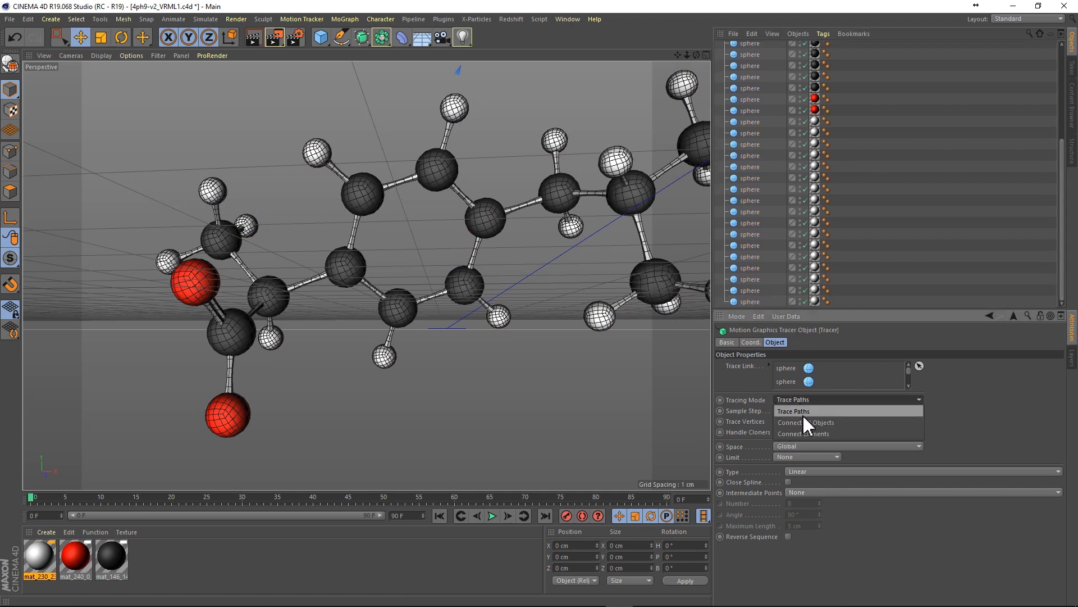
click(801, 422)
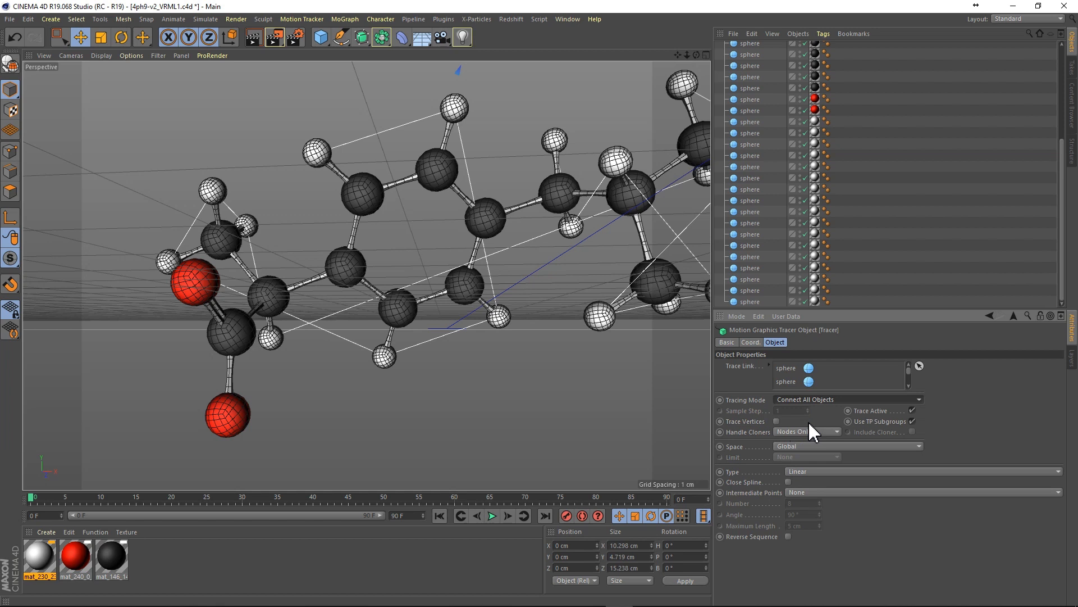
mouse_move(804, 479)
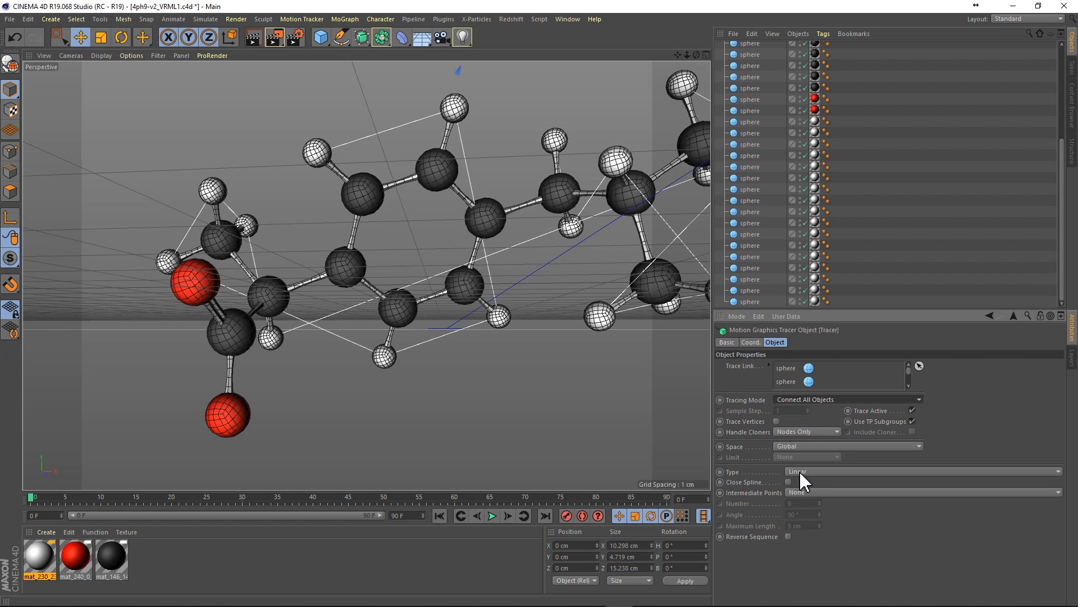
mouse_move(808, 506)
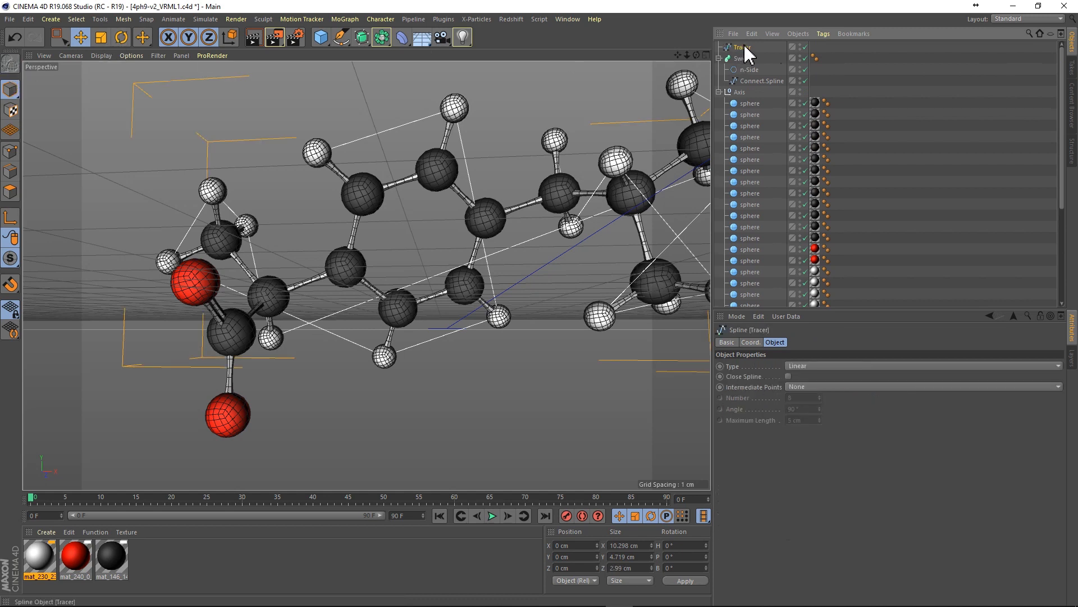
double_click(742, 47)
text(Hydrogens)
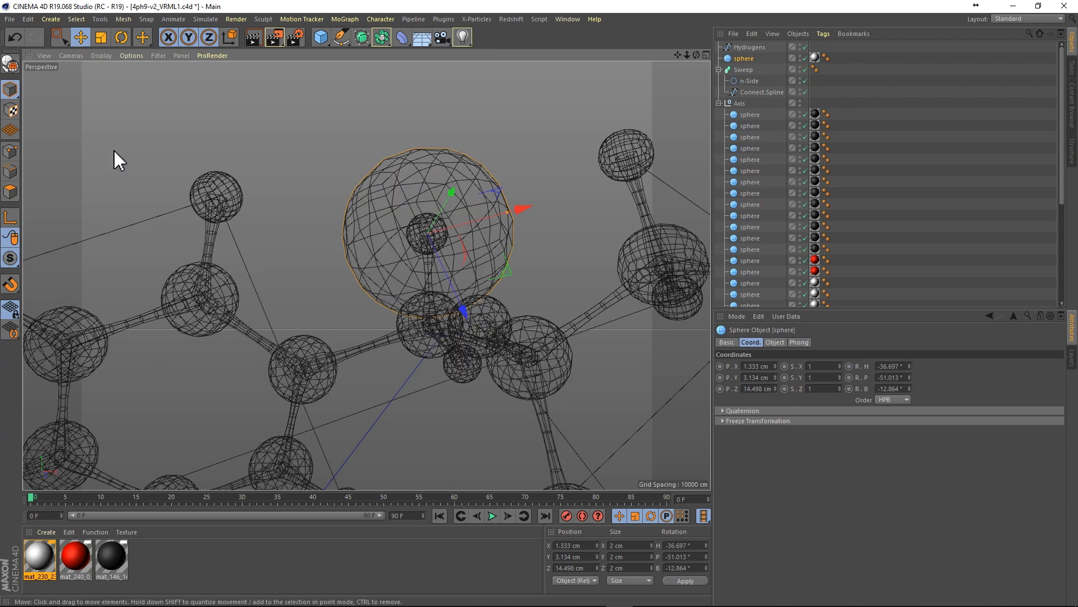
mouse_move(11, 268)
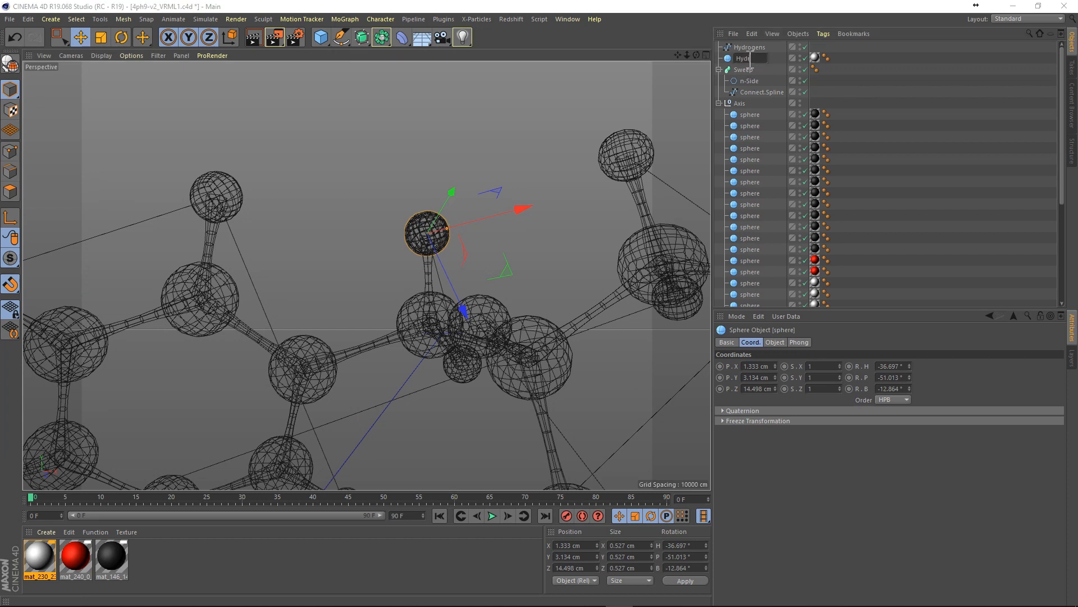
- Rename the small sphere Hydrogen and place it into a new Cloner
text(Hydrogen)
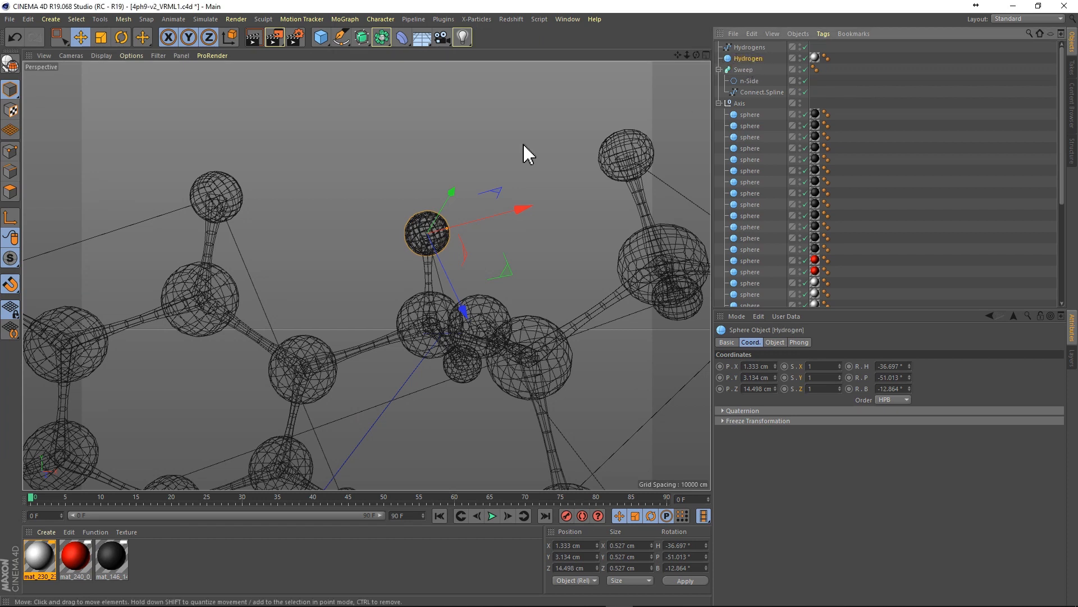
click(345, 19)
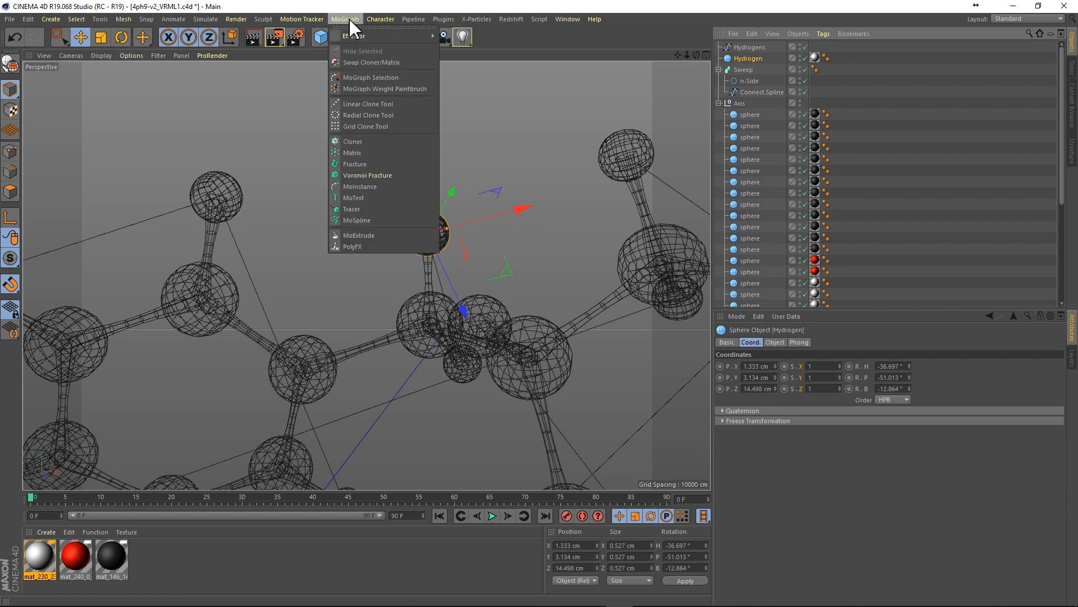
mouse_move(353, 142)
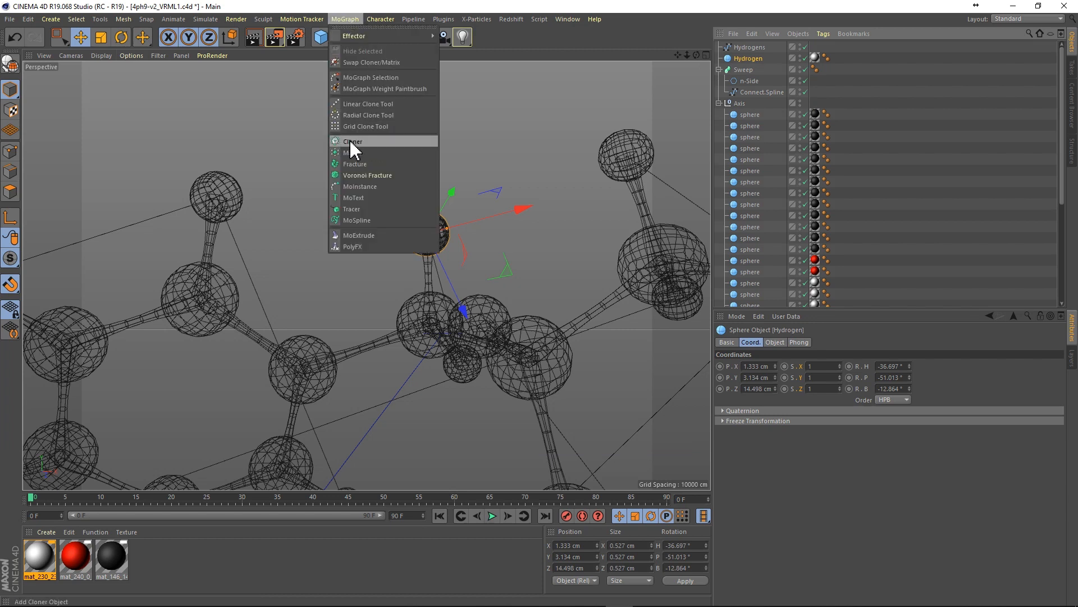
click(353, 141)
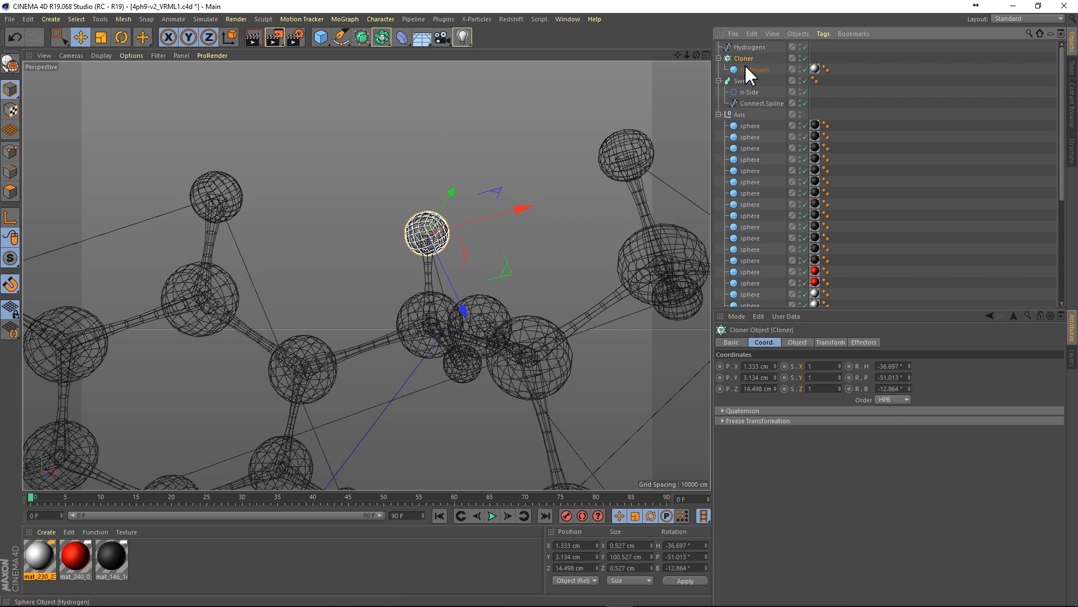
- Set the Cloner to Object mode cloning onto the Hydrogens spline
click(798, 341)
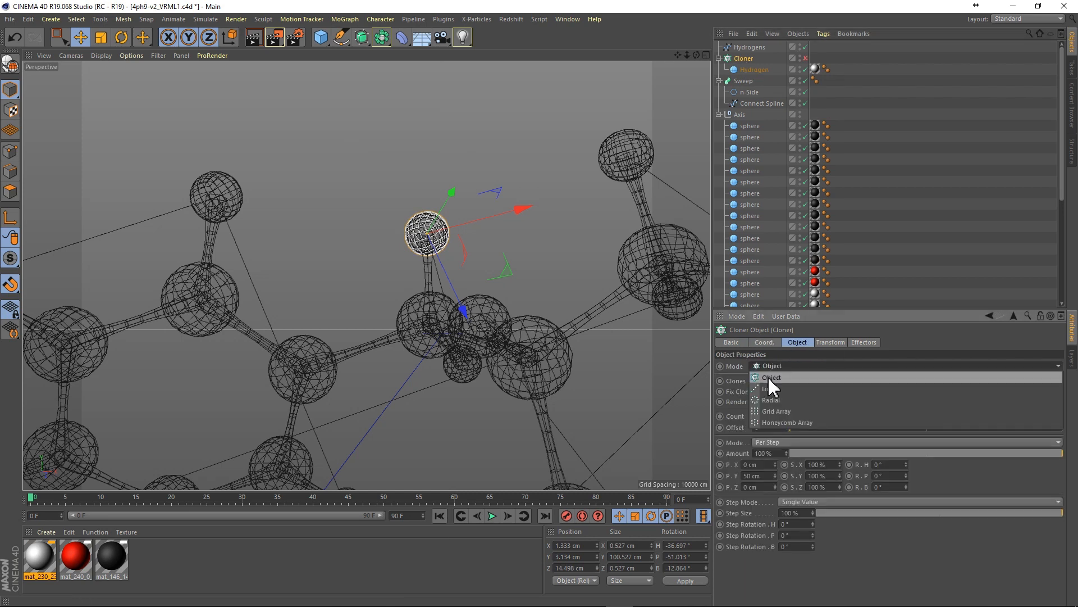
click(771, 377)
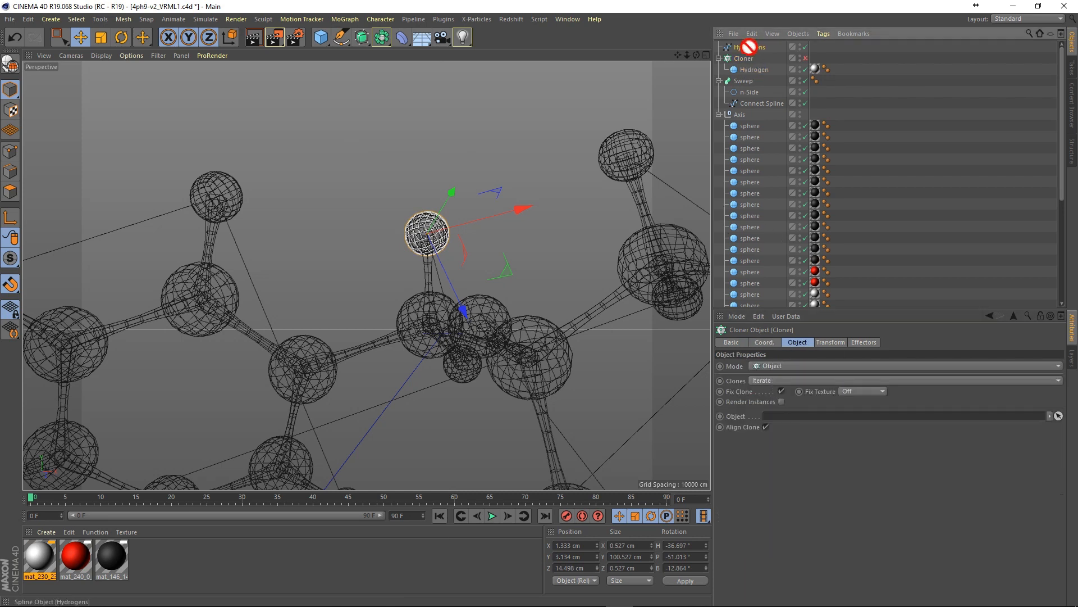
click(782, 451)
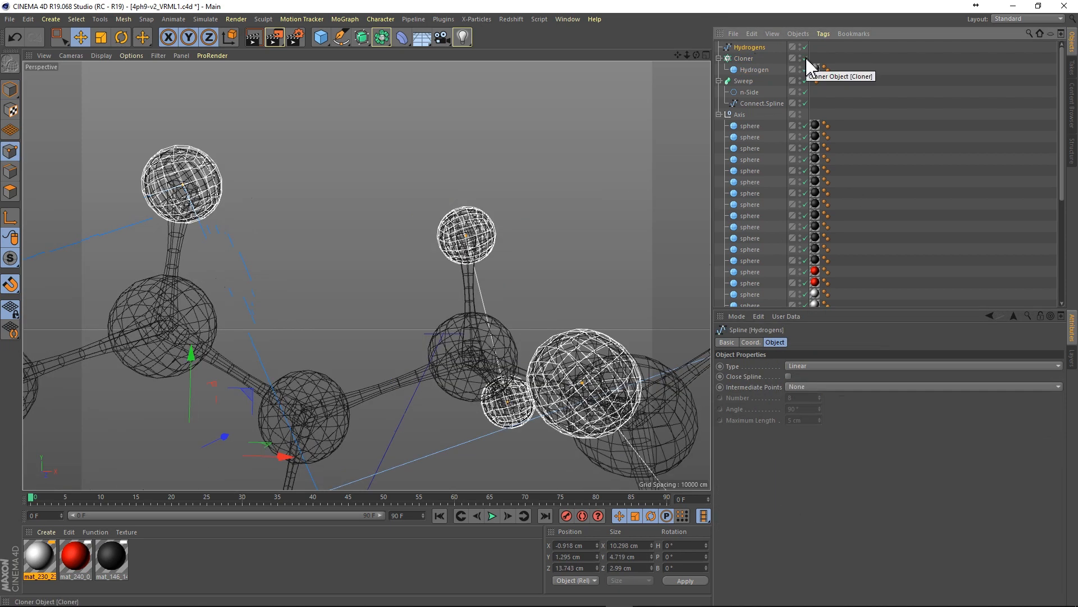
click(743, 58)
text(Hydrogen)
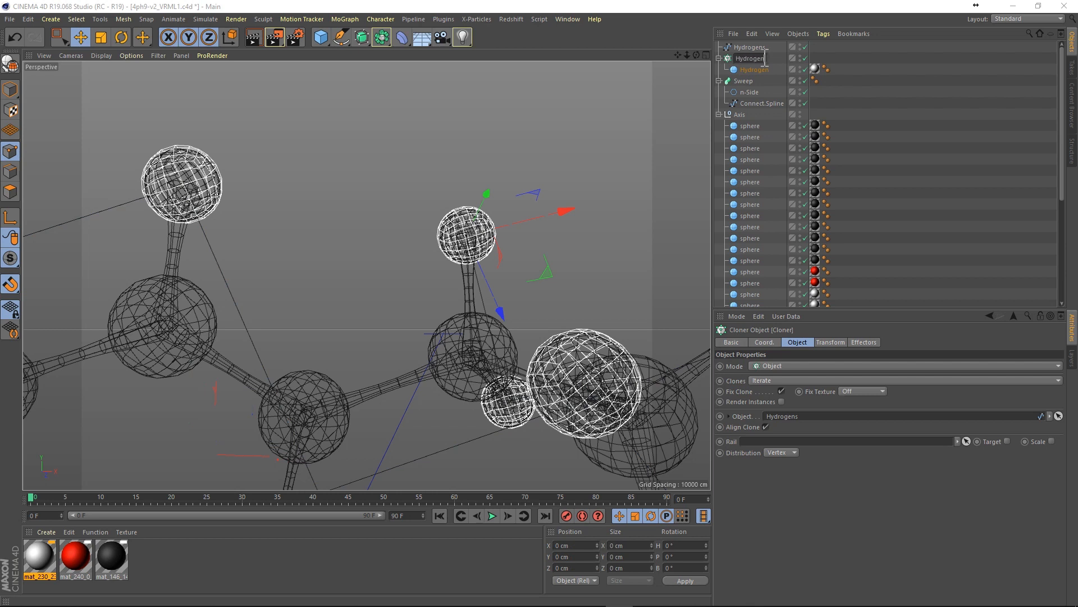
right_click(38, 557)
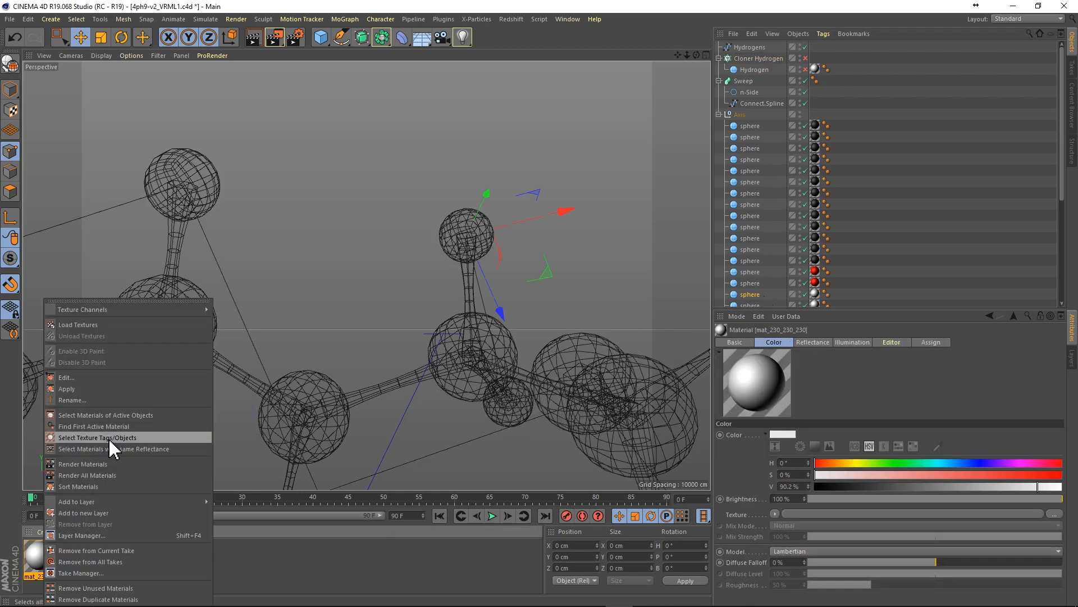
- Select all spheres using the white material so the originals can be deleted
click(96, 437)
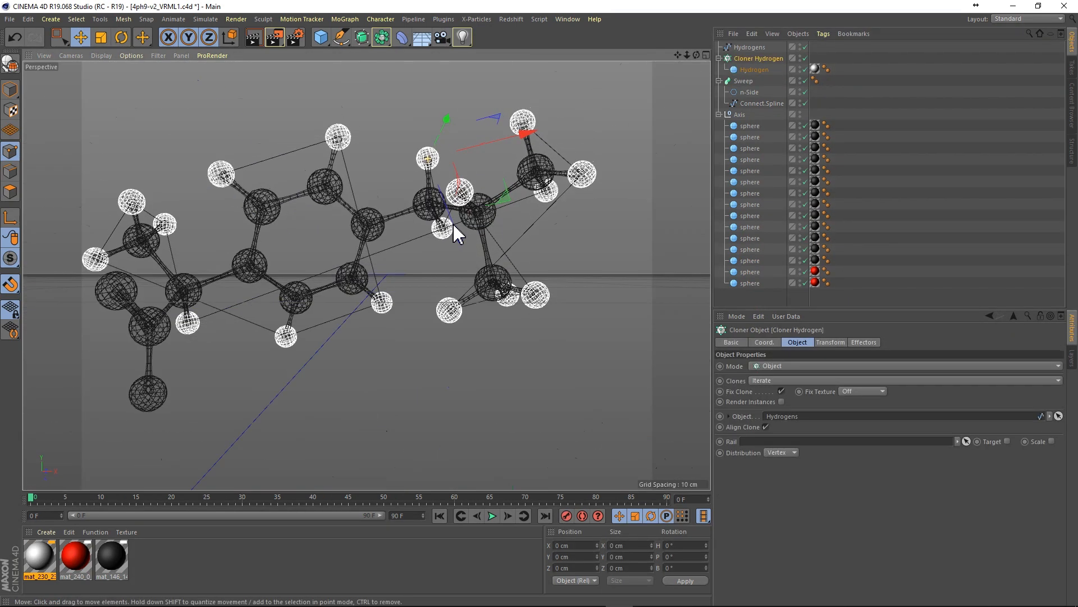
- Add a Random effector in Turbulence mode to the hydrogen cloner and preview the jitter
click(345, 19)
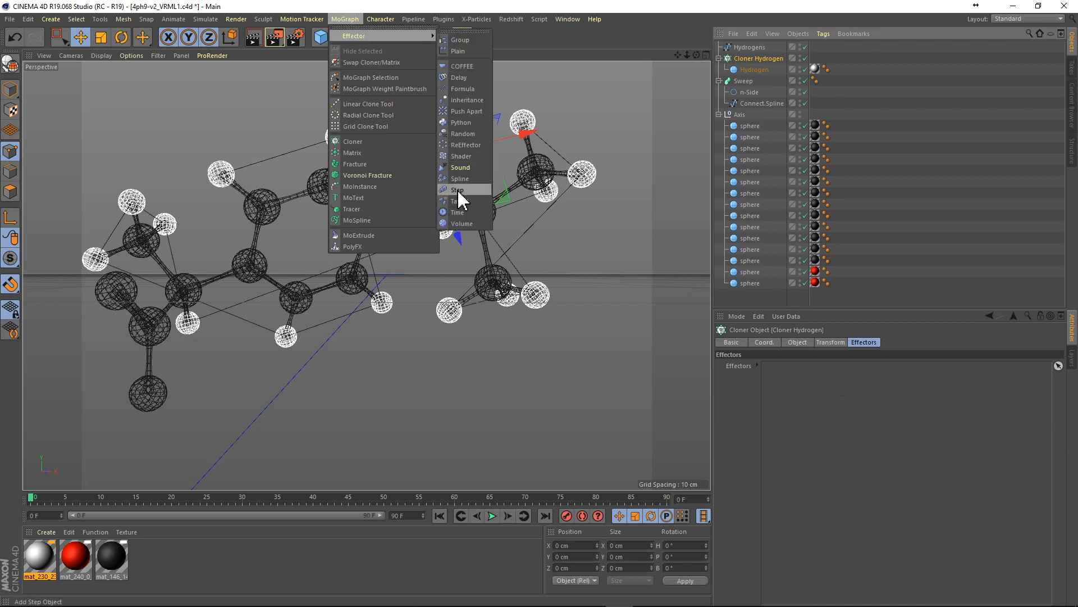
click(463, 134)
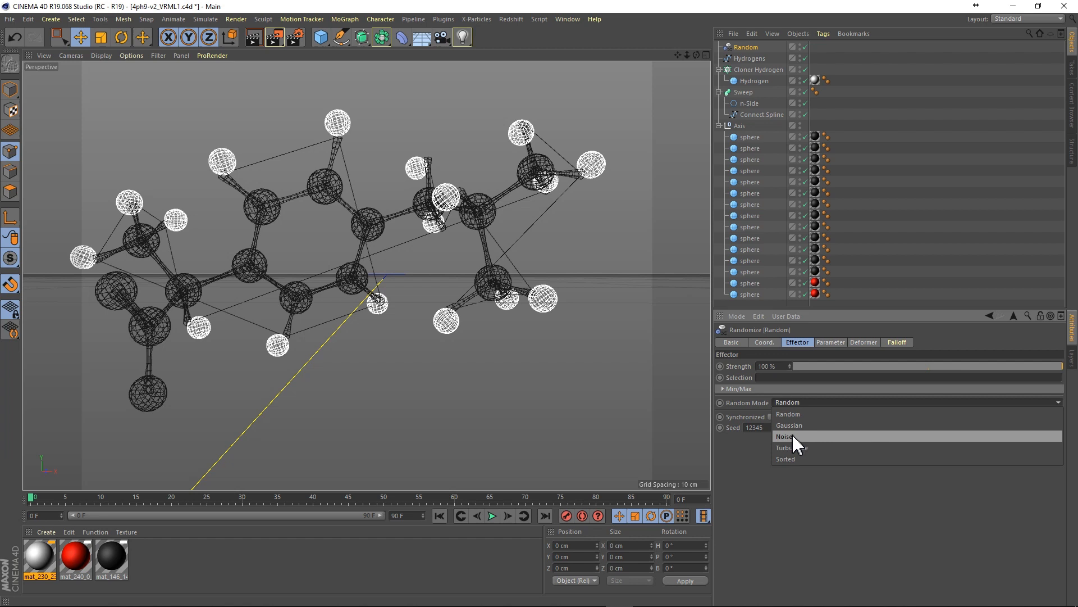
click(789, 447)
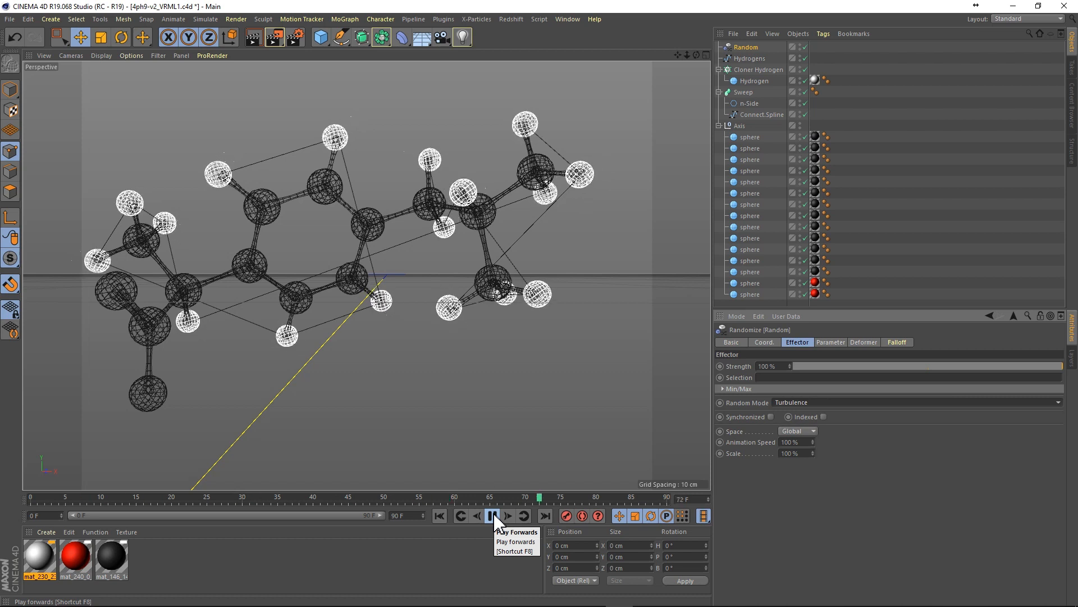
click(492, 515)
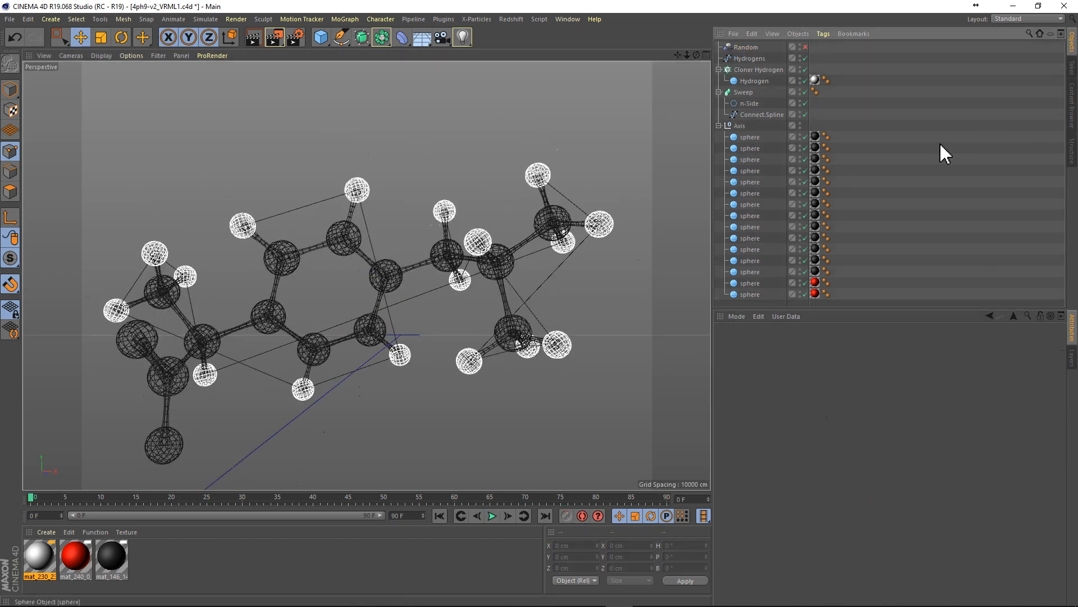
- Put the carbon spheres into their own Cloner
click(750, 137)
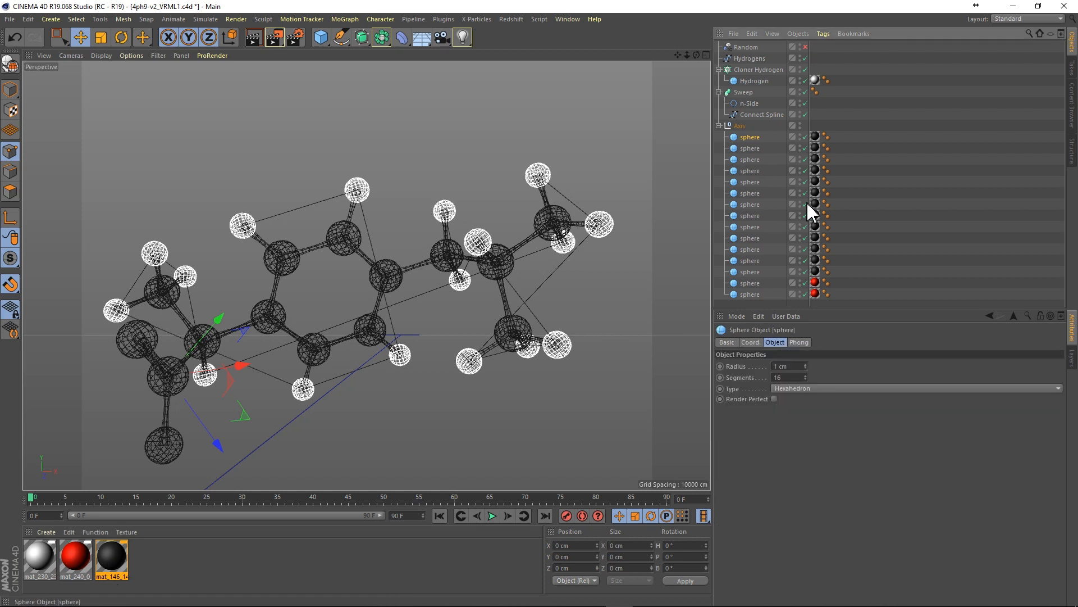
click(345, 19)
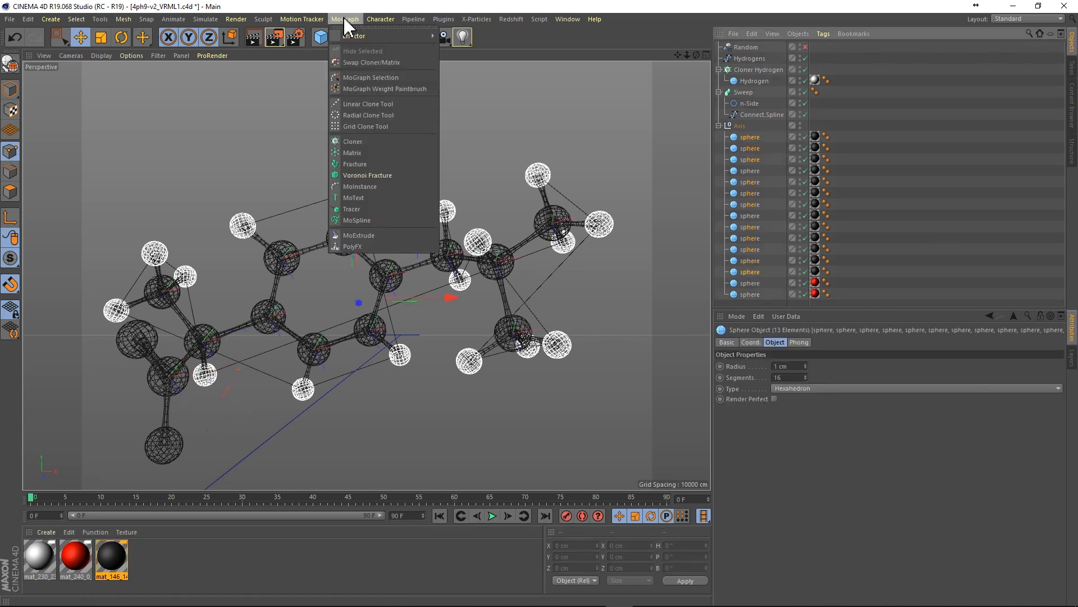
click(350, 209)
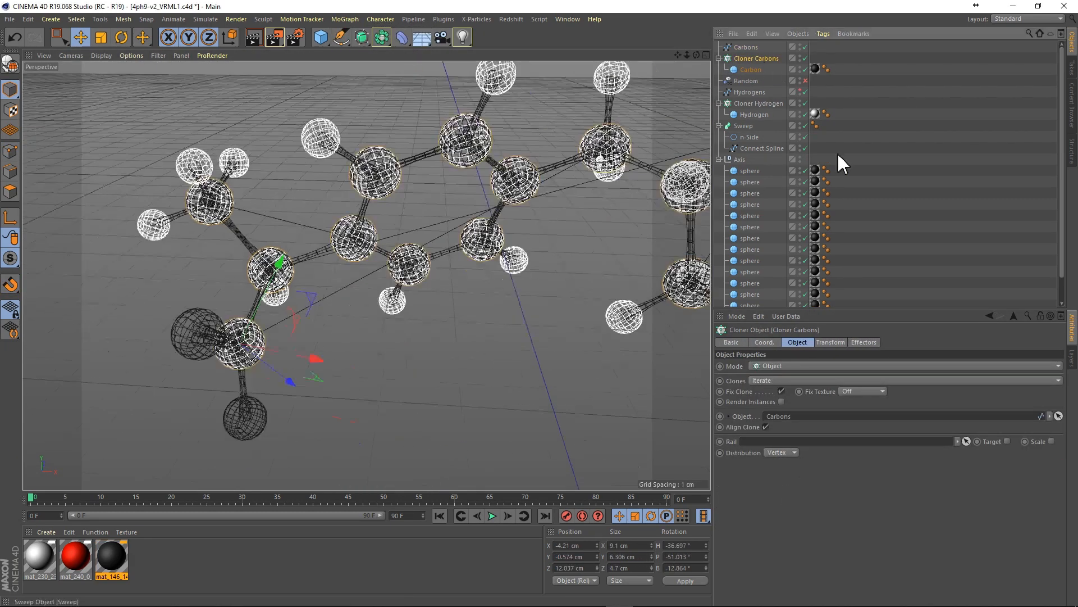
- Give the oxygen sphere its own Cloner and rename Connect.Spline to Bonds
click(491, 515)
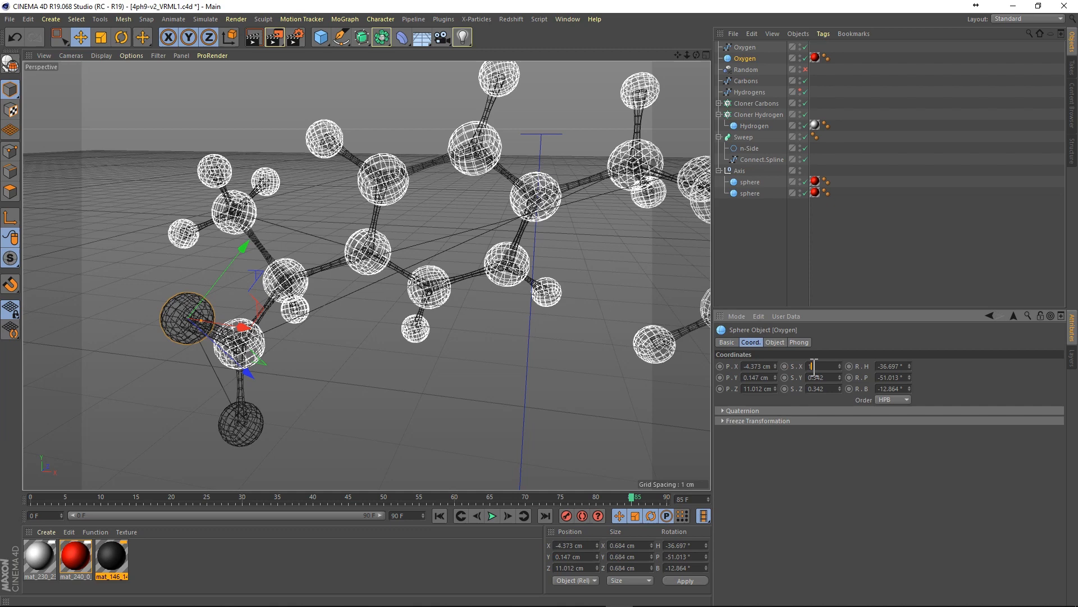
click(345, 19)
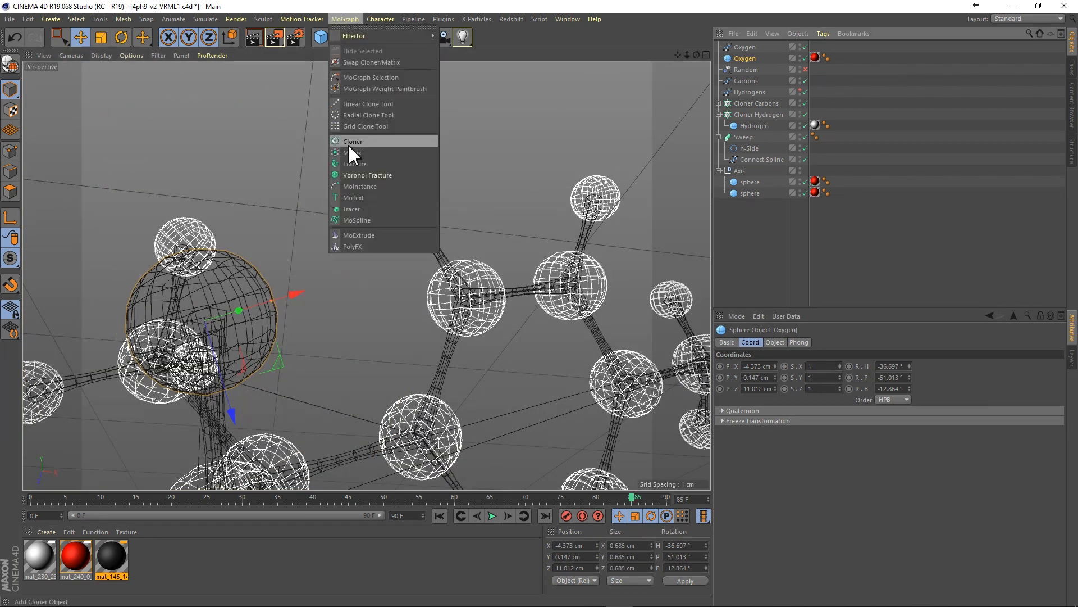
click(353, 141)
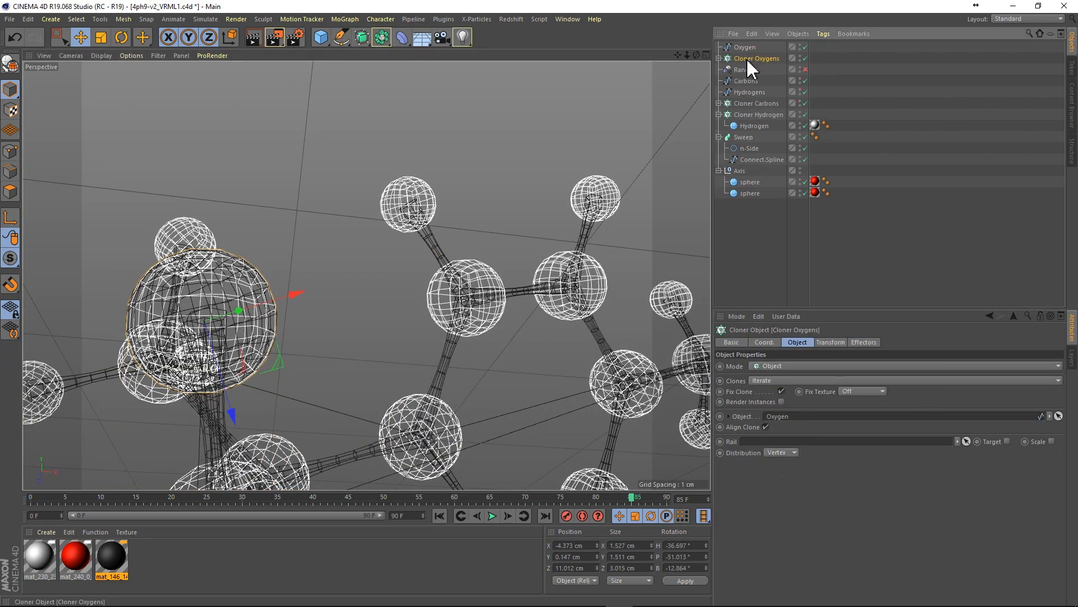
click(757, 104)
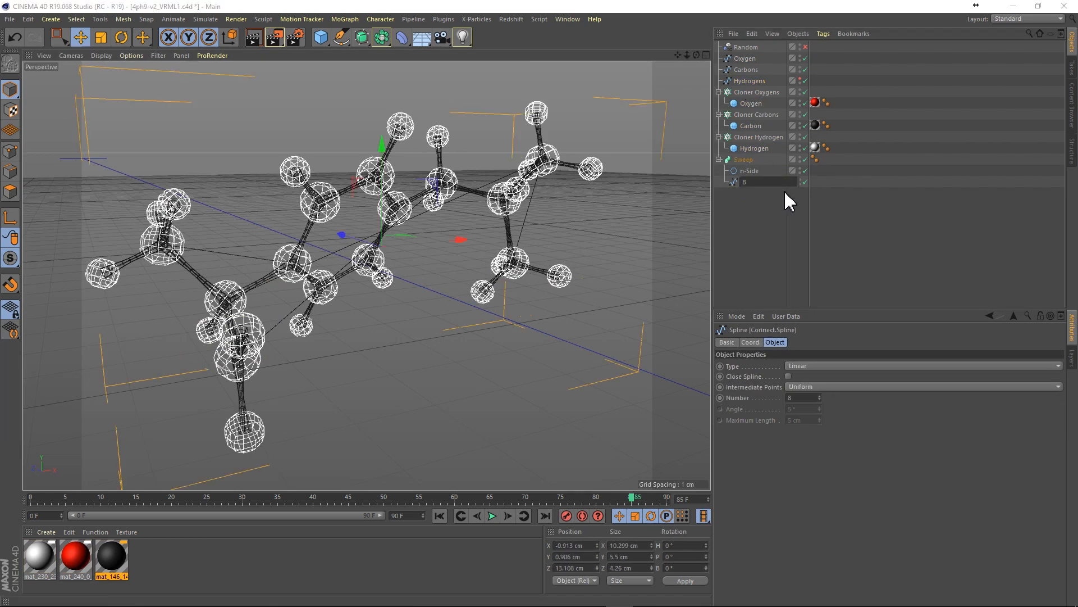
text(Bonds)
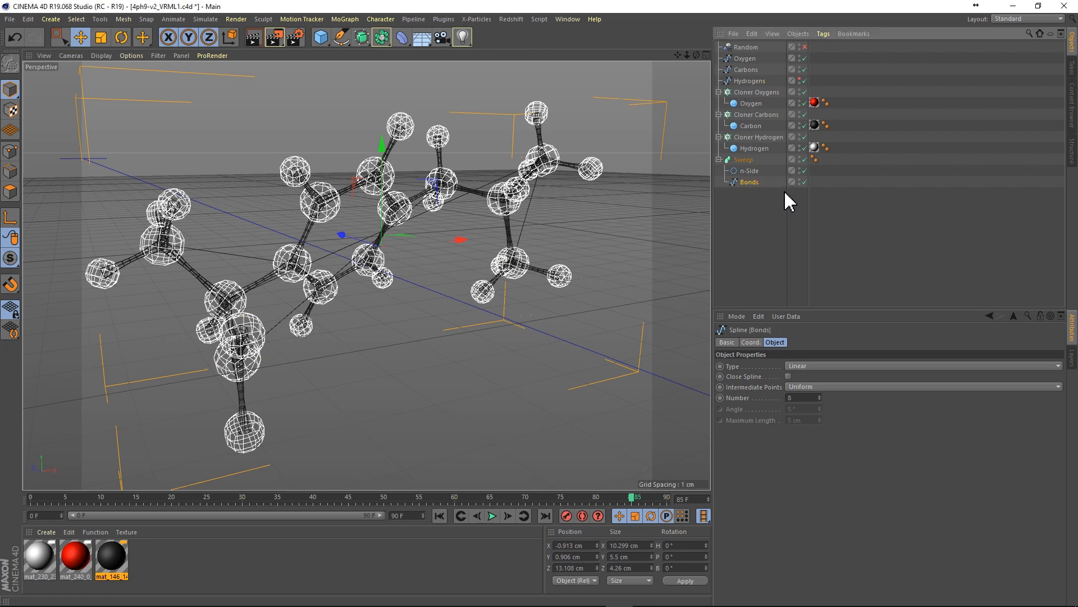
mouse_move(780, 235)
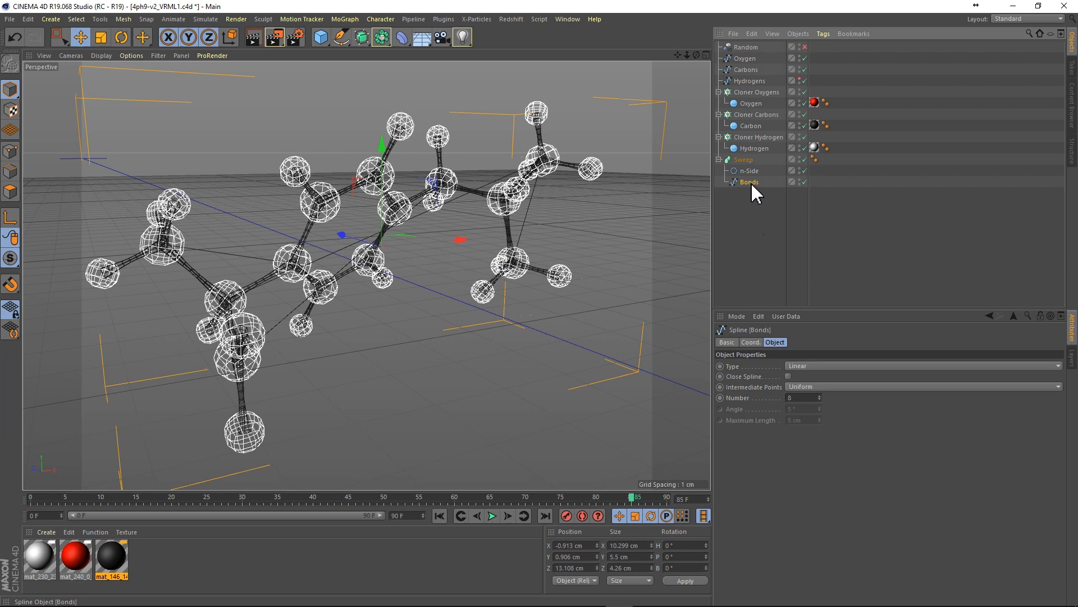
mouse_move(753, 185)
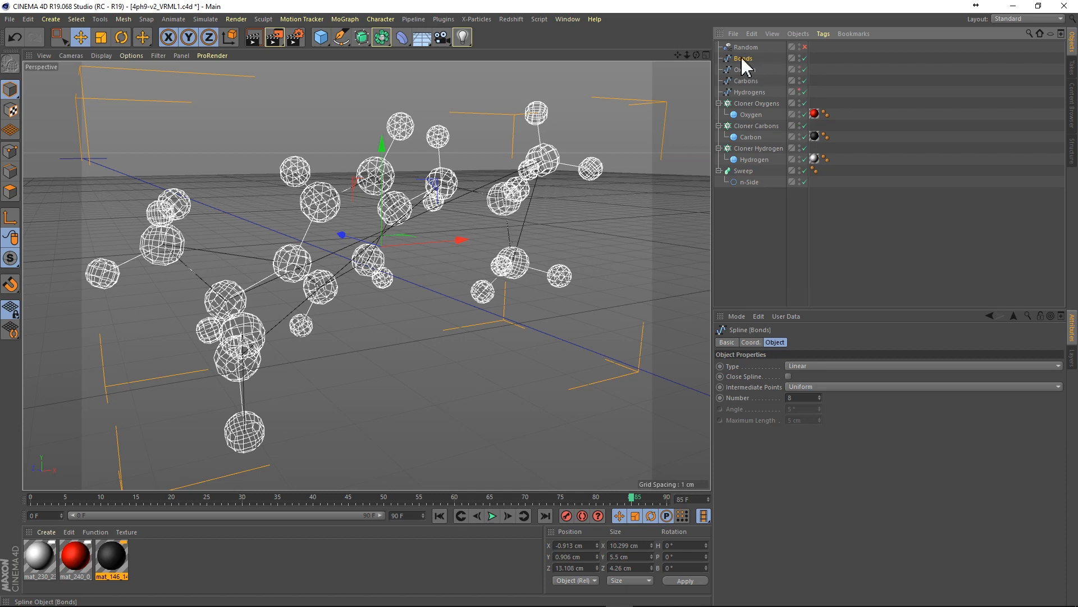
- Add an Instance of the Bonds spline to drive the Sweep
click(382, 37)
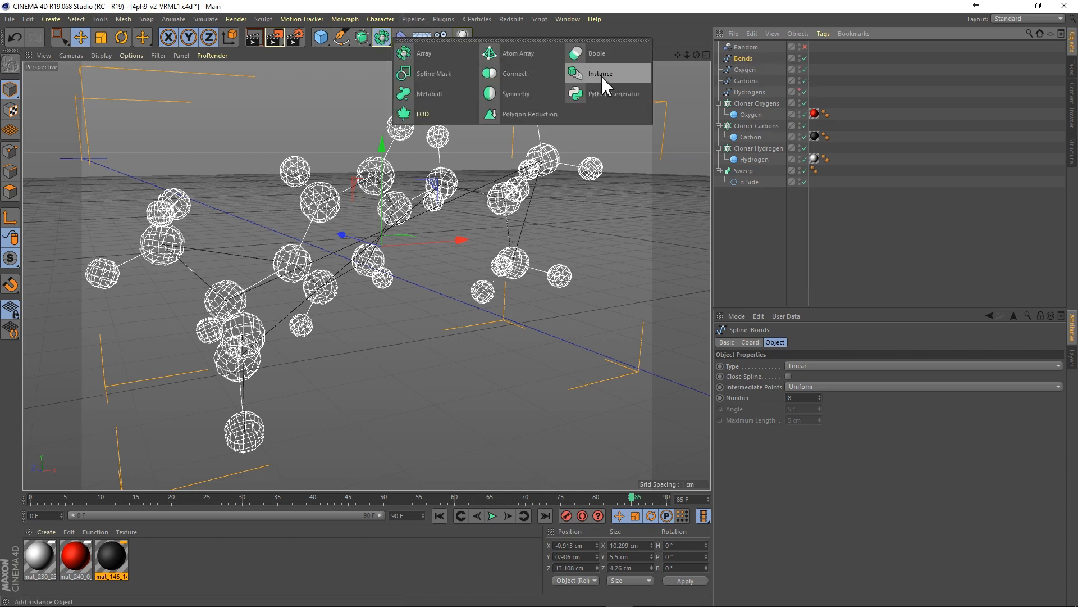
click(600, 74)
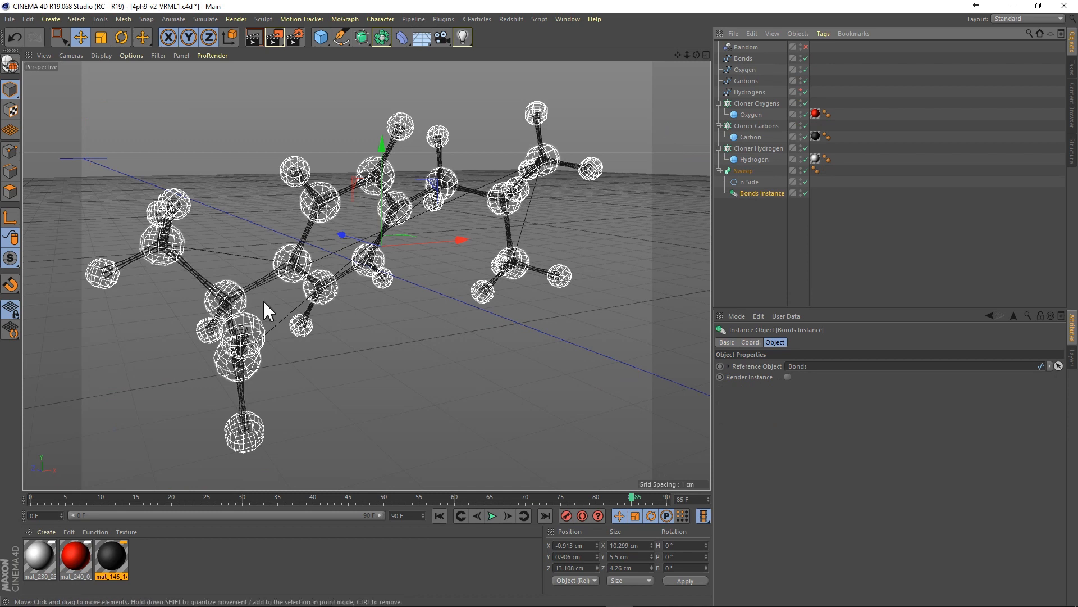
mouse_move(127, 115)
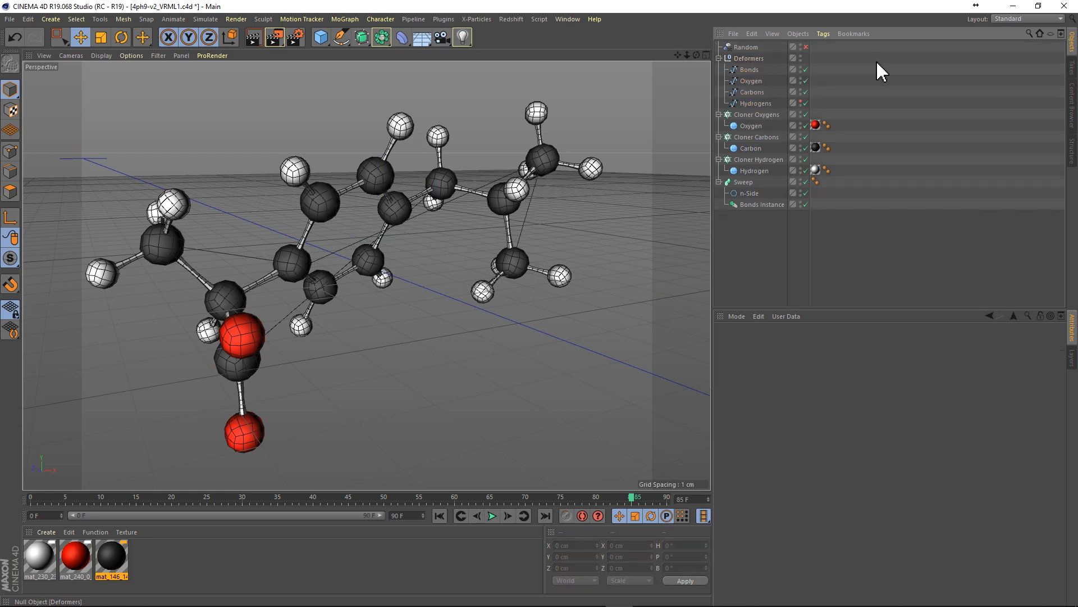
- Set the Random effector's deformation to Point and enable it
click(752, 58)
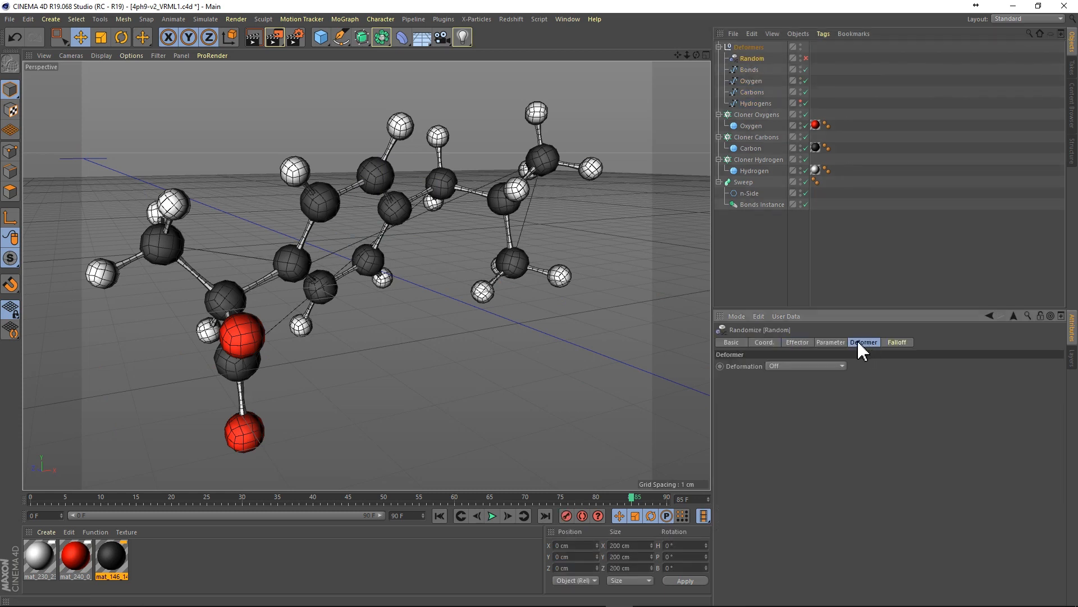
click(804, 366)
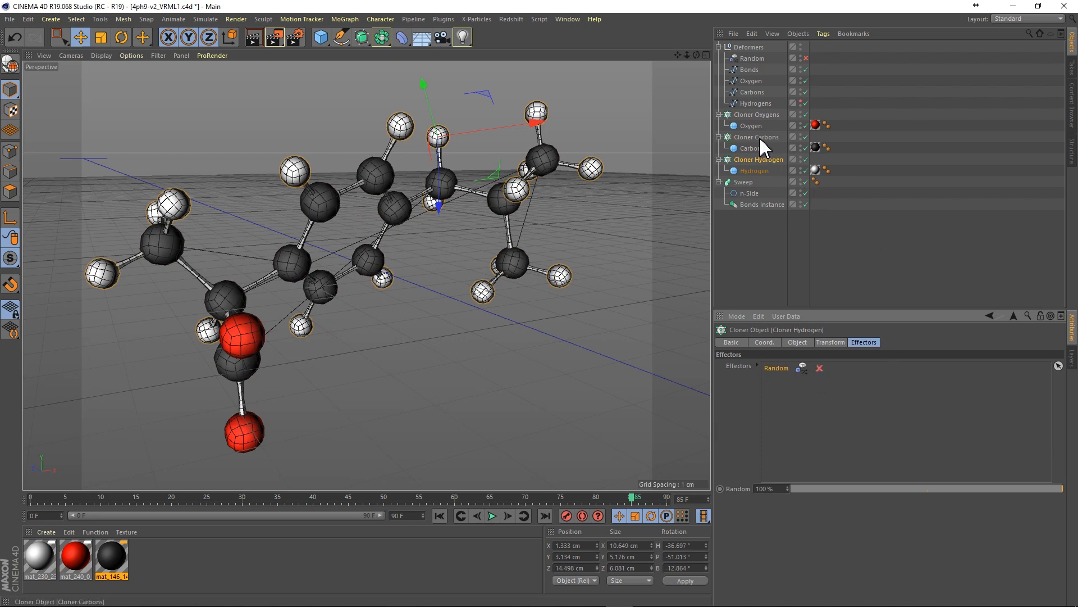
click(751, 58)
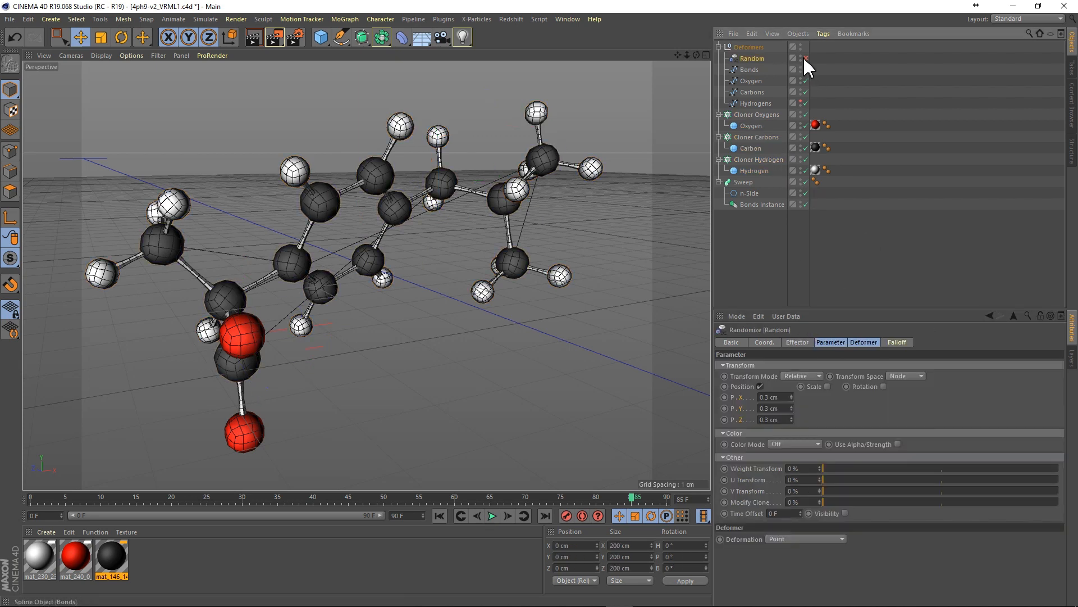
click(491, 516)
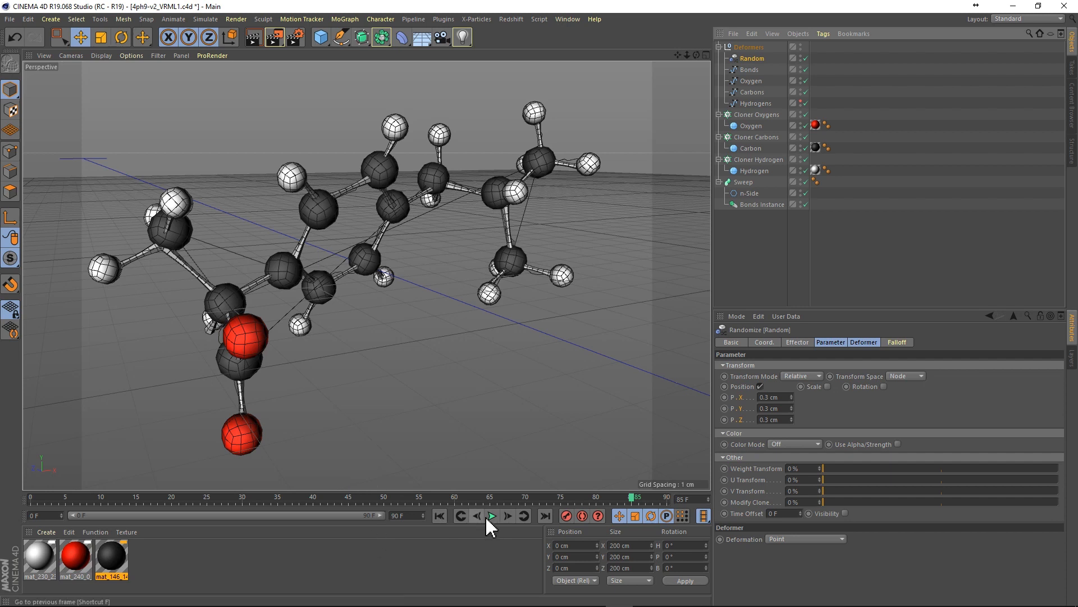
- Play the animation to watch atoms and bonds jitter together
click(491, 515)
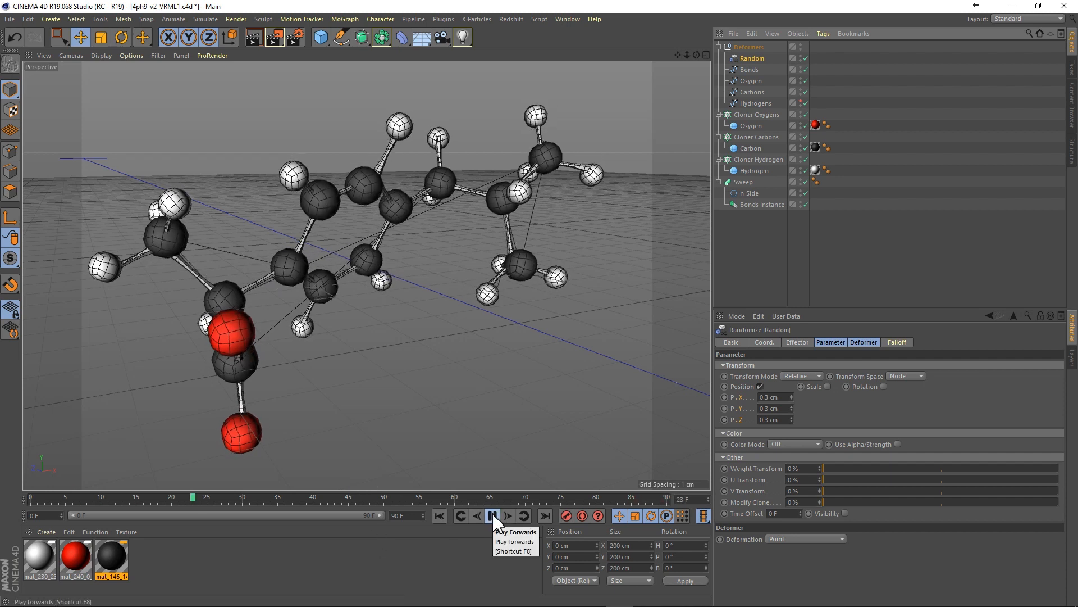
click(494, 516)
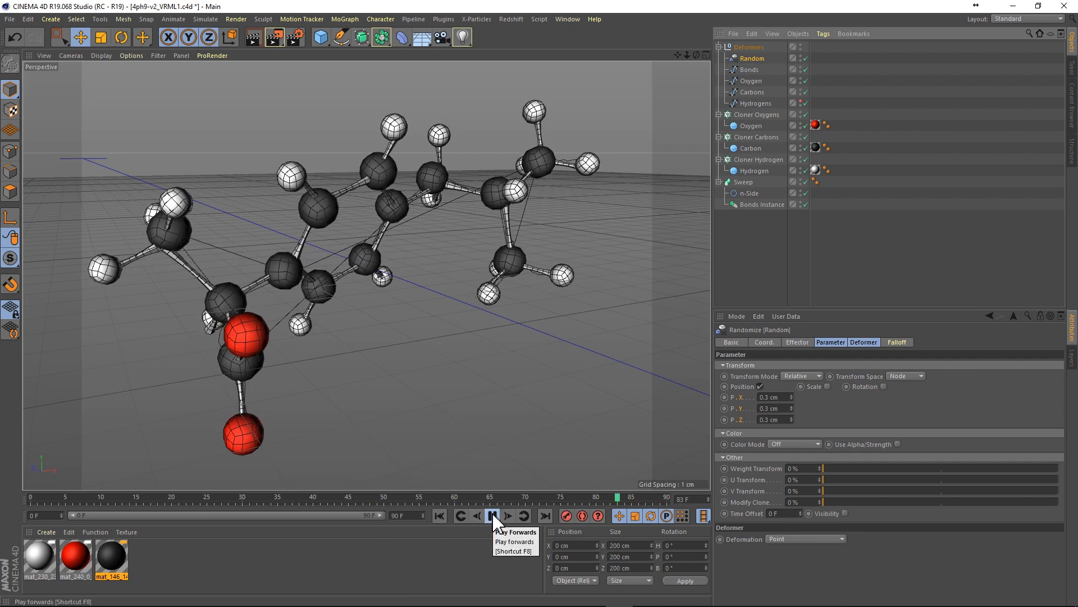
click(492, 516)
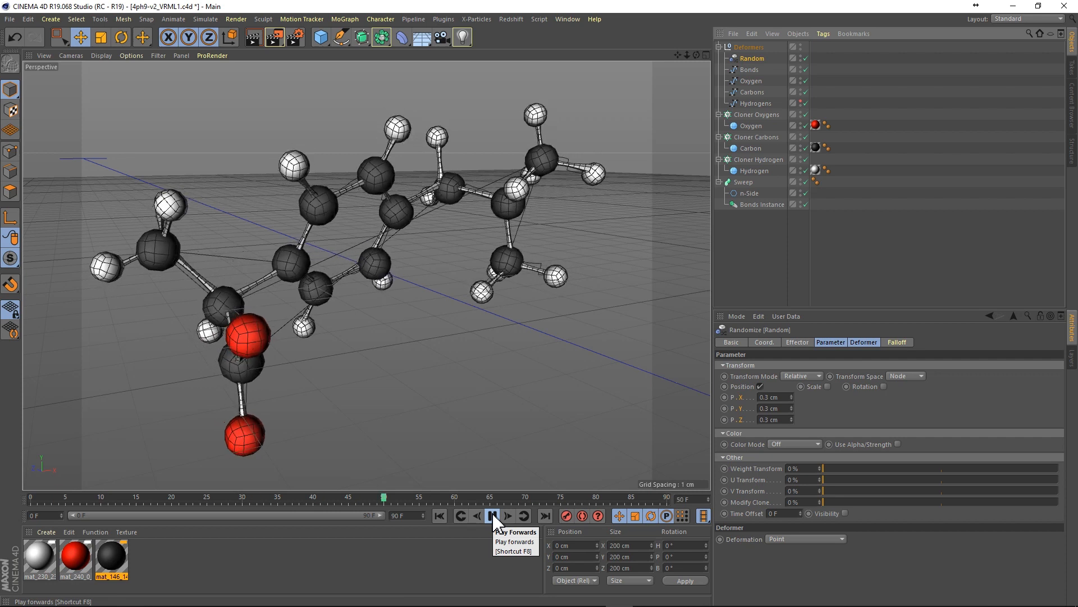
click(492, 515)
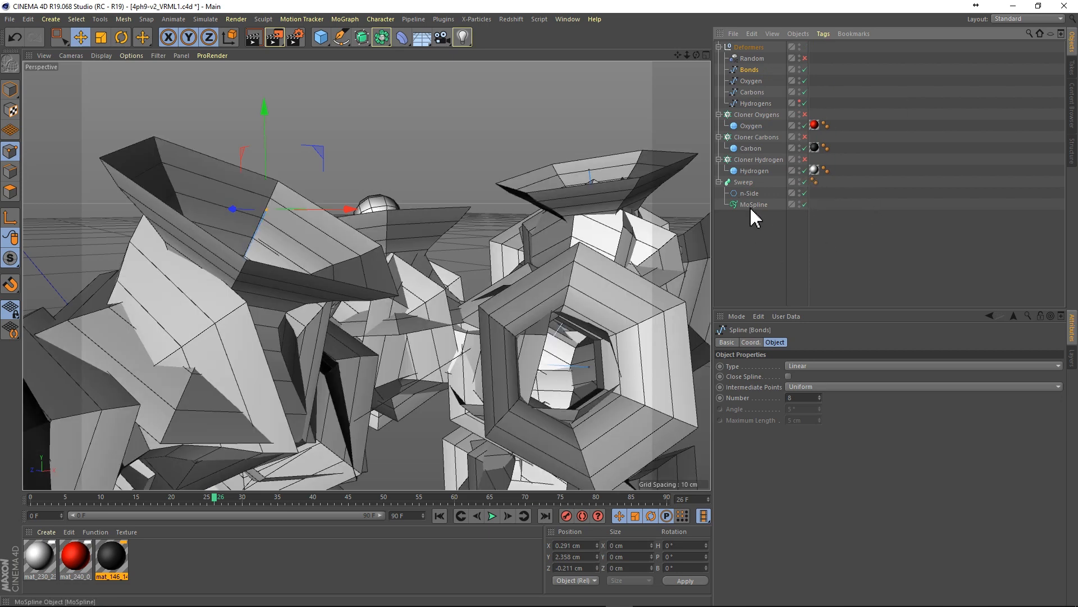
- Set the MoSpline sourced from Bonds to a width of 0.1 cm
click(754, 204)
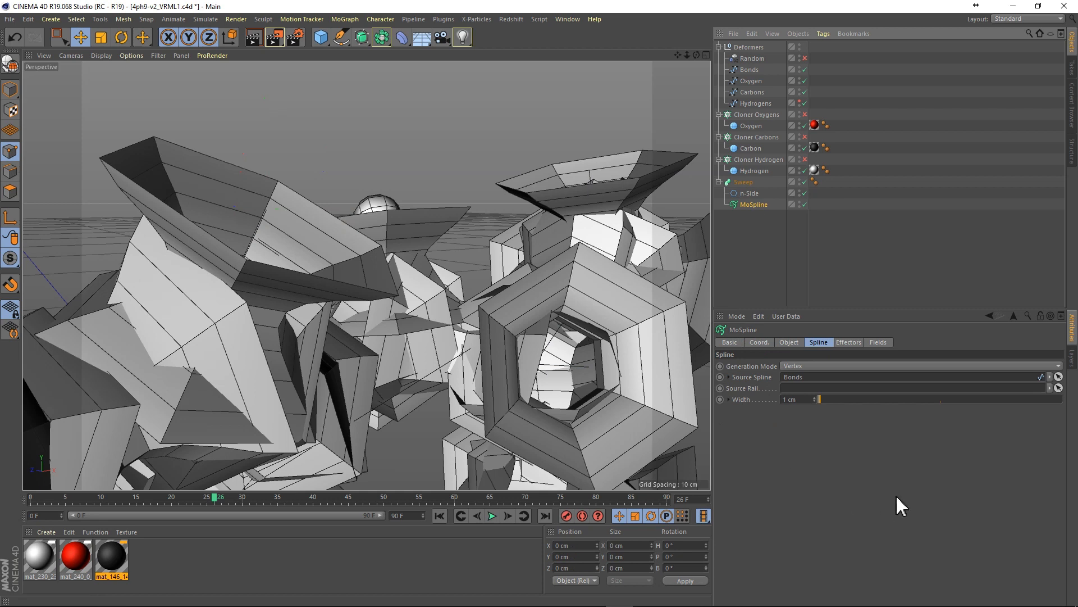
mouse_move(742, 409)
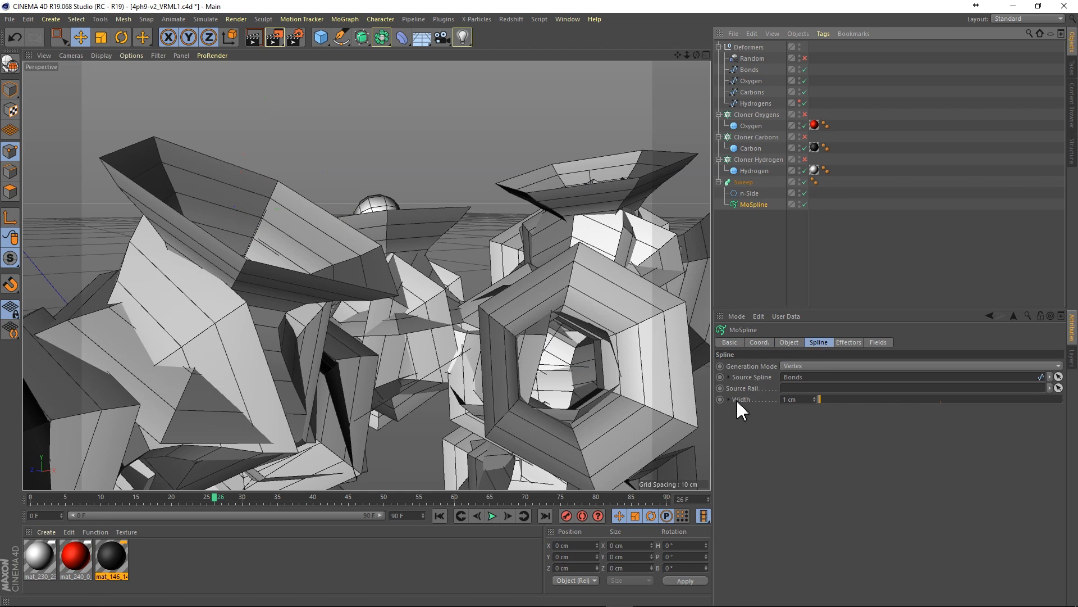
text(0.1)
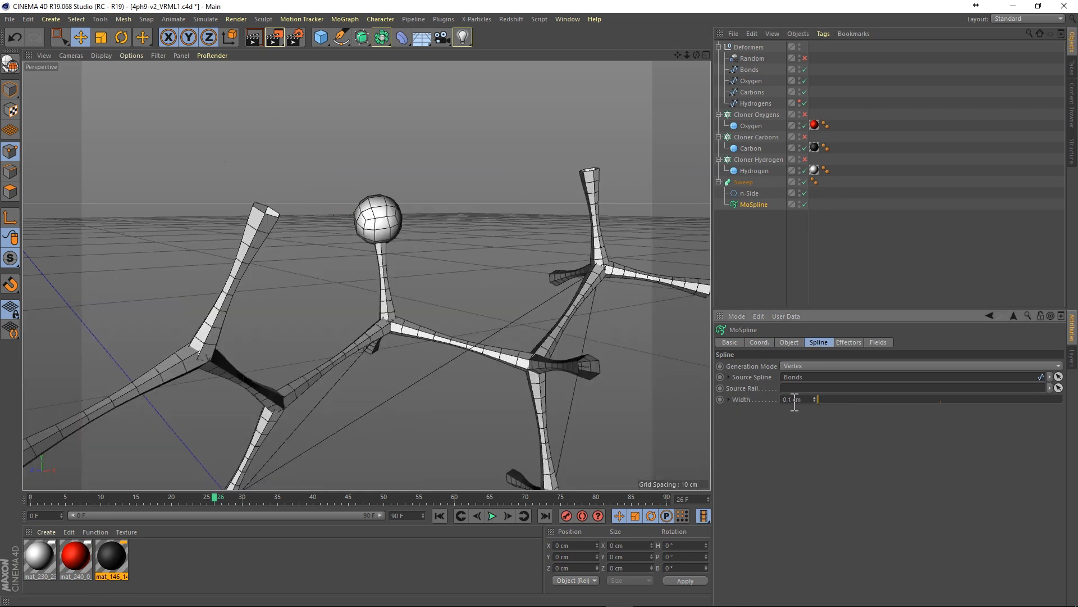
mouse_move(823, 71)
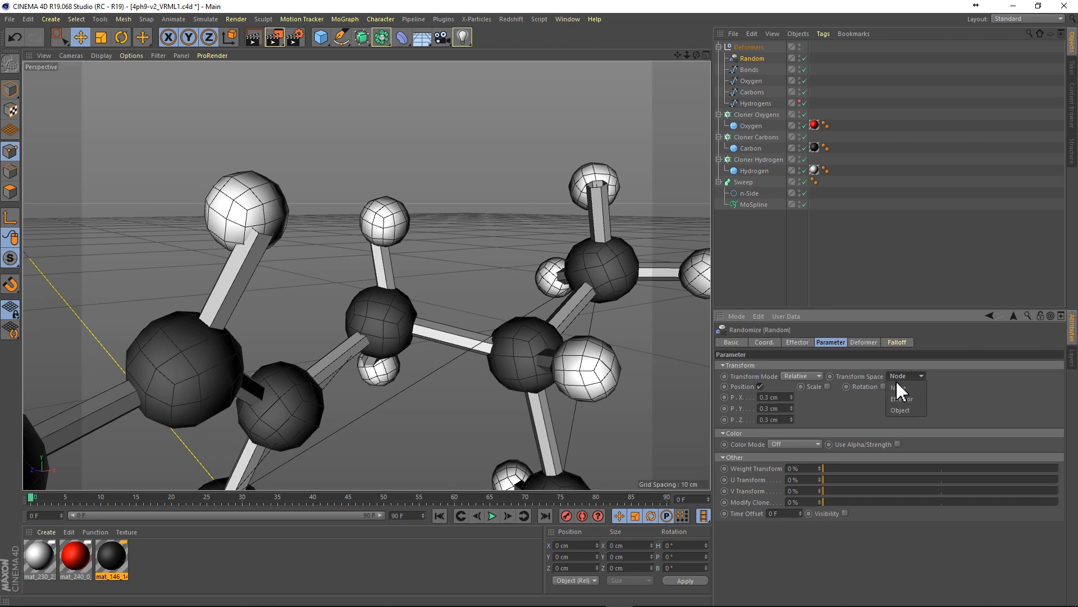
- Set the Random effector's space to Effector and rename the MoSpline to 'MoSpline 2 points'
click(900, 398)
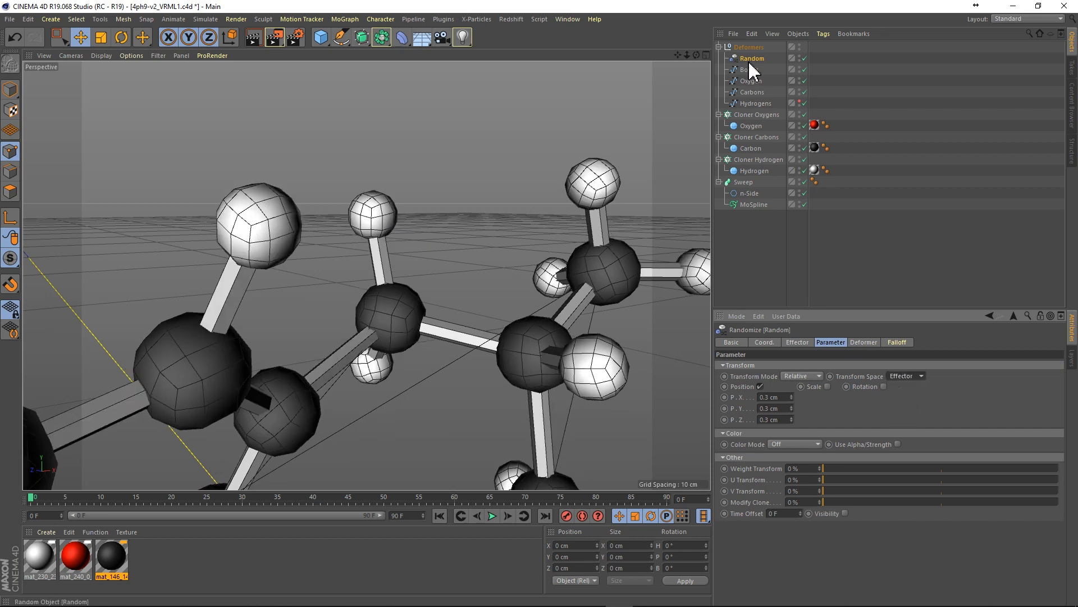
click(491, 516)
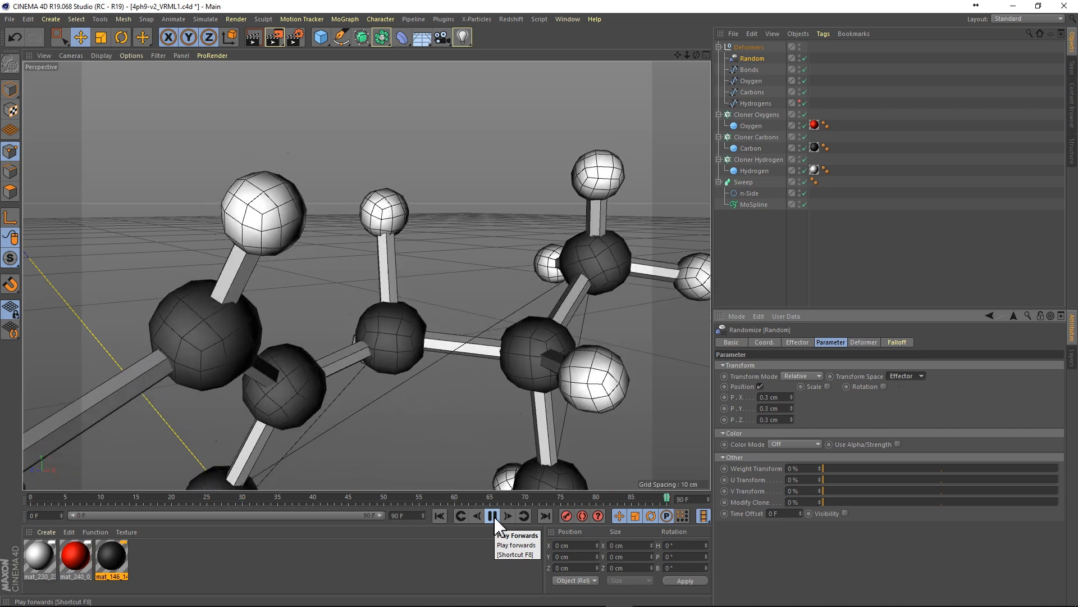
click(493, 516)
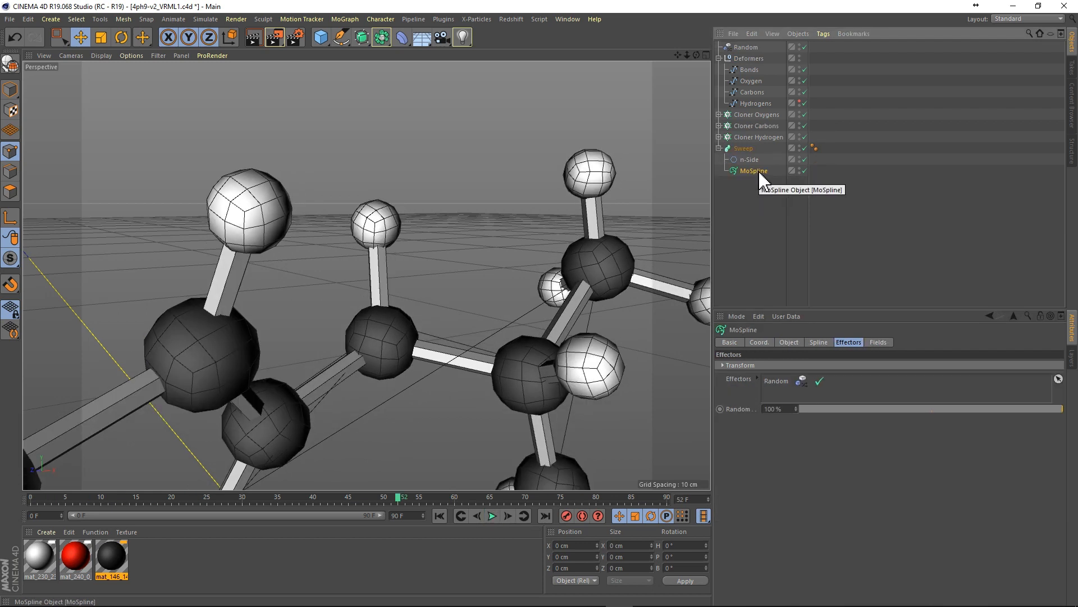
double_click(754, 170)
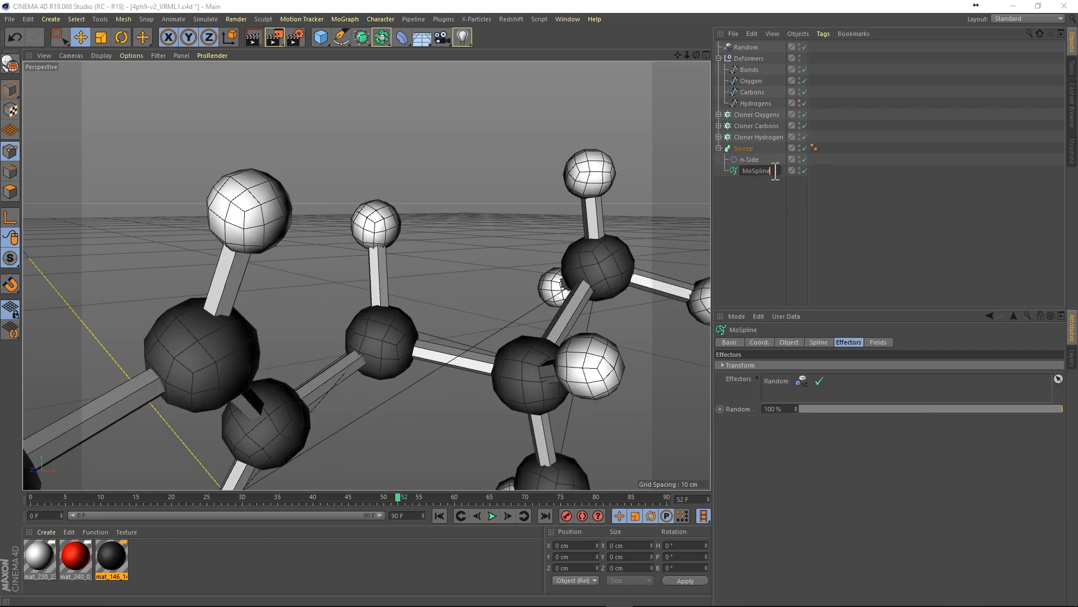
text(Spline 2 points)
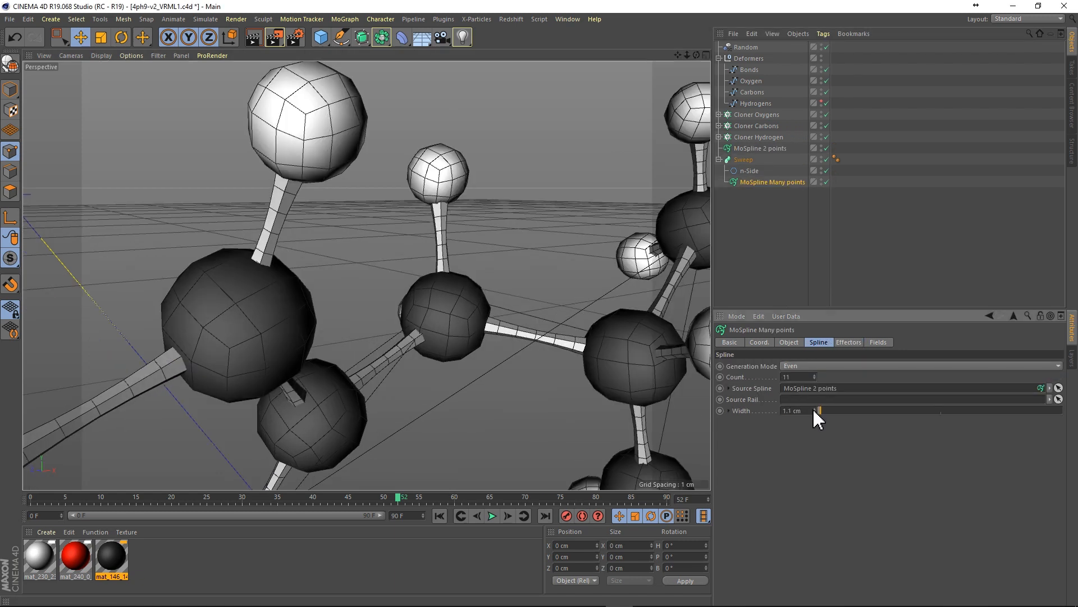
- Widen the swept bonds to 2.2 cm and preview the animation
drag(791, 411, 822, 411)
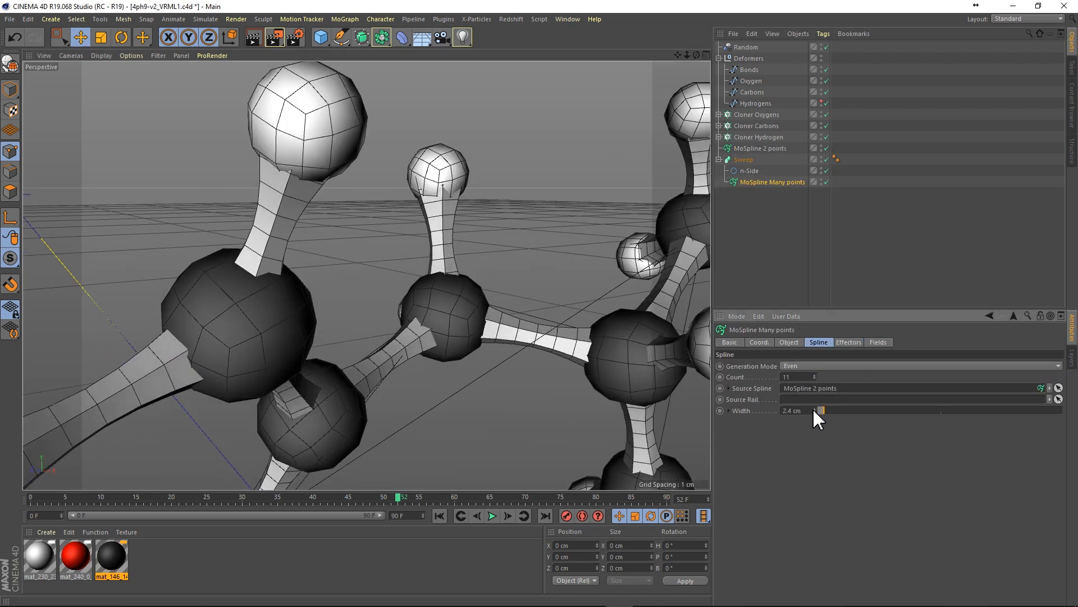
drag(820, 410, 819, 410)
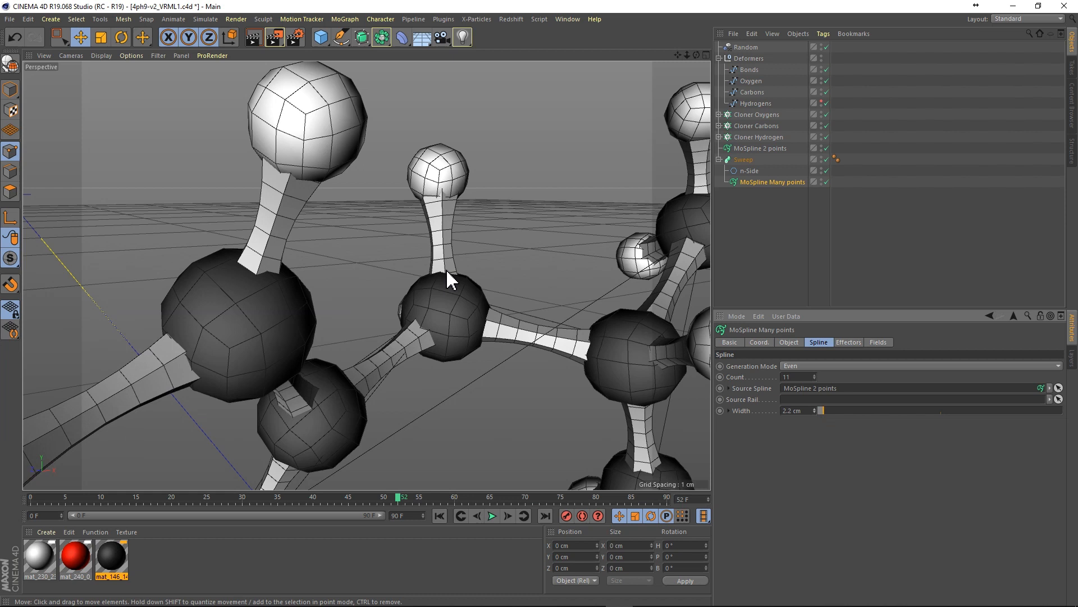
click(492, 515)
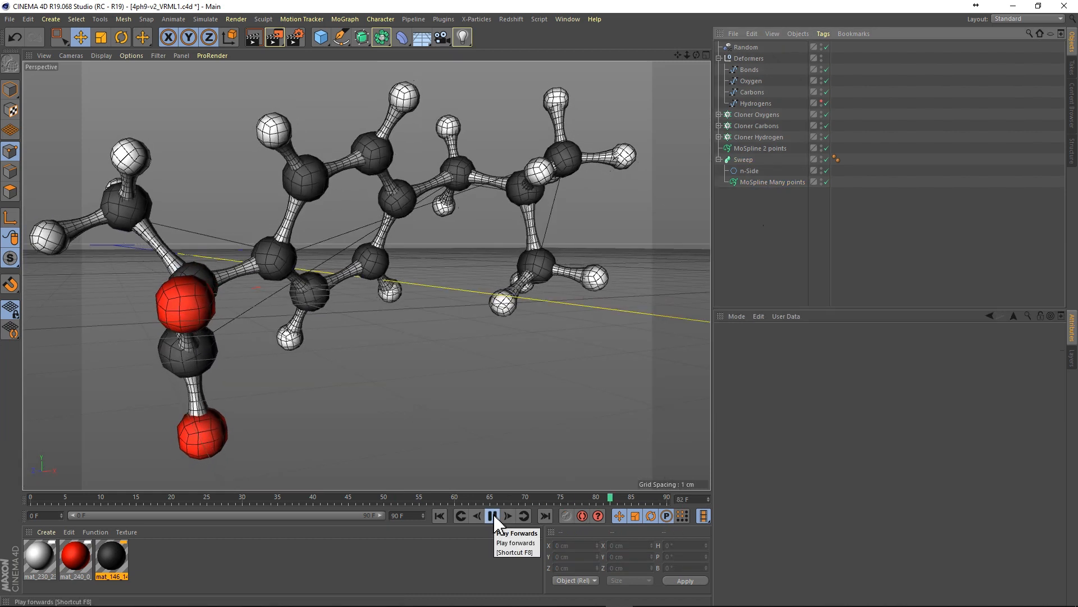
click(494, 515)
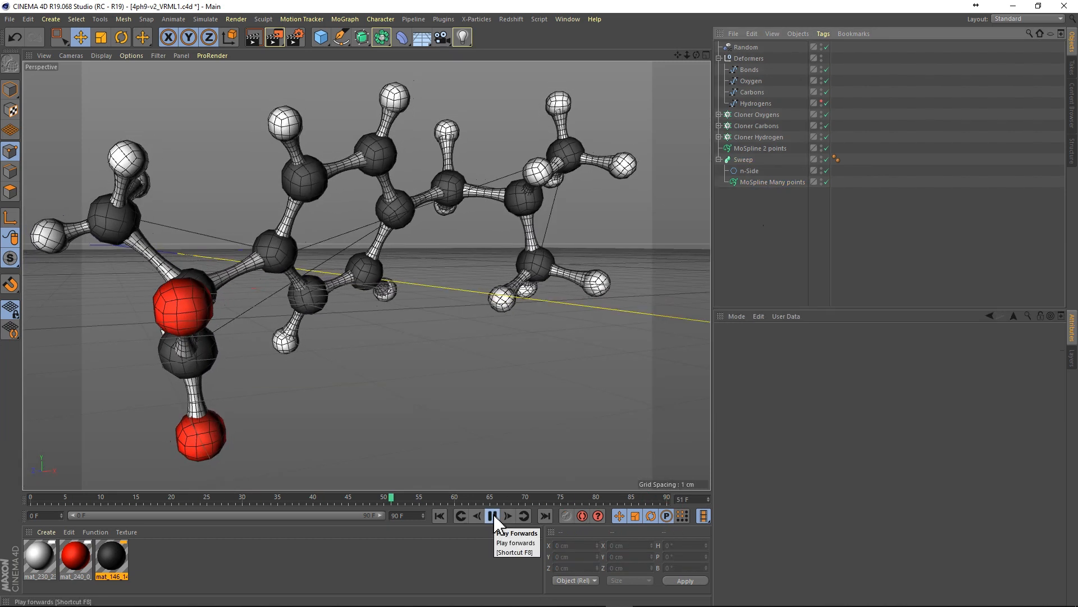
click(492, 516)
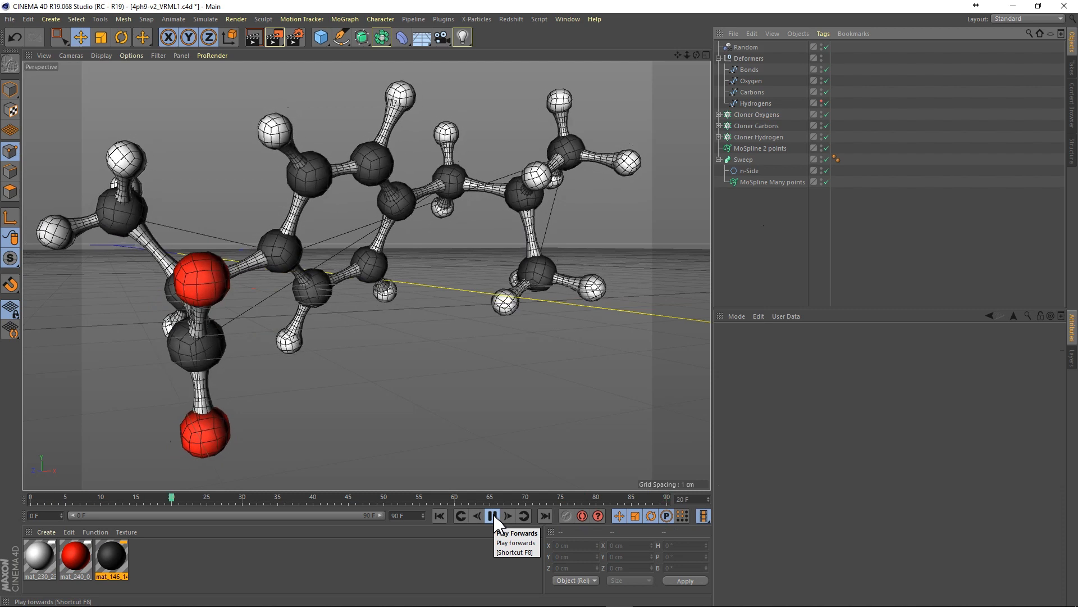
click(494, 515)
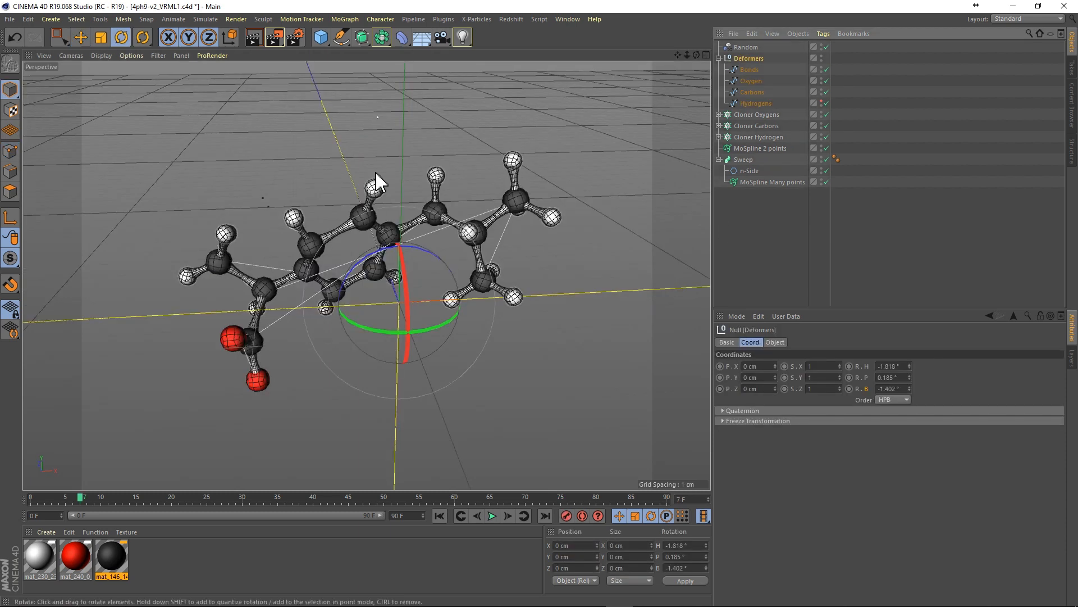
- Rotate the Deformers group in the viewport until the molecule stands upright
drag(379, 178, 424, 258)
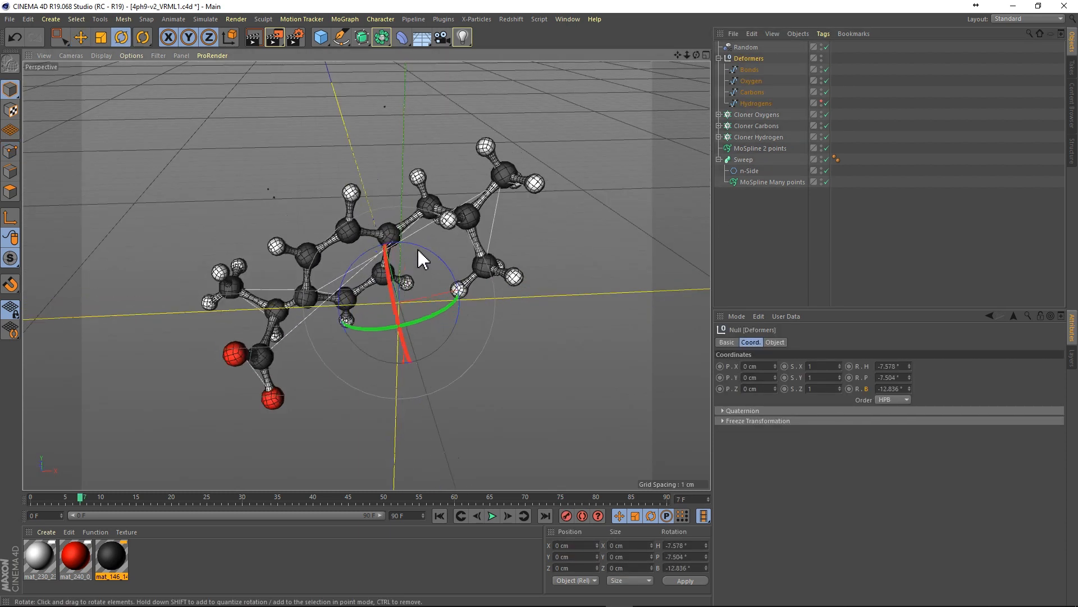
drag(386, 247, 344, 302)
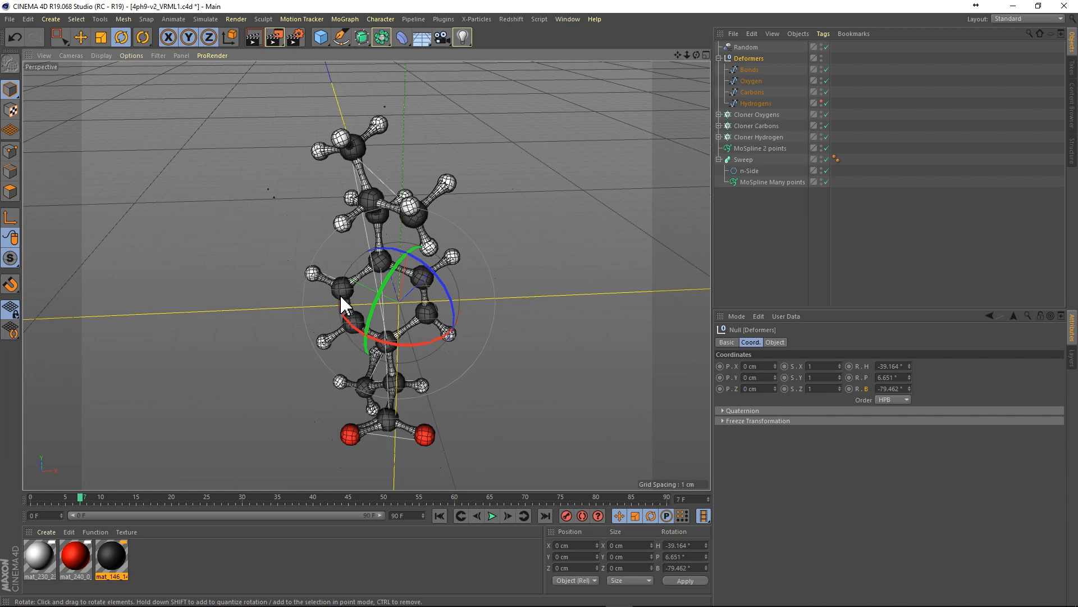
drag(347, 317, 537, 239)
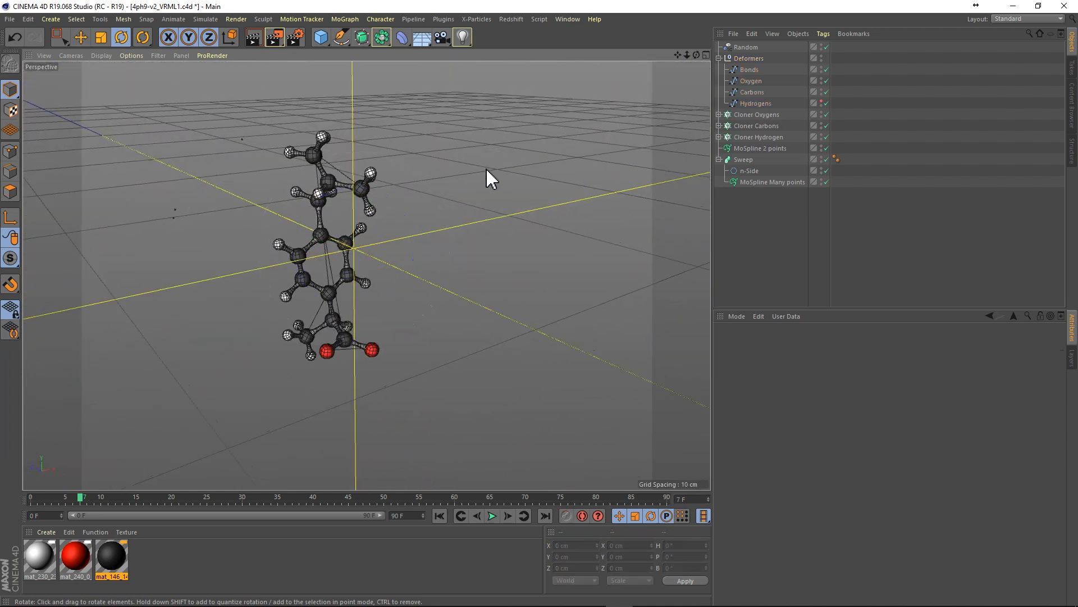
click(749, 70)
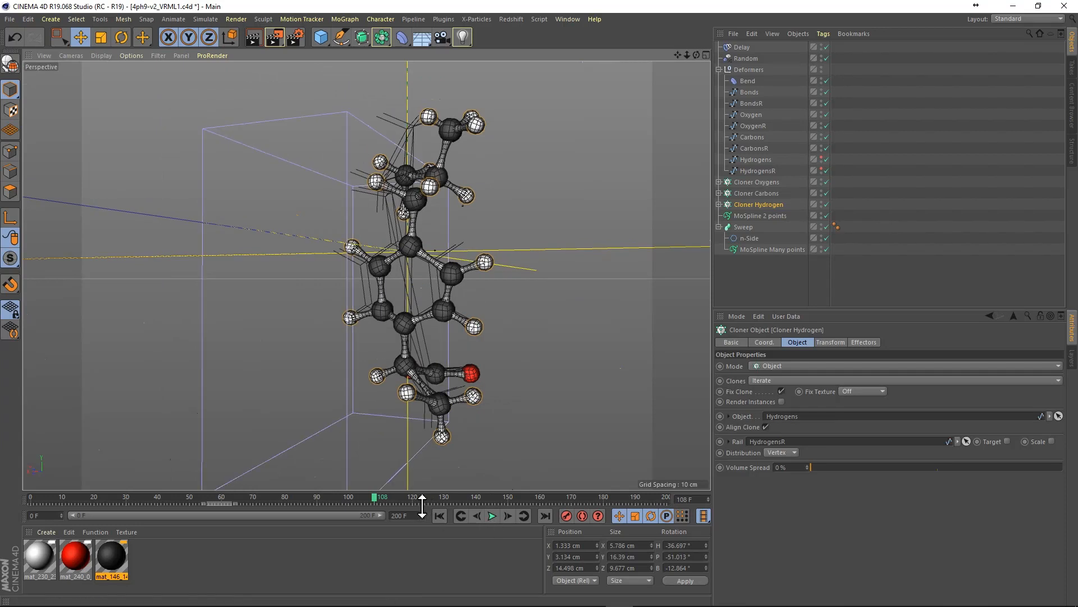
click(492, 515)
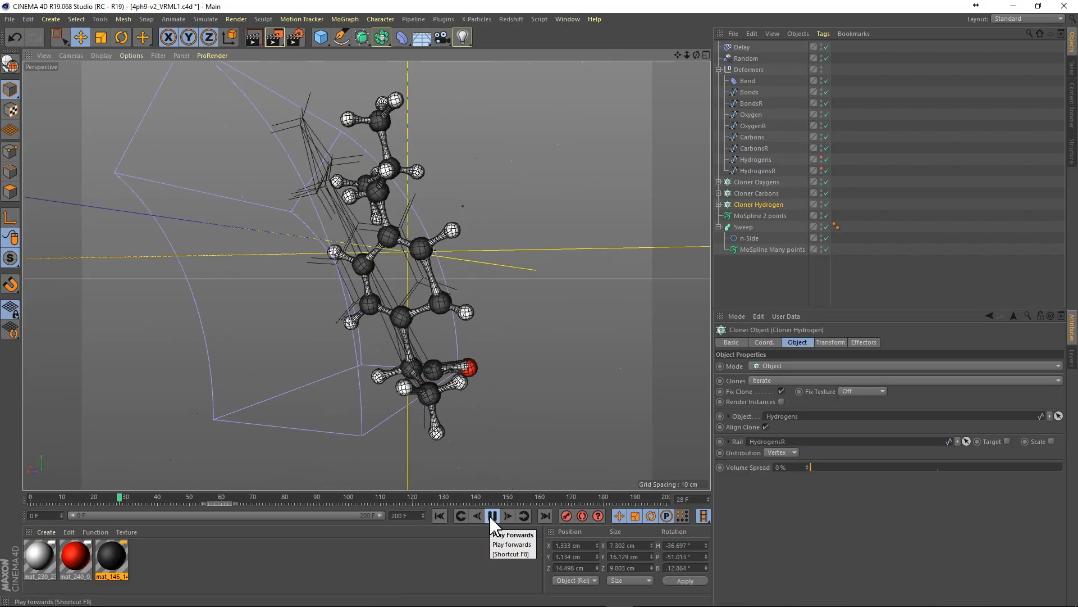
click(492, 516)
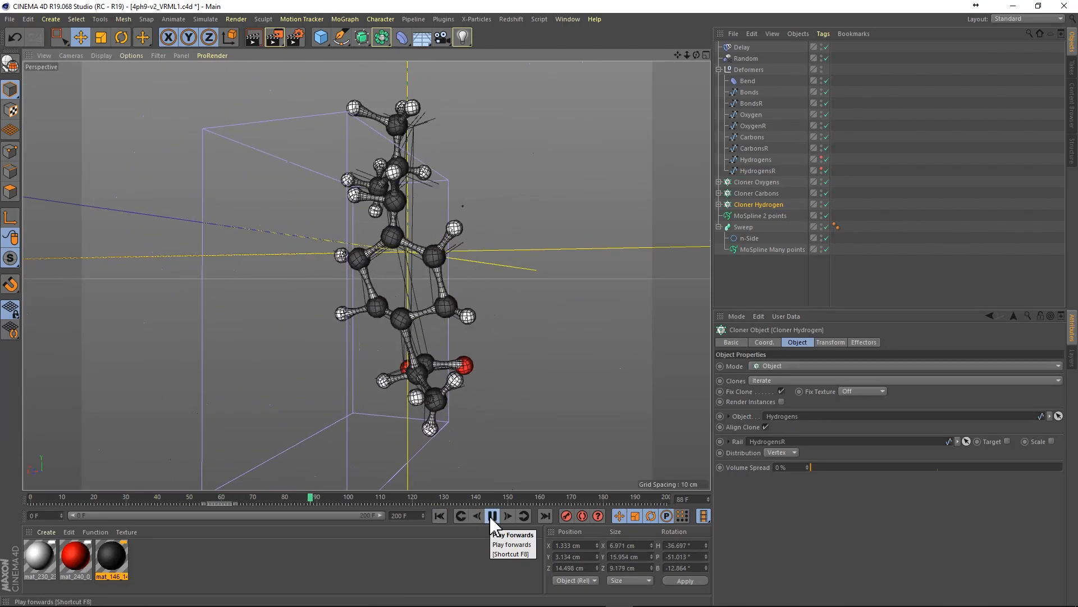
click(492, 515)
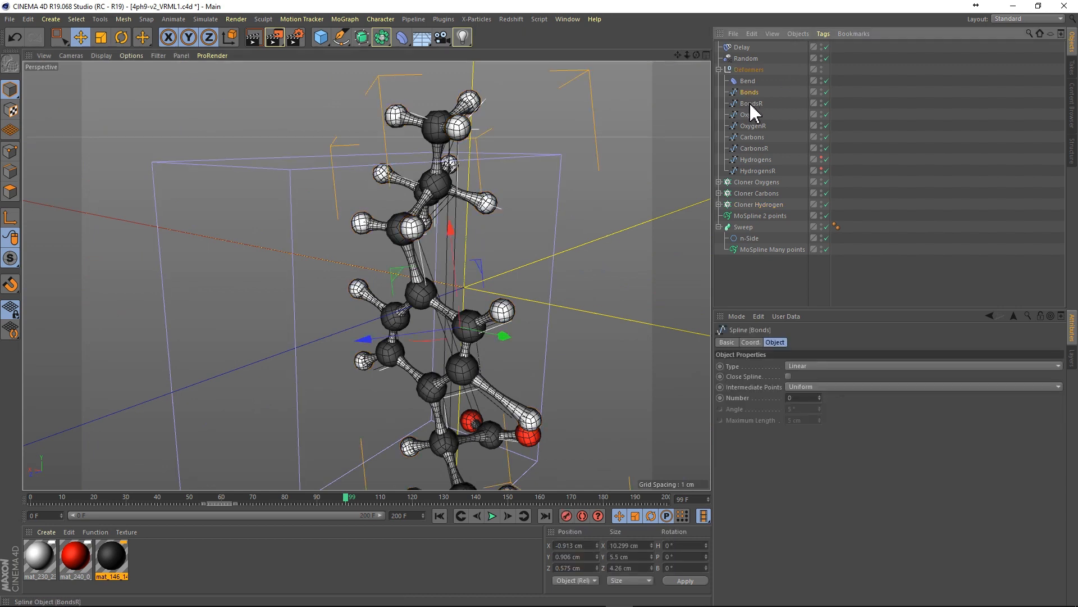
click(755, 148)
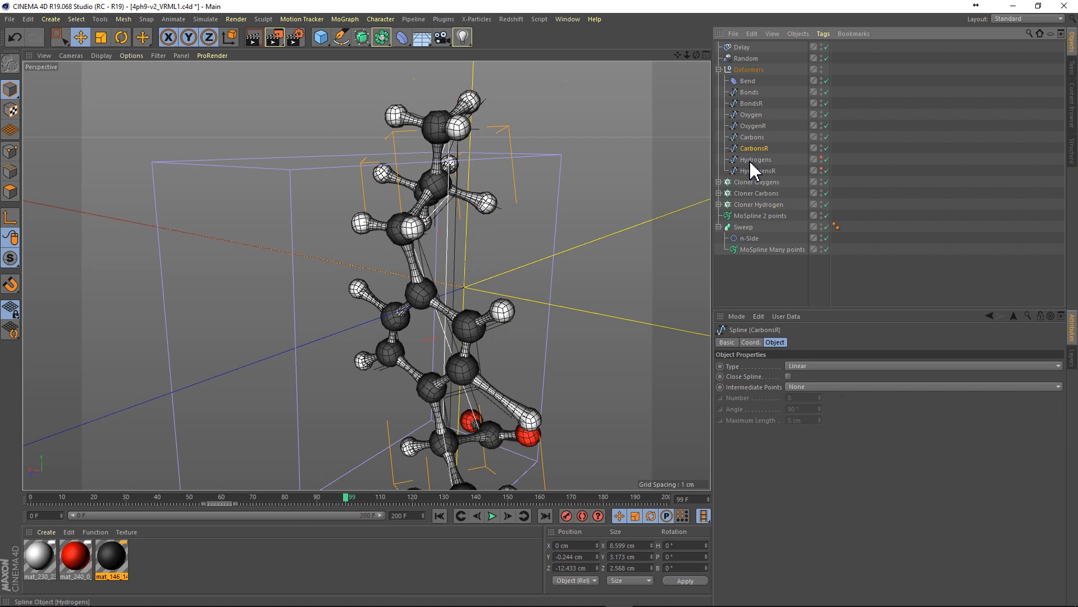
click(749, 91)
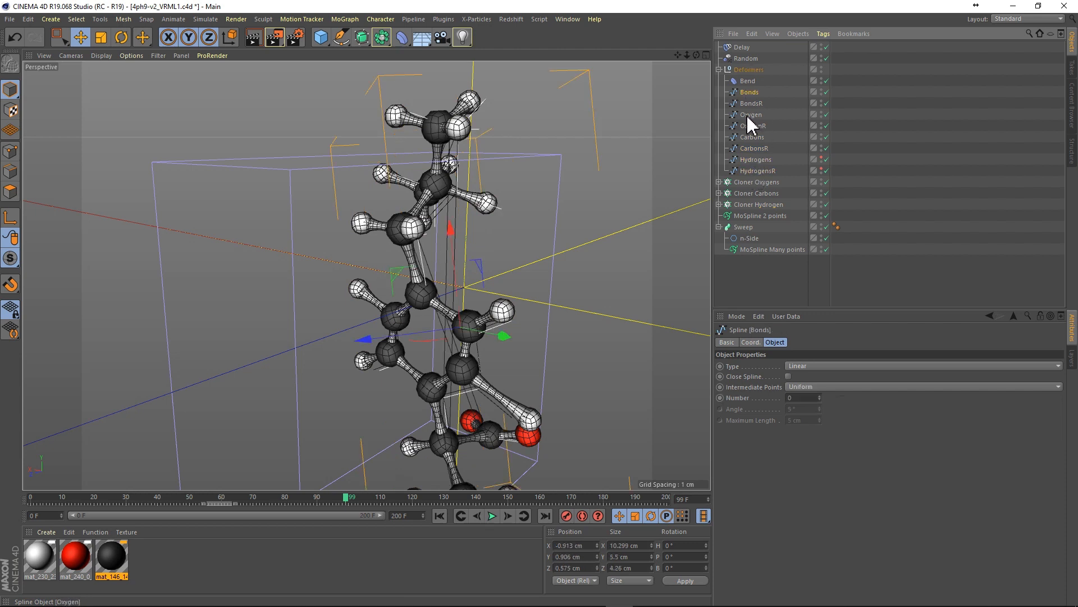
click(753, 137)
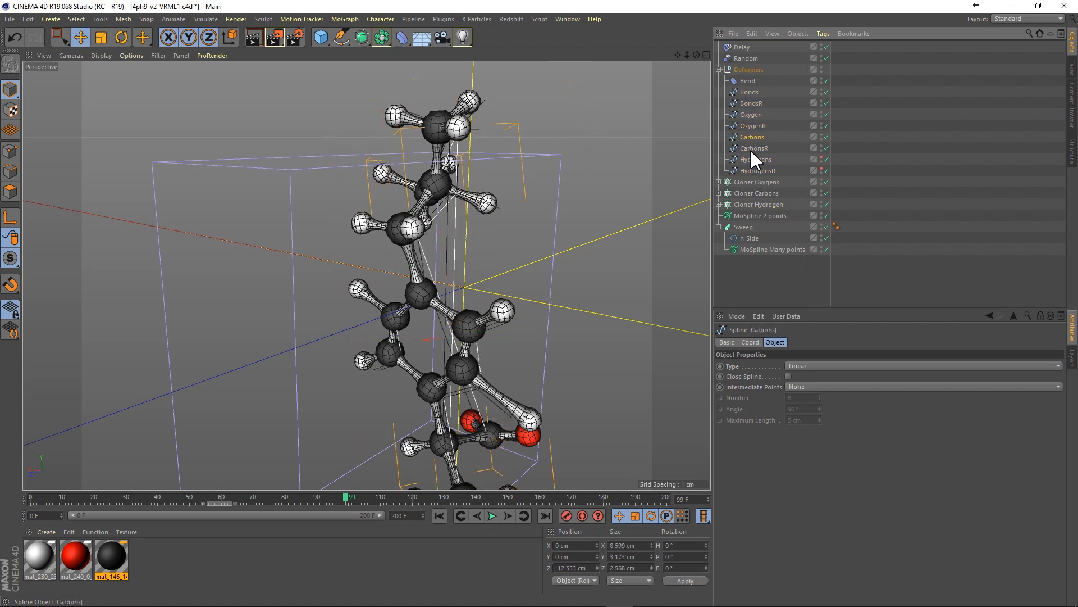
click(759, 170)
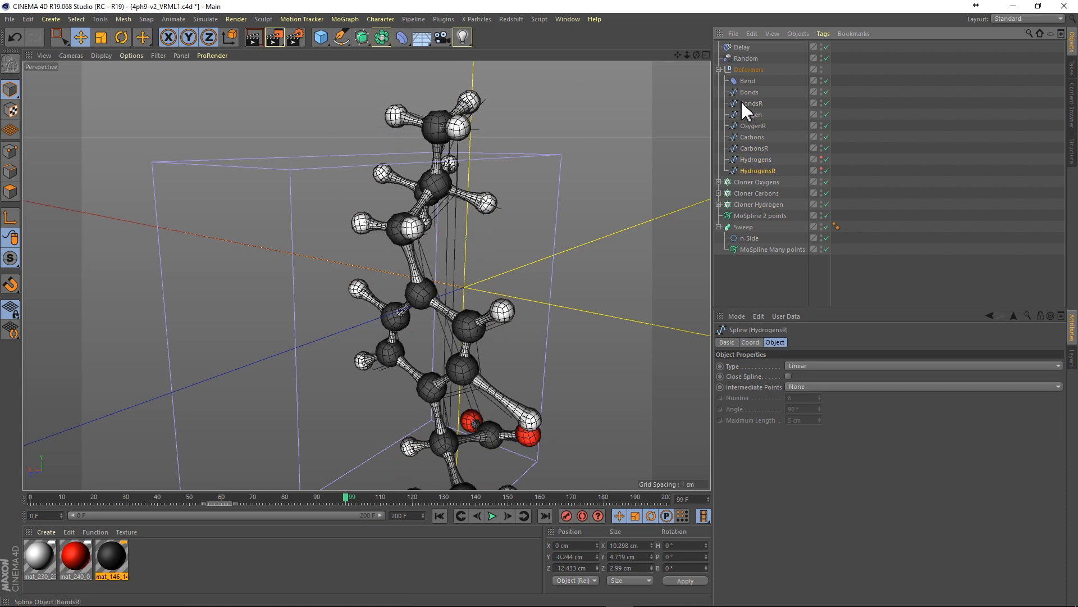
click(749, 91)
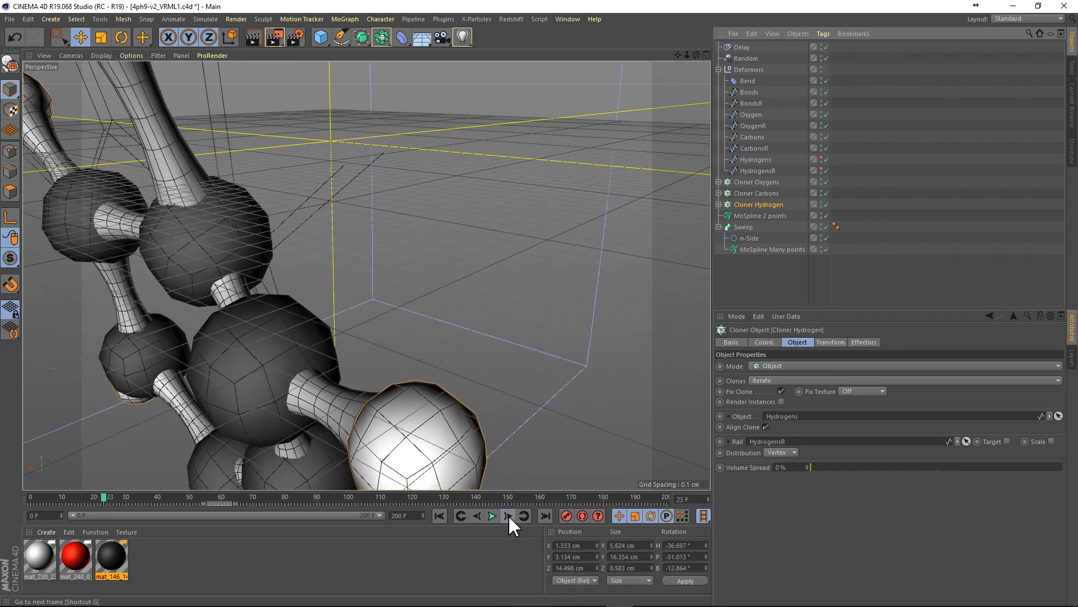
click(506, 515)
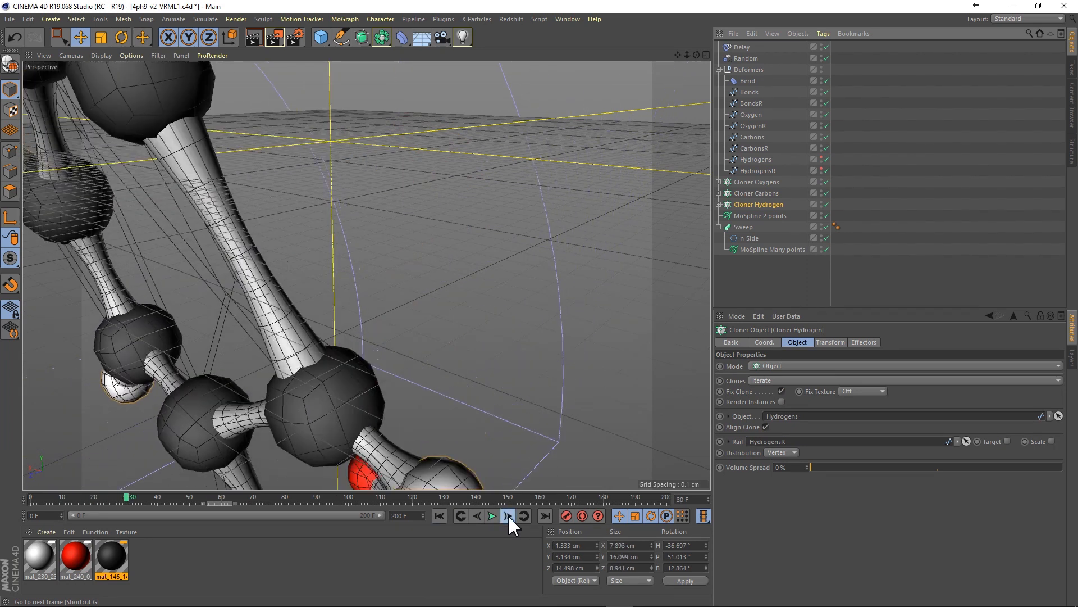
click(508, 516)
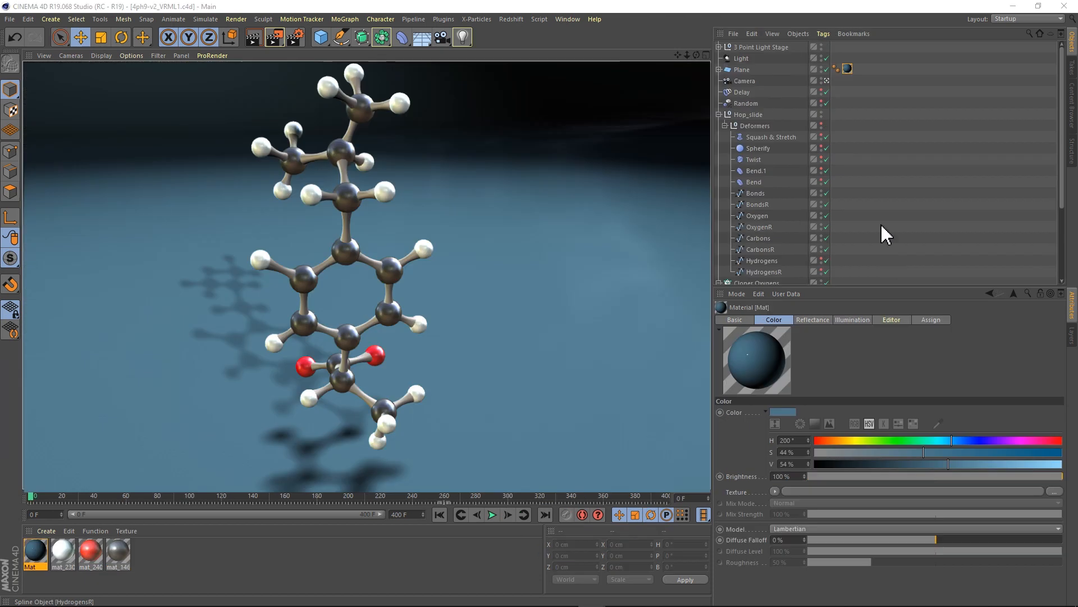
- Show the Bend.1 and Delay effector (Spring mode, 85%) settings and play the finished animation
click(755, 182)
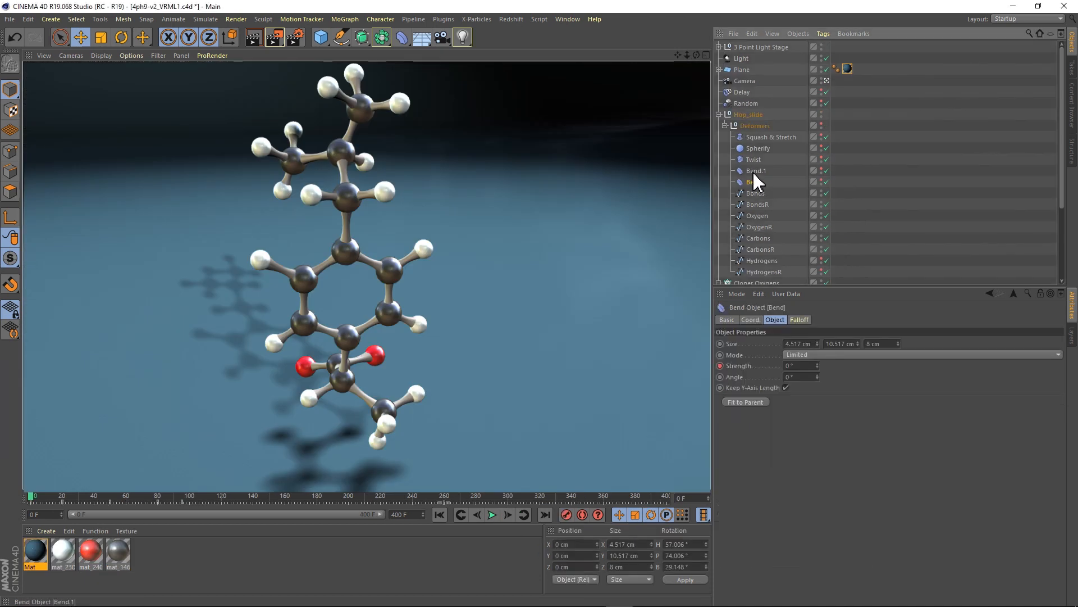
click(770, 137)
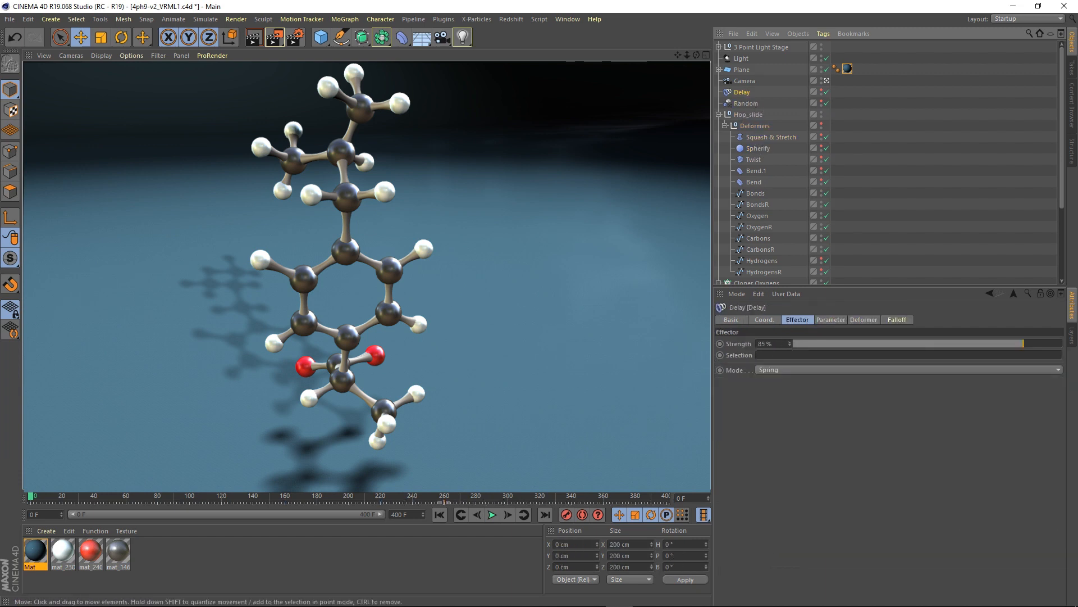
click(492, 514)
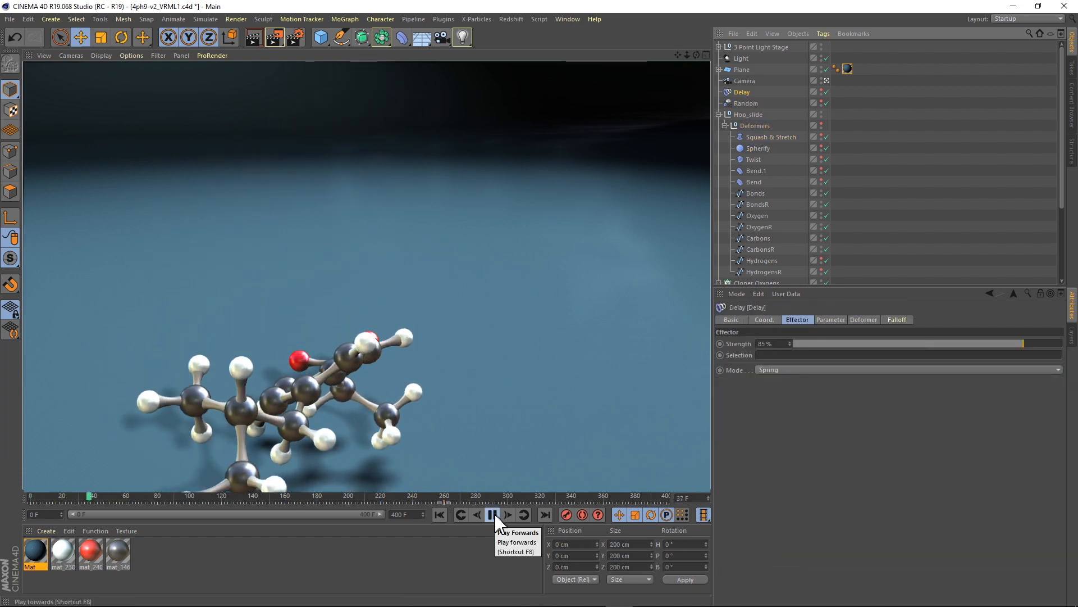
click(494, 514)
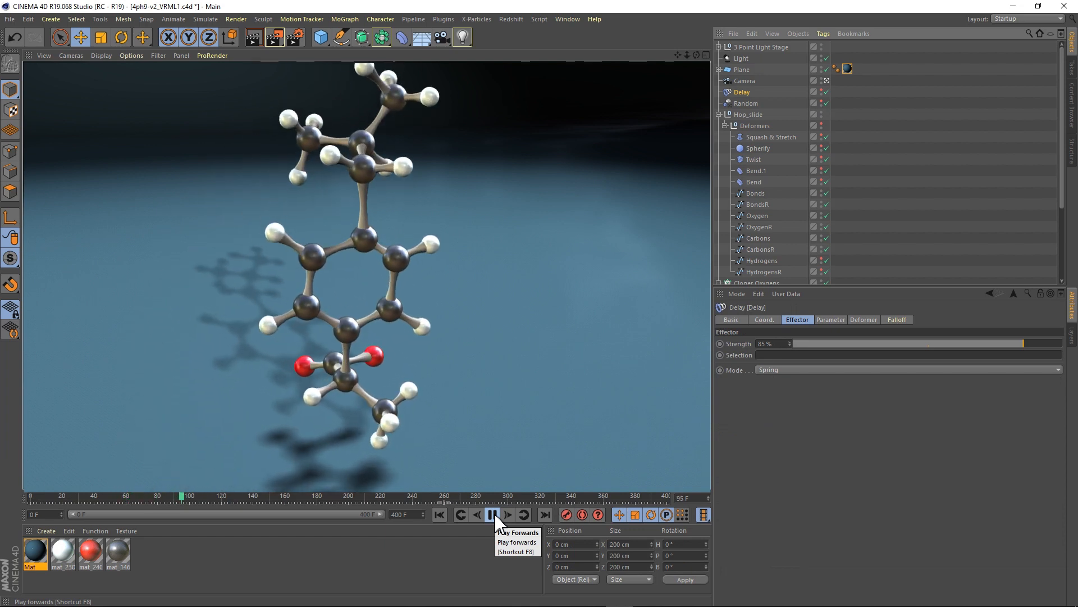